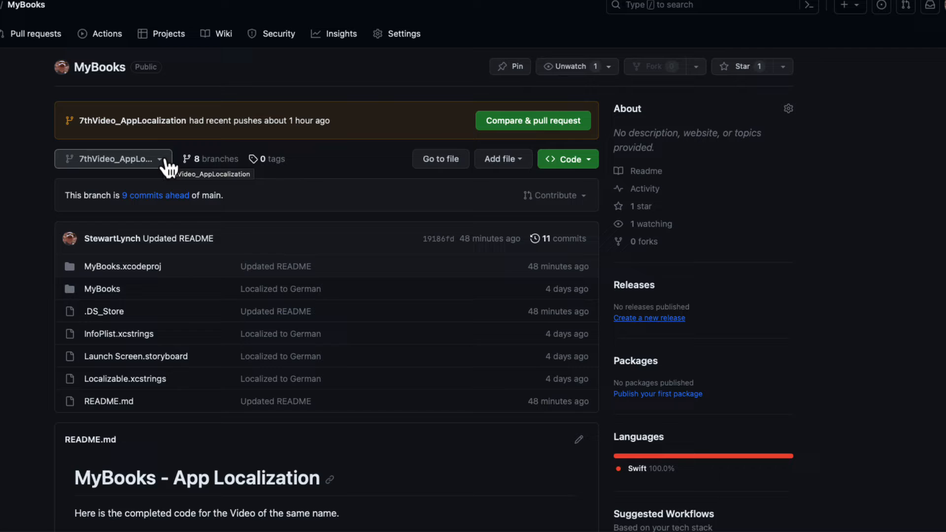
- Choose the 7thVideo_AppLocalization branch of the MyBooks repository
left_click(113, 159)
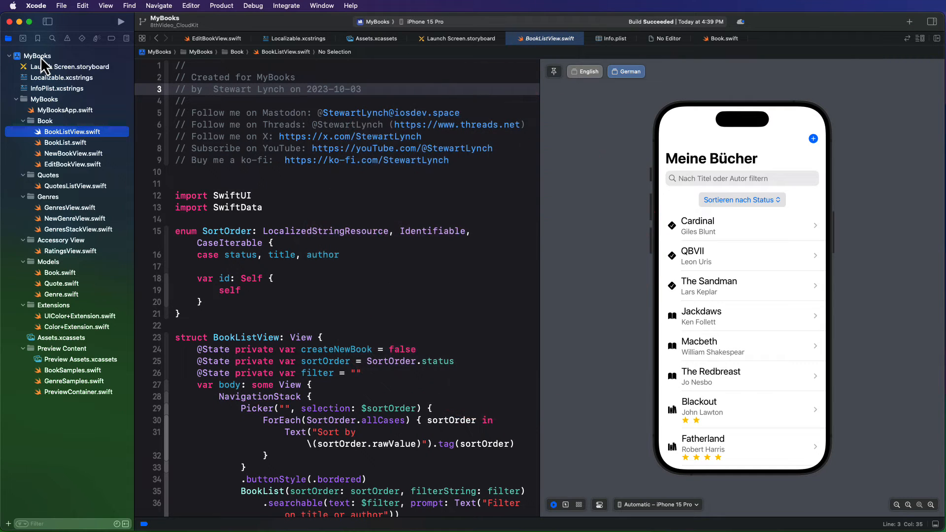
- Show Signing & Capabilities for the MyBooks target
left_click(38, 55)
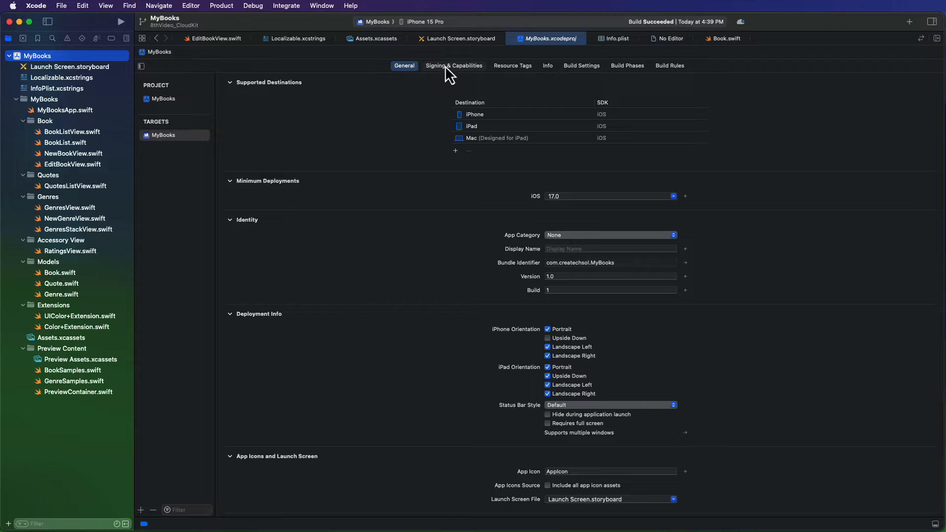
left_click(453, 65)
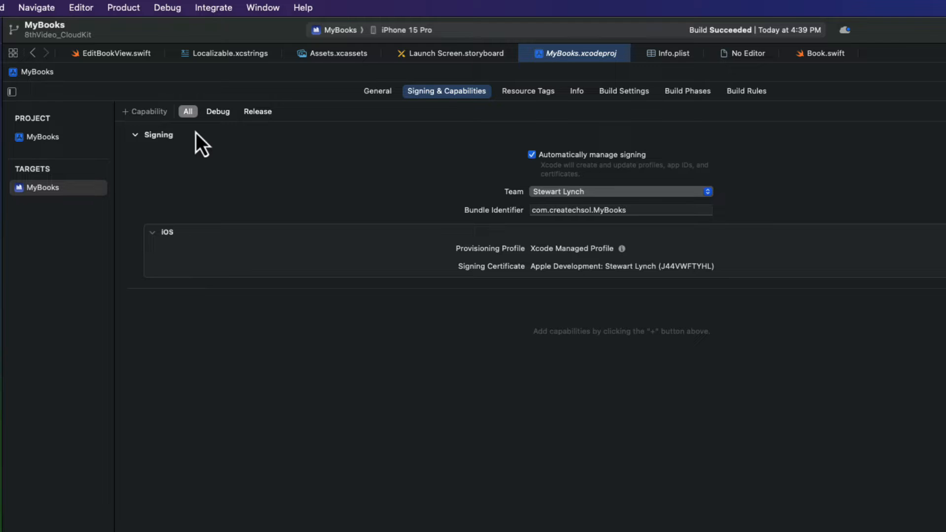
- Add the iCloud capability and retry signing with bundle ID com.createchsol.MyBooks1
left_click(144, 111)
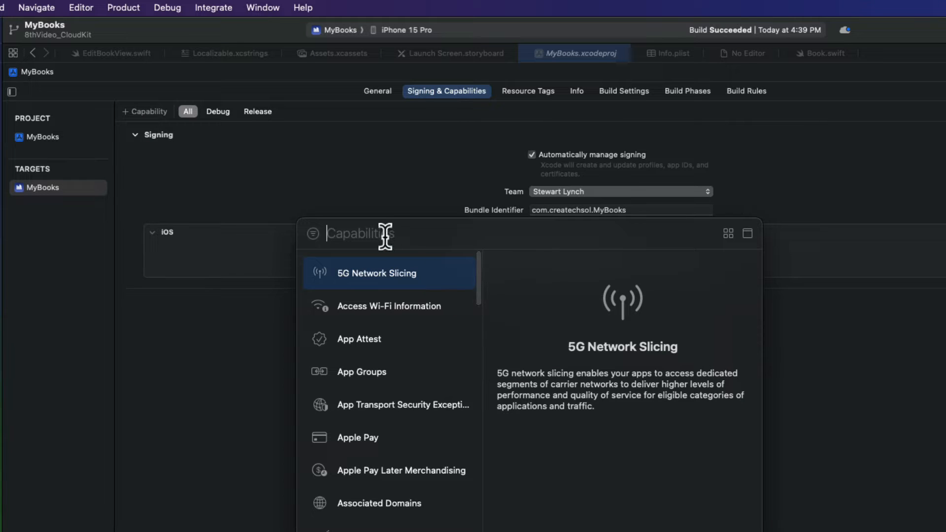
type("iCl")
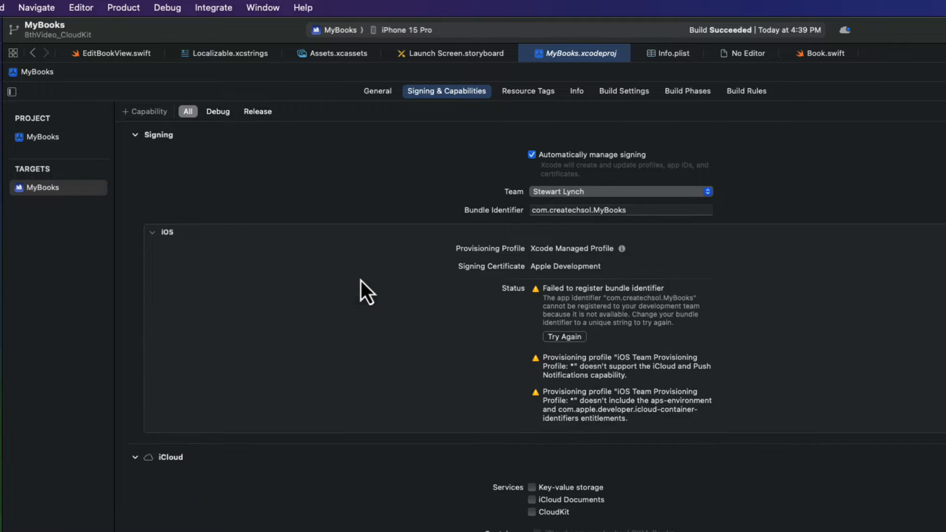
mouse_move(601, 259)
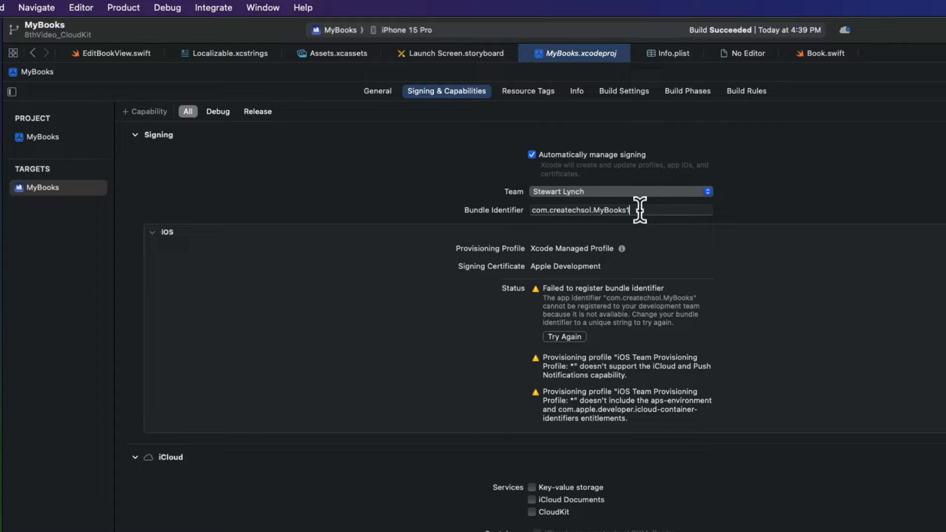
mouse_move(579, 352)
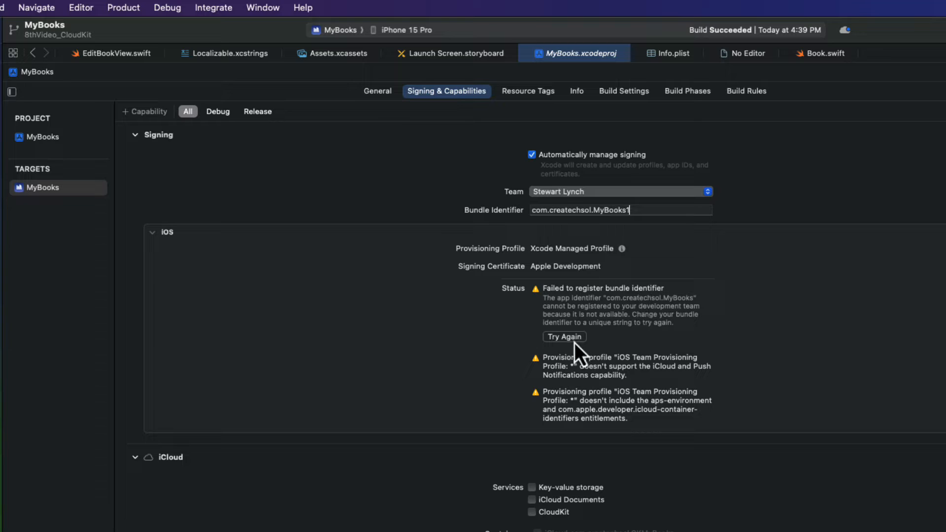
left_click(564, 337)
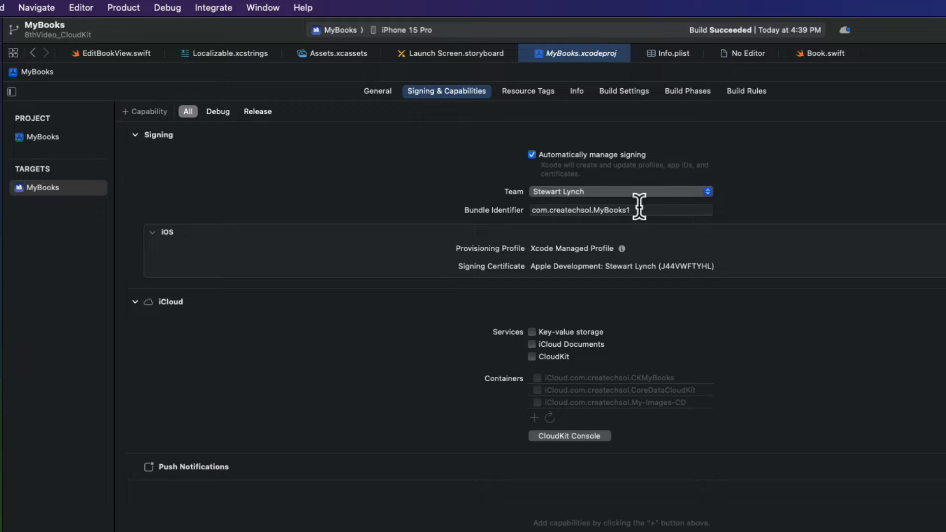
- Enable the CloudKit service under the app's iCloud capability
double_click(580, 210)
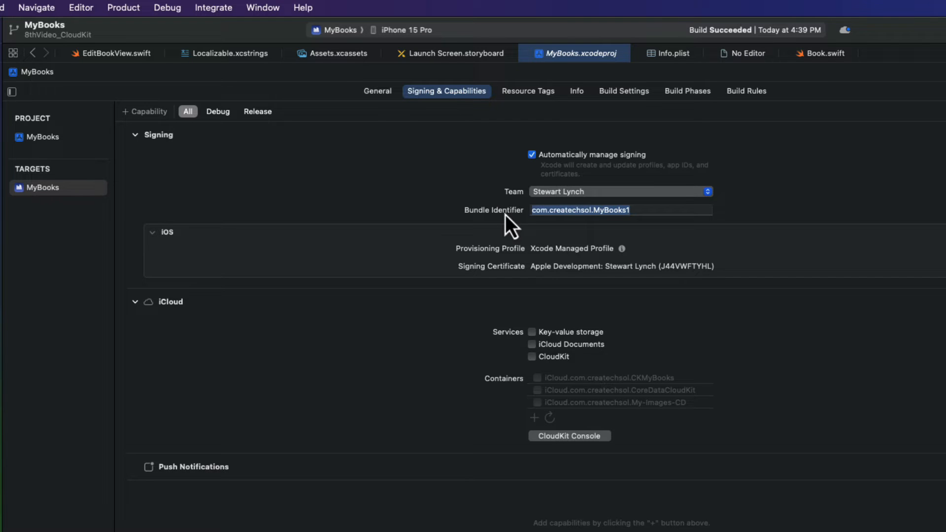
mouse_move(641, 392)
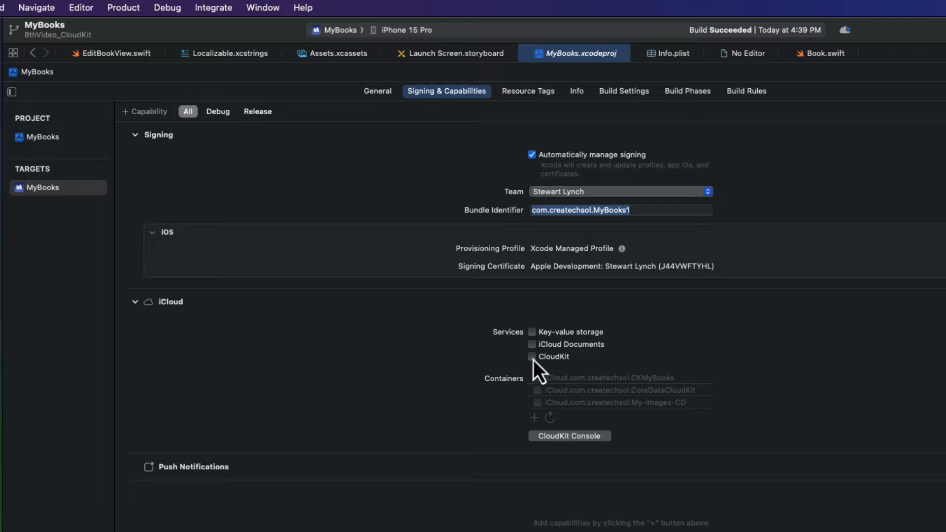
left_click(531, 357)
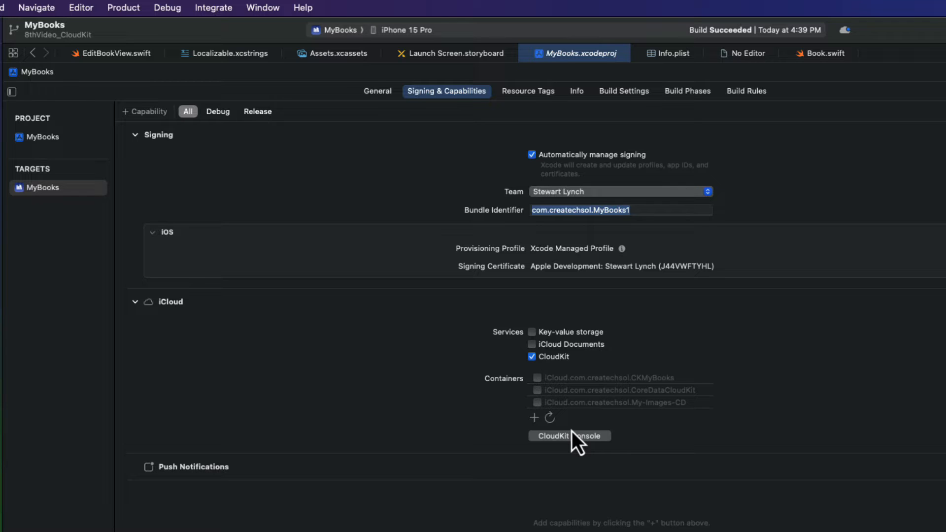
mouse_move(588, 423)
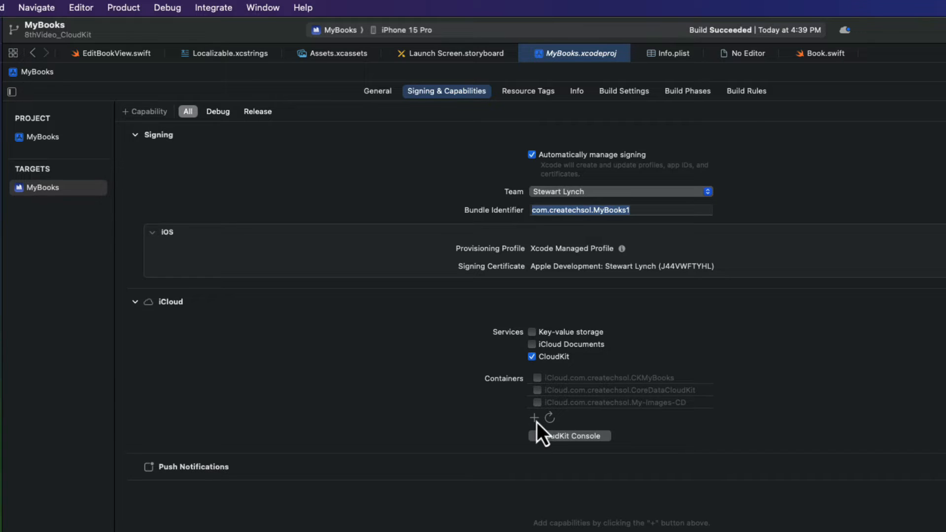
- Create the iCloud.com.createchsol.MyBooks1 container and confirm it for the target
left_click(533, 417)
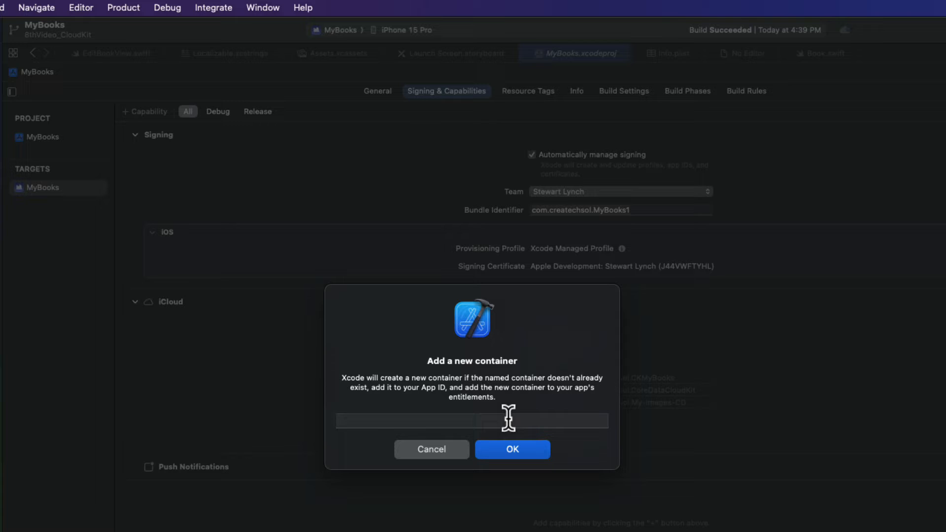
type("iCloud")
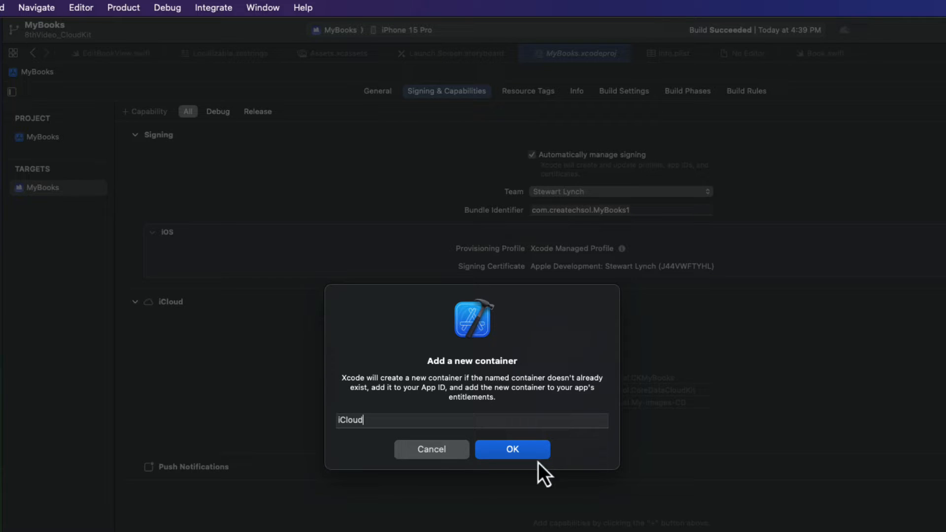
mouse_move(447, 423)
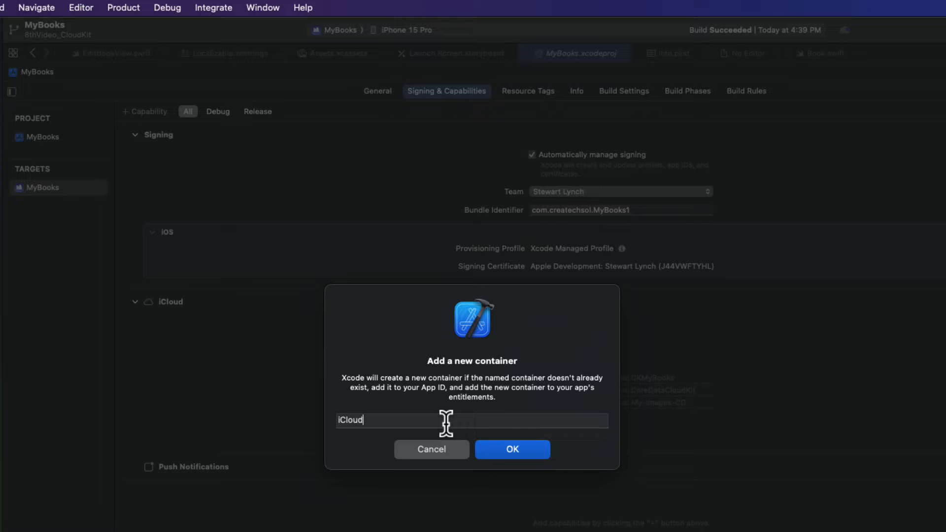
type(".com.createchsol.MyBooks1")
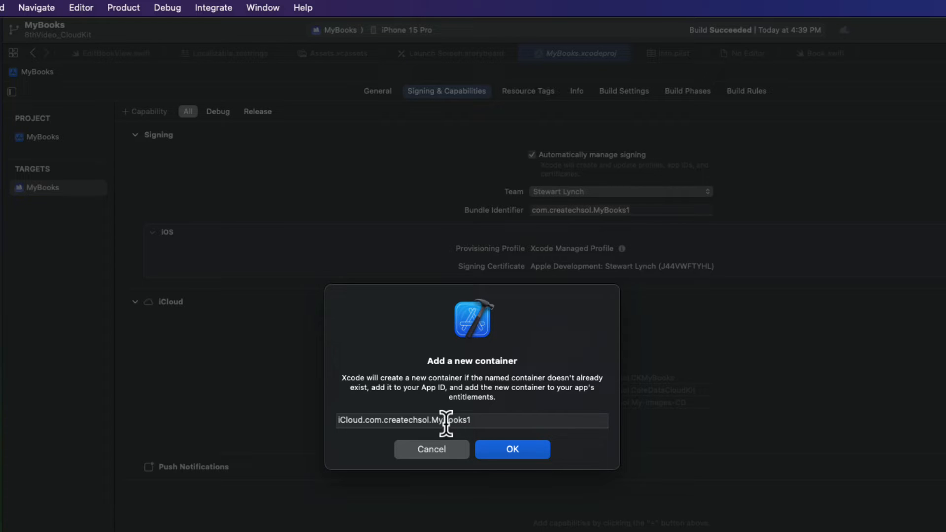
left_click(512, 450)
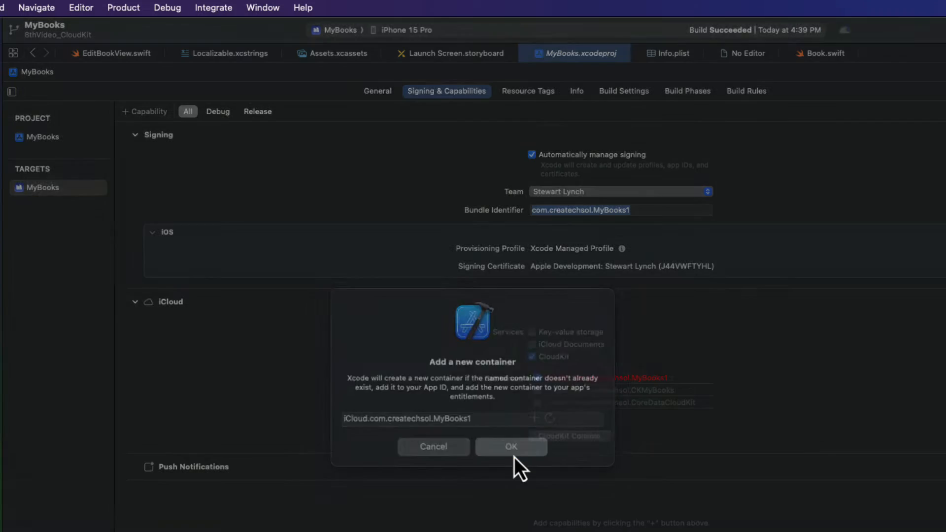
left_click(511, 446)
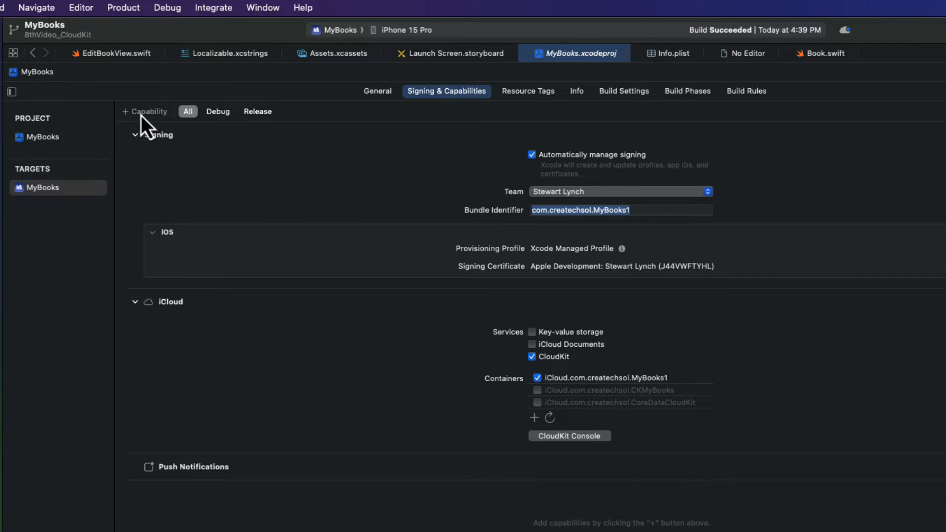
- Add the Background Modes capability and enable one of its modes
left_click(144, 112)
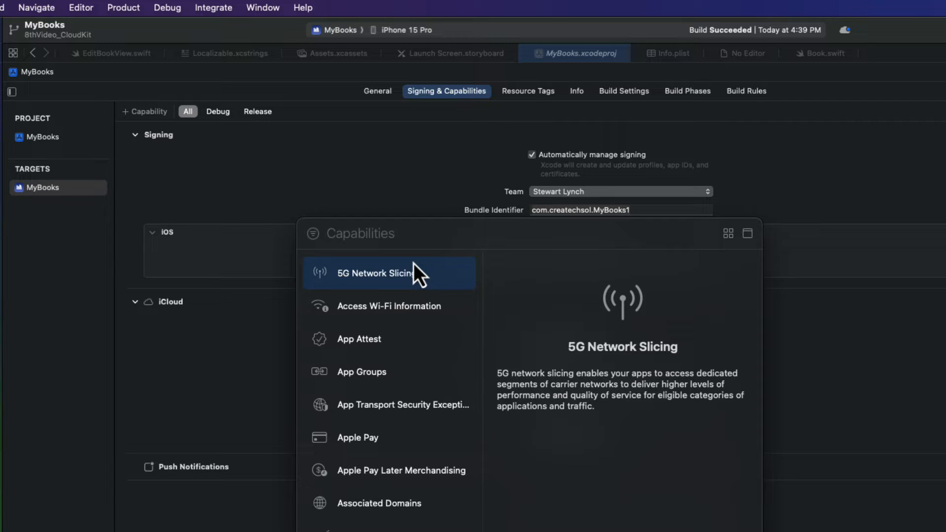
type("Bac")
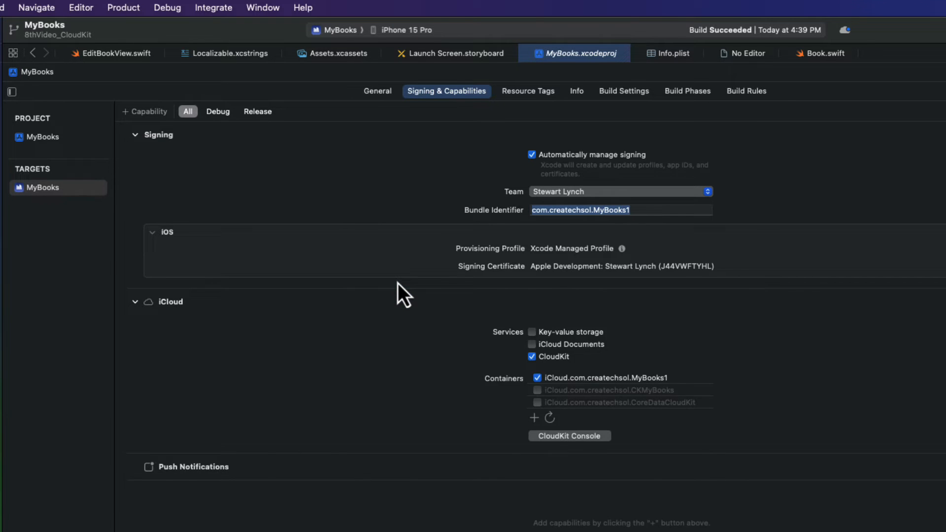
left_click(144, 111)
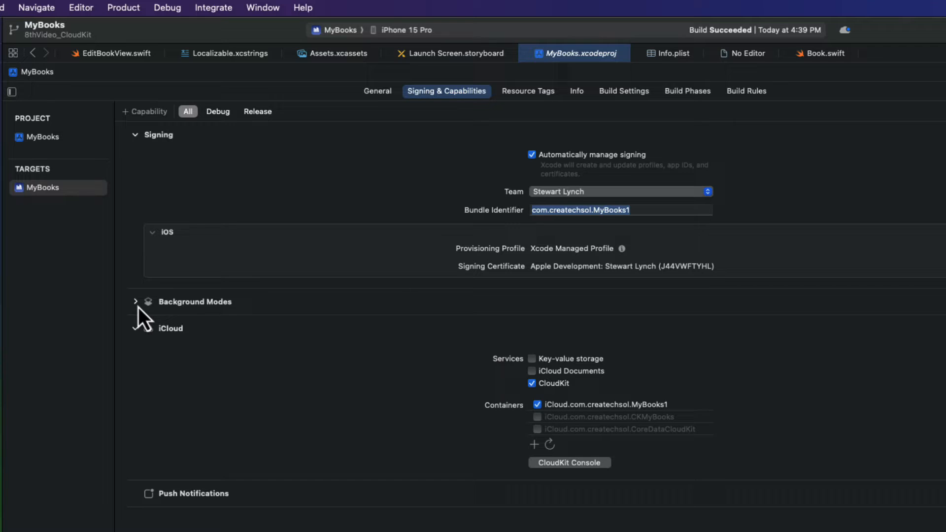
left_click(135, 301)
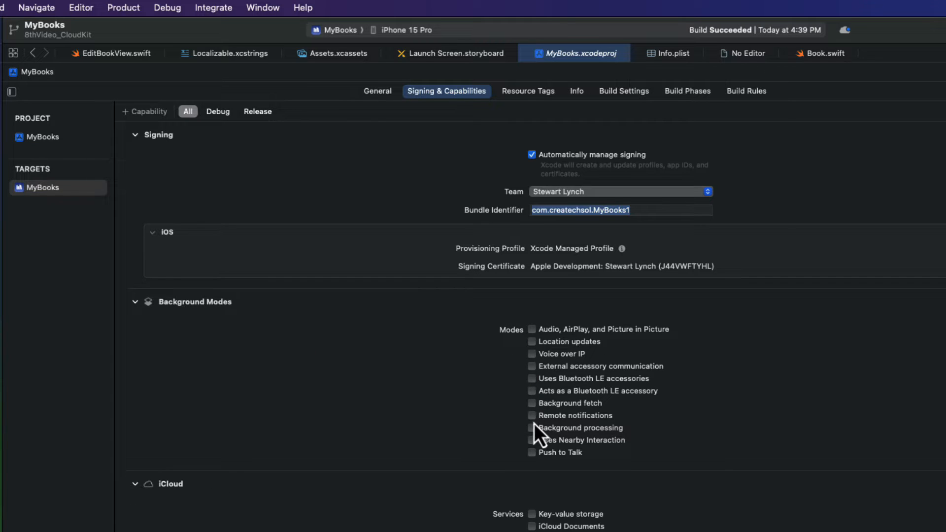
left_click(531, 415)
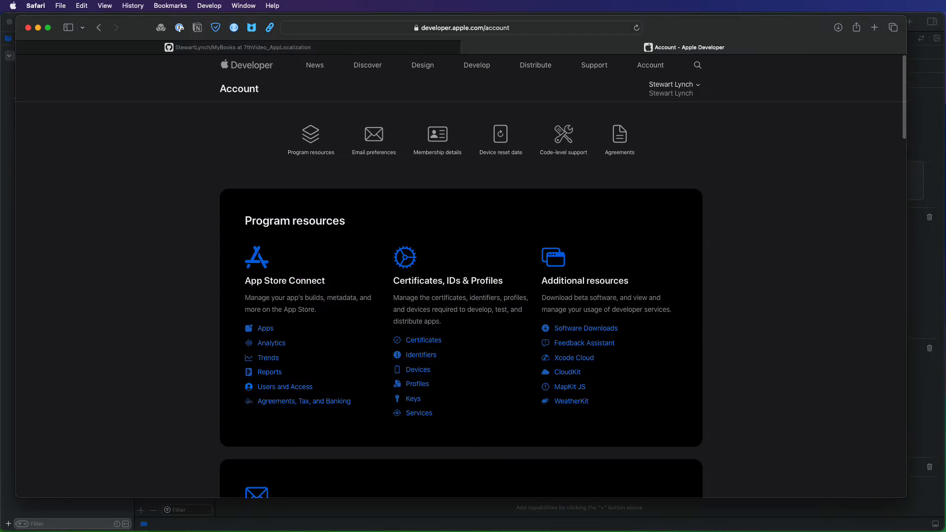
mouse_move(474, 421)
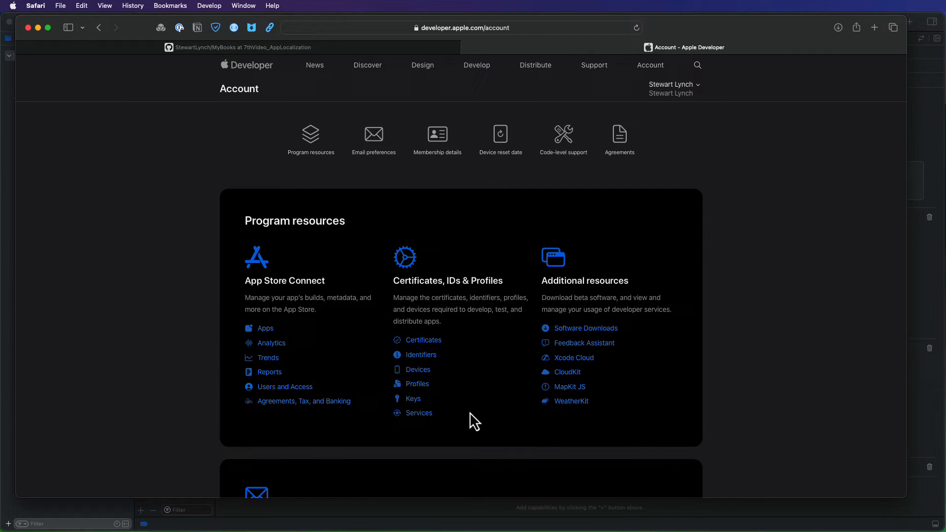
- Find the MyBooks1 App ID among identifiers and check its iCloud CloudKit support
left_click(423, 355)
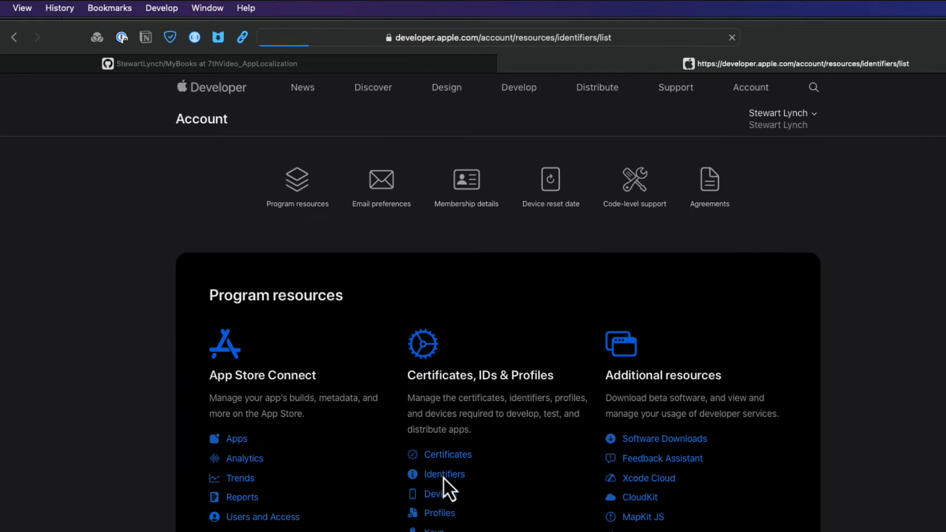
left_click(445, 474)
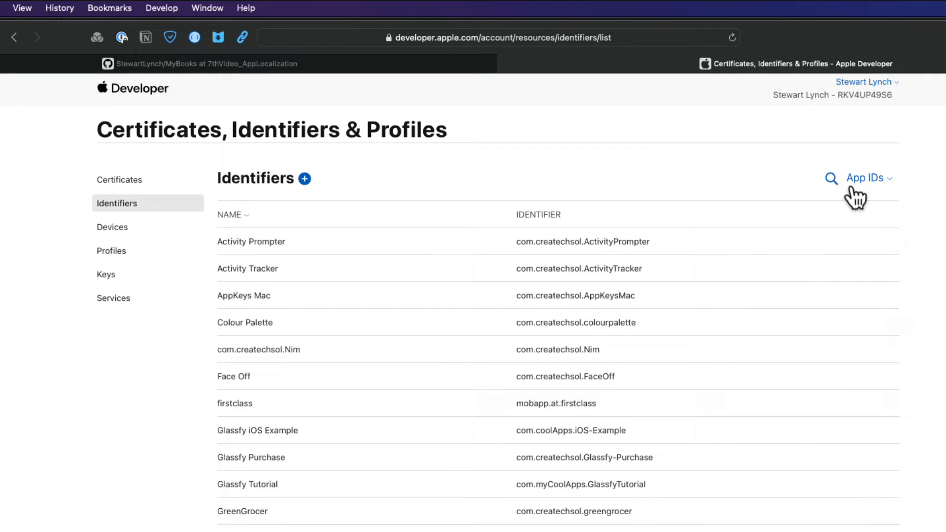
left_click(830, 179)
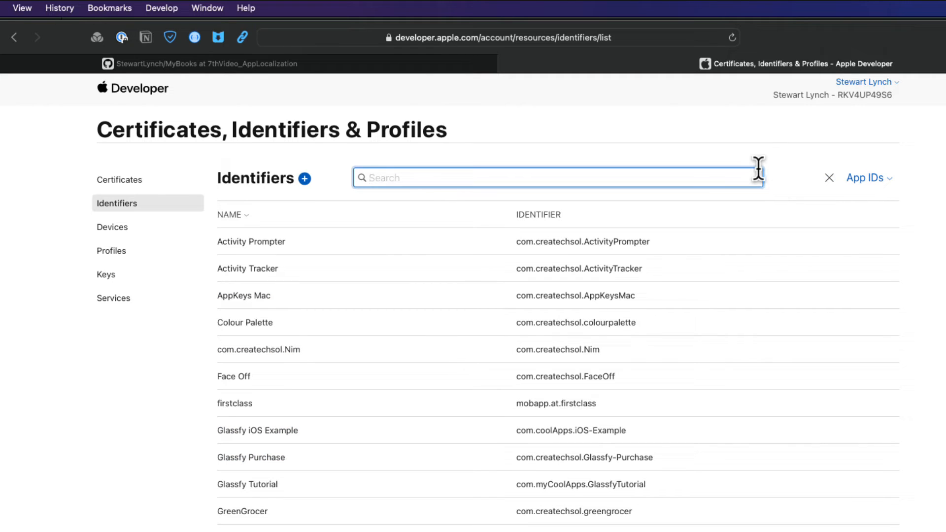
type("MyBooks")
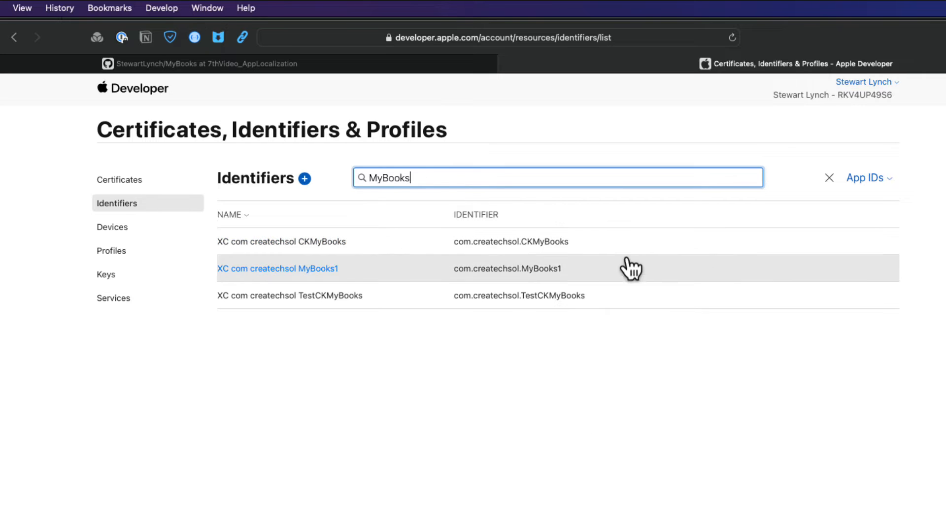
mouse_move(544, 278)
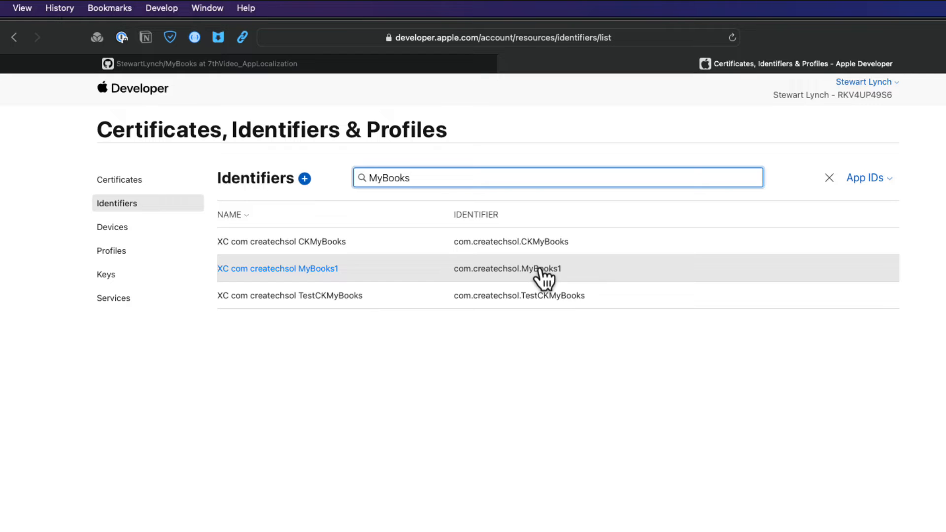
left_click(278, 268)
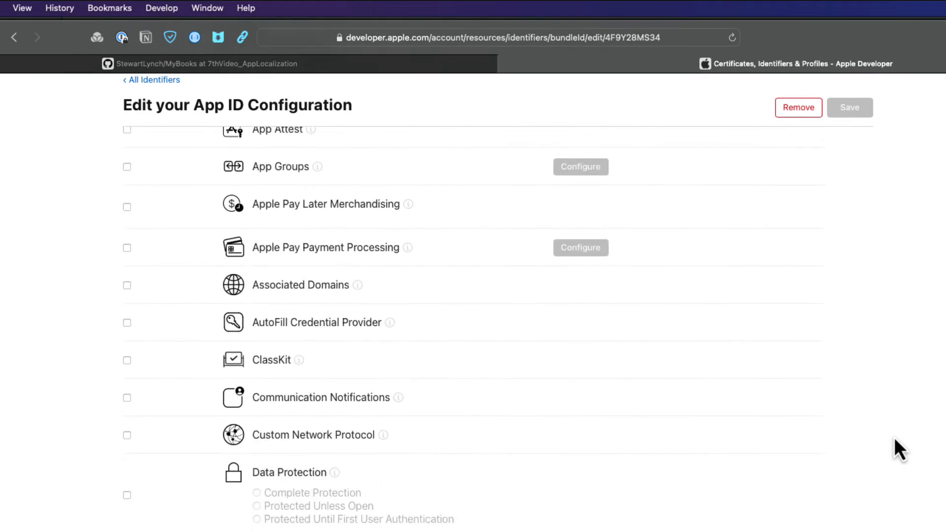
scroll("down", 3)
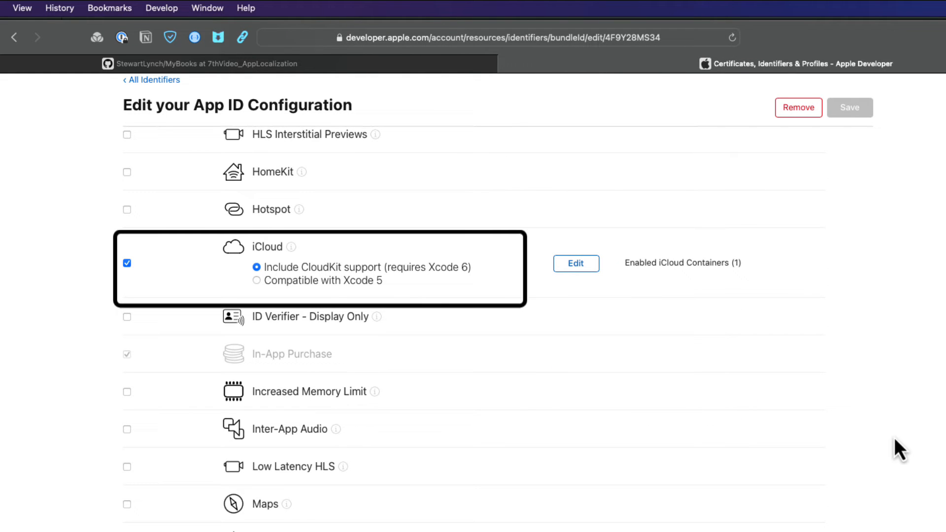
scroll("down", 3)
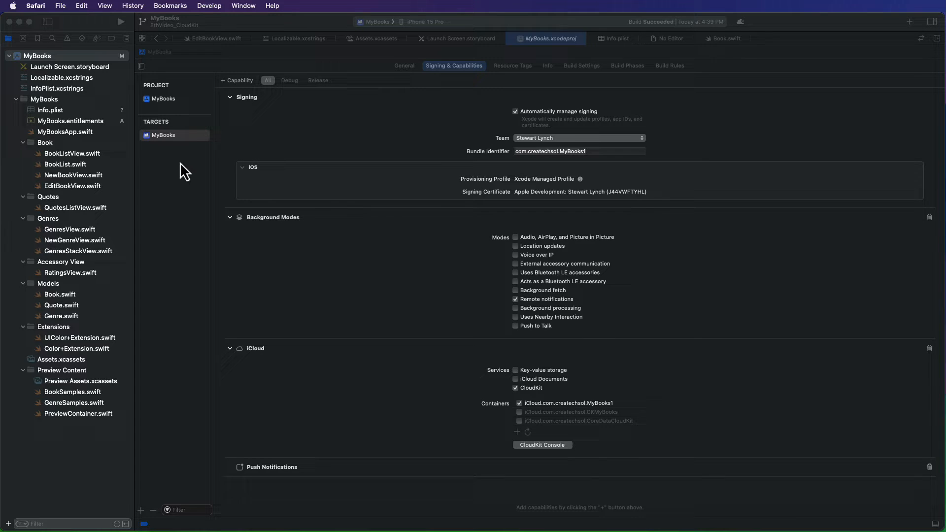
mouse_move(72, 301)
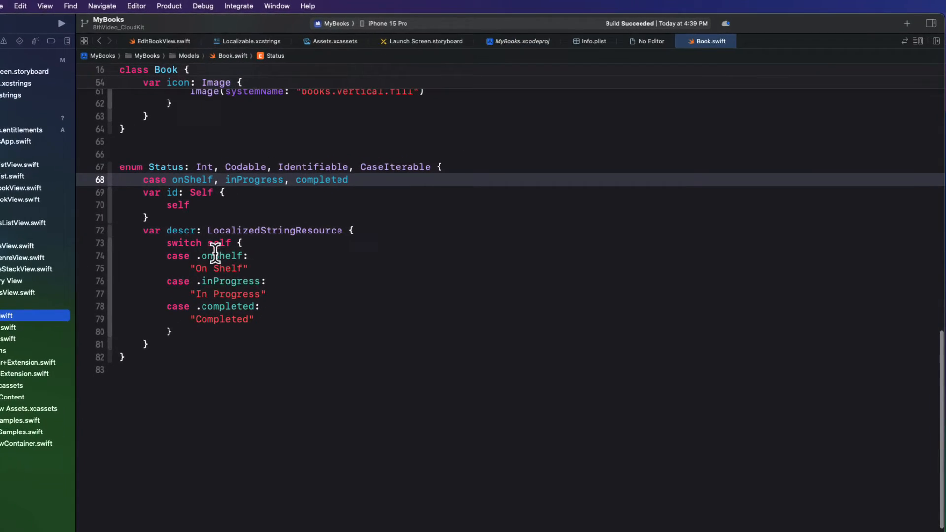
- Scroll Book.swift up to the Book class properties
scroll("up", 3)
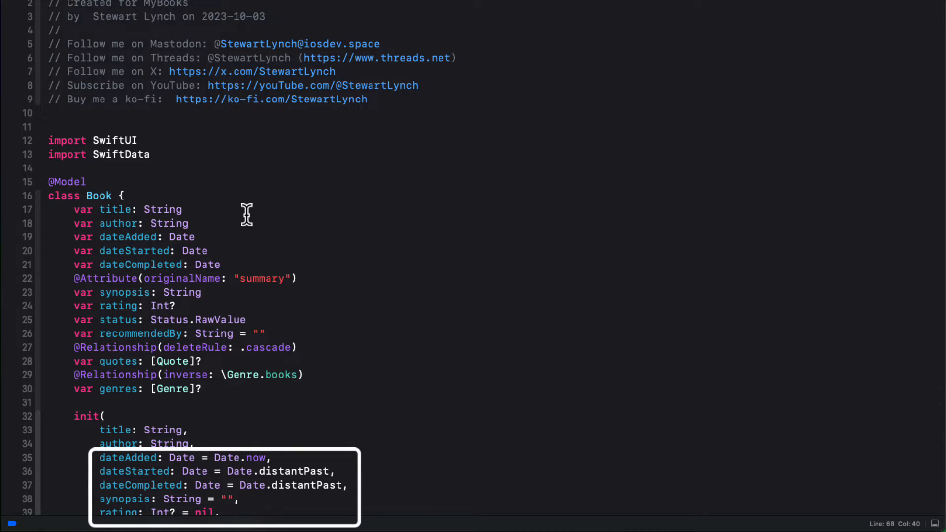
- Default title, author and synopsis to "", dates to Date.now and Date.distantPast
left_click(221, 209)
type(" =")
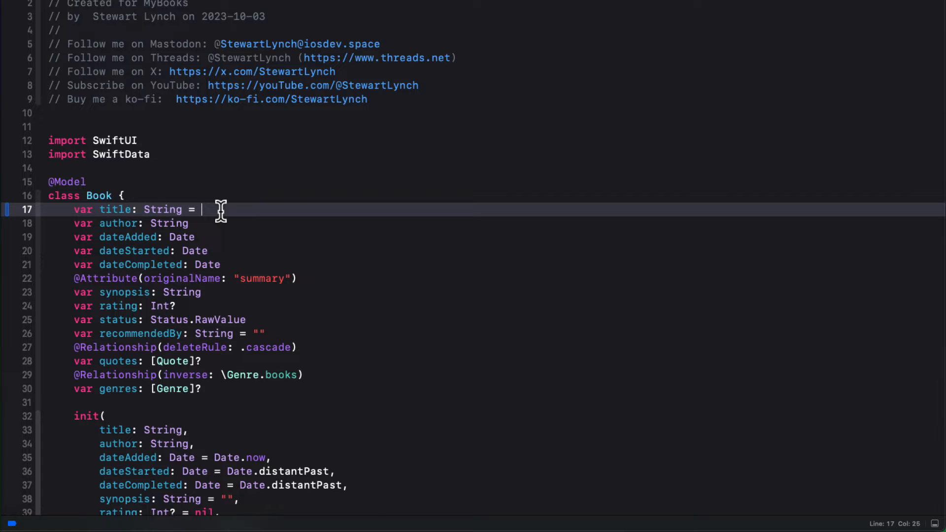
type("\"\"")
left_click(495, 223)
type(" =")
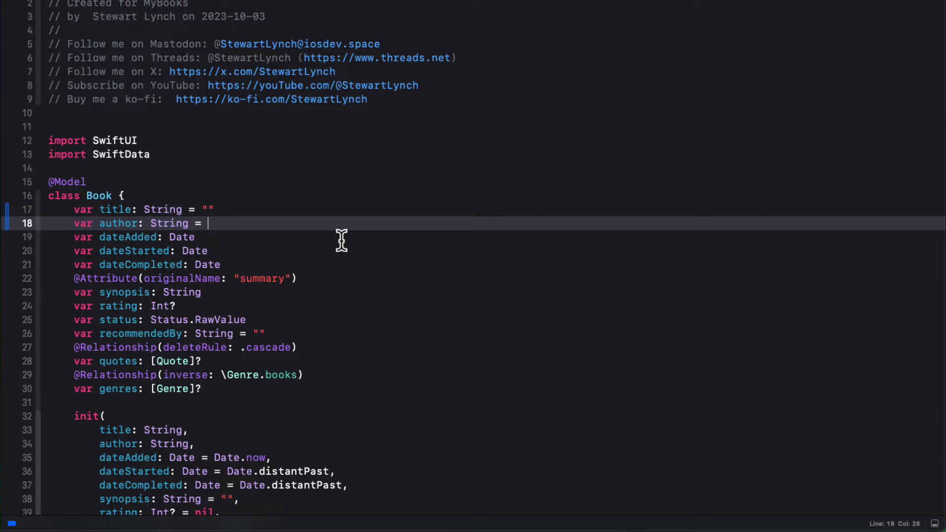
type("\"\"")
left_click(495, 238)
type(" =")
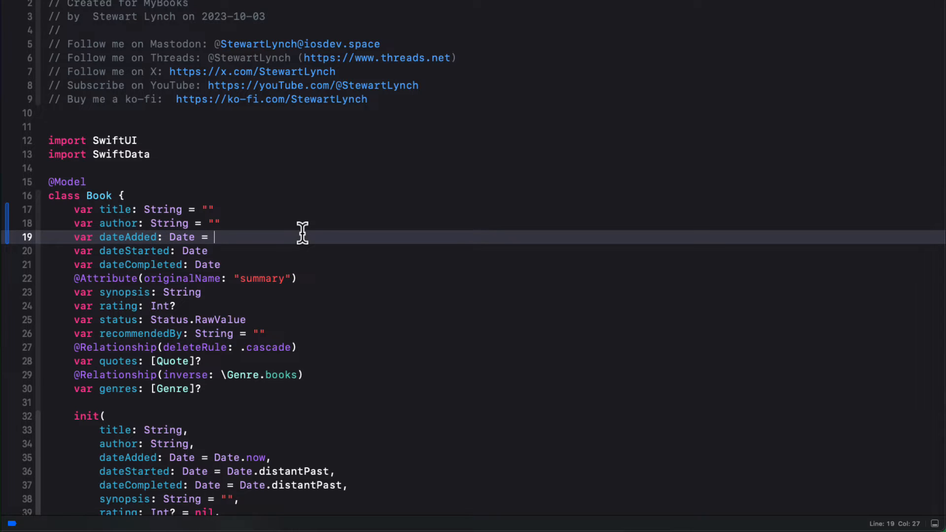
type("Date.now")
left_click(495, 264)
type(" = Dat")
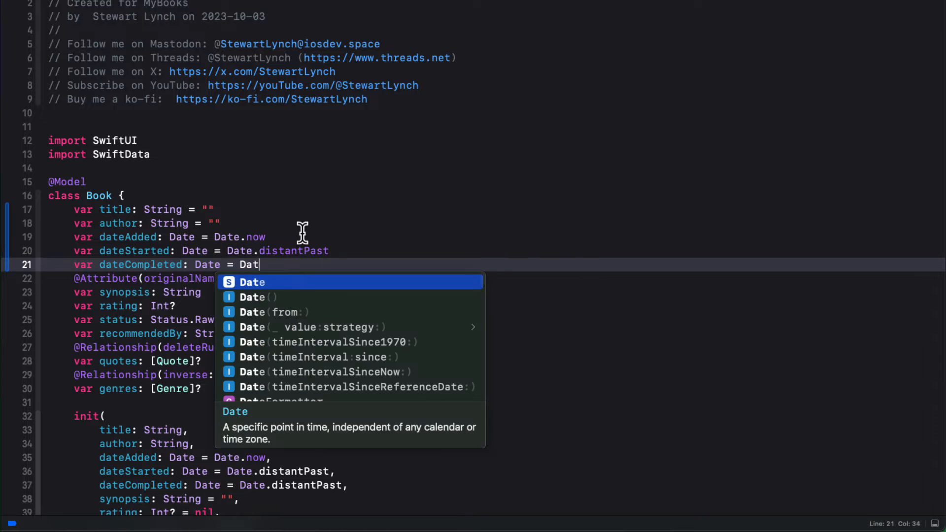
type(".distantPast")
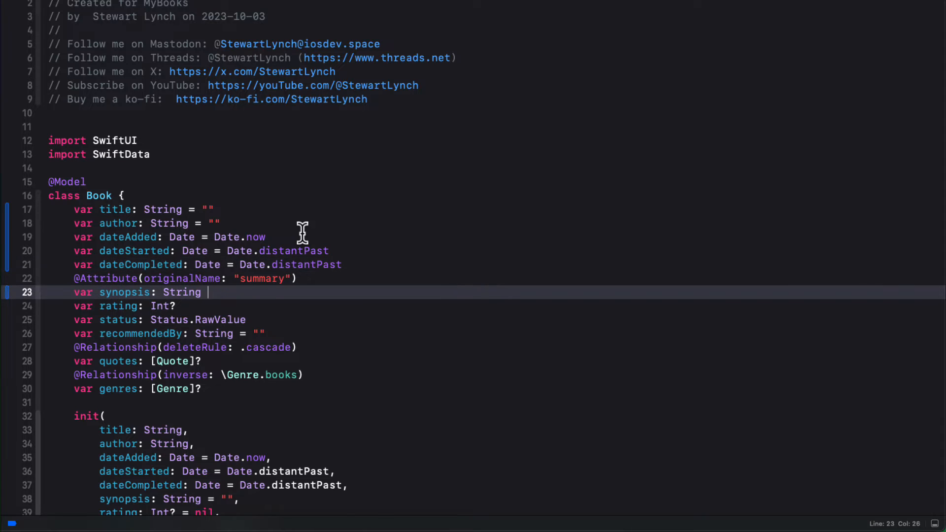
type("= \"\"")
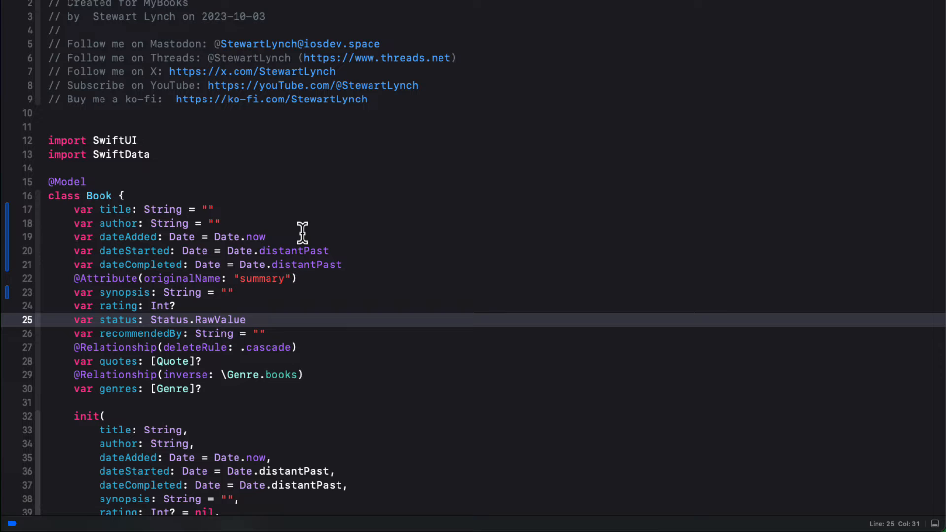
- Default the status property to Status.onShelf.rawValue
type("=")
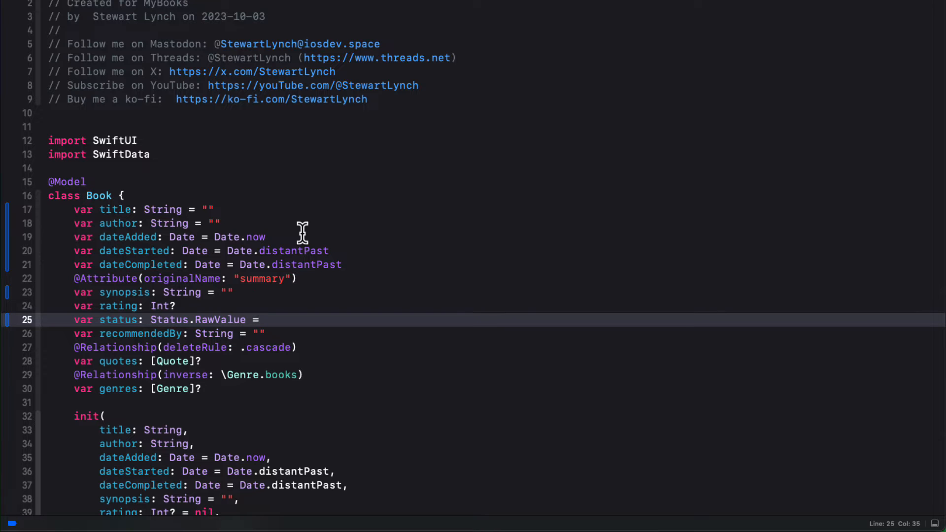
type("Status.")
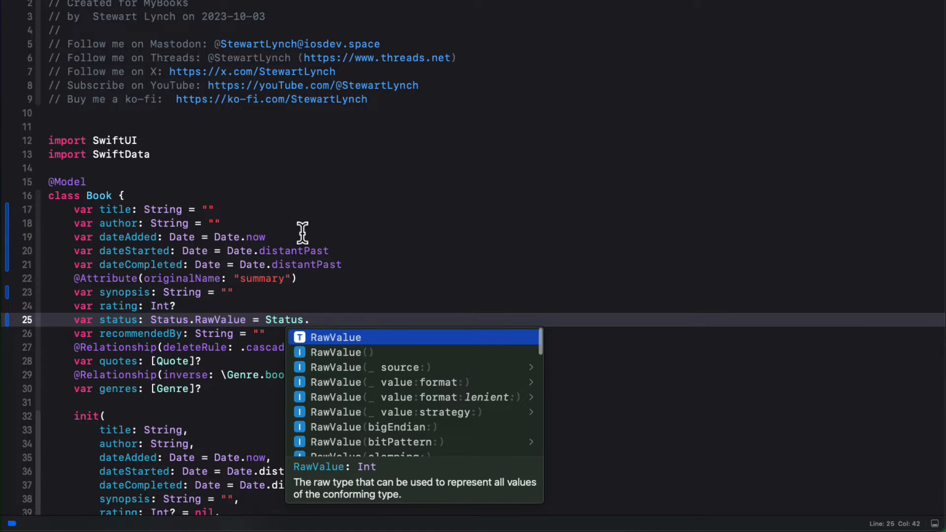
type("onShelf.ra")
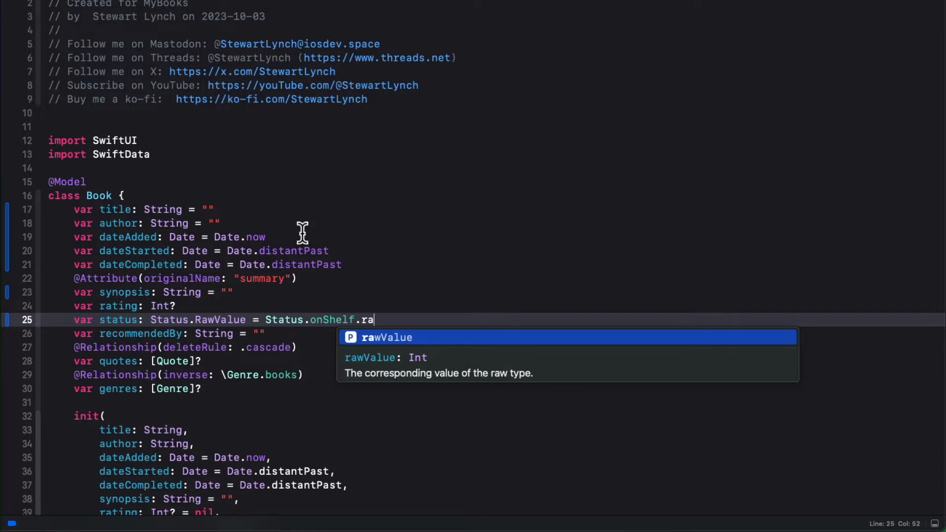
key("Tab")
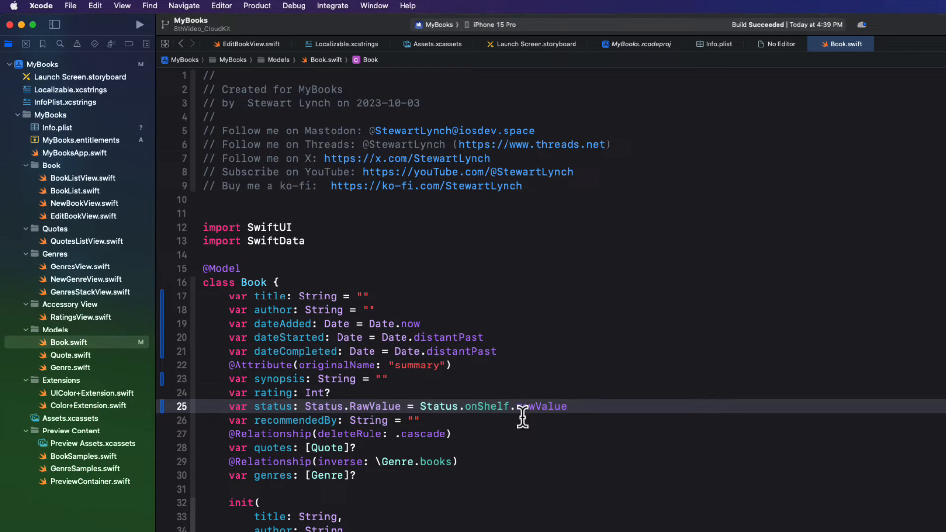
- Give Quote's text property a "" default, then move to Genre.swift
left_click(71, 355)
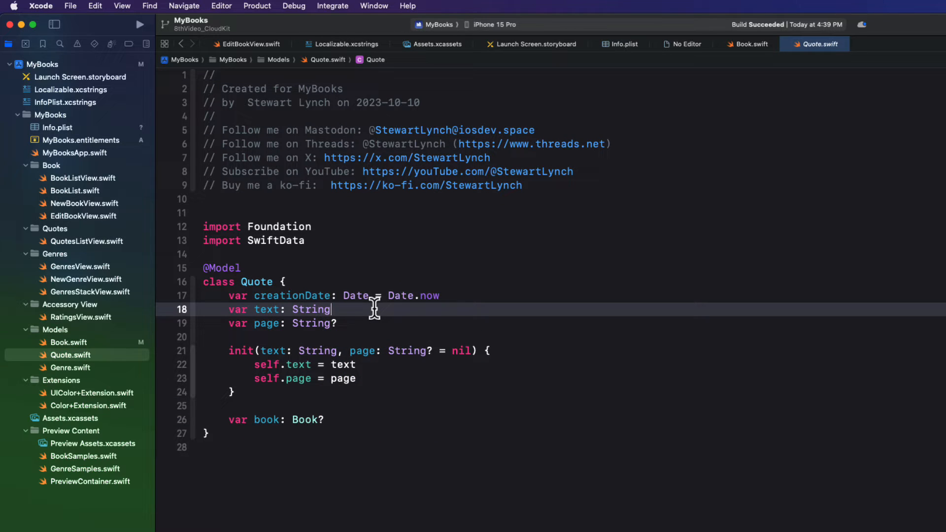
type("=")
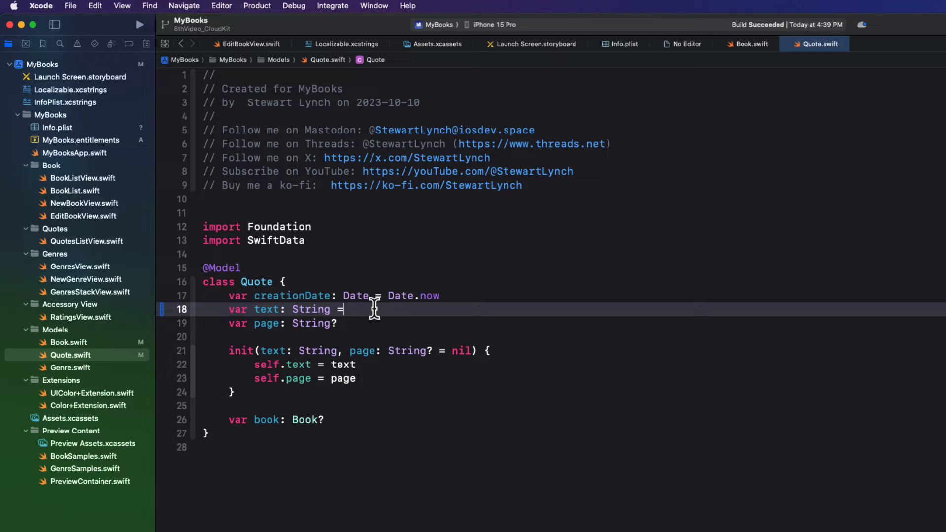
type("\"\"")
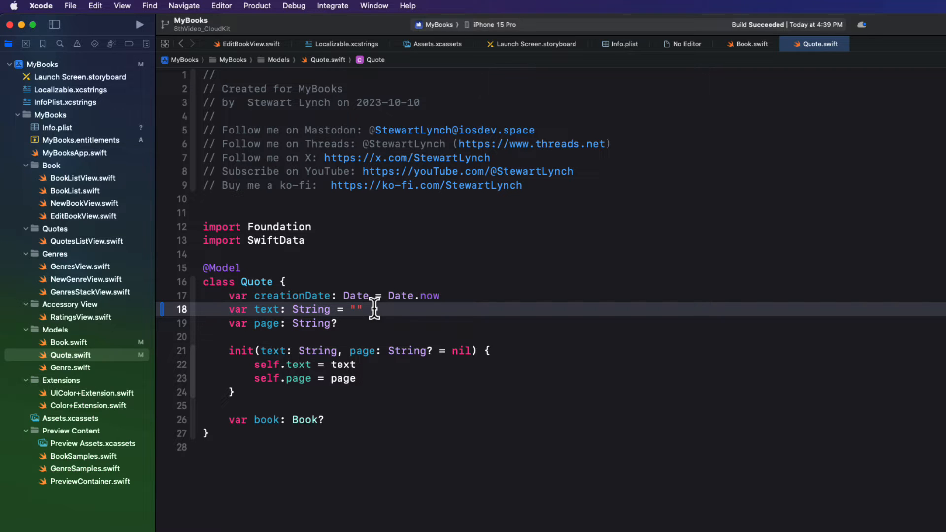
left_click(337, 323)
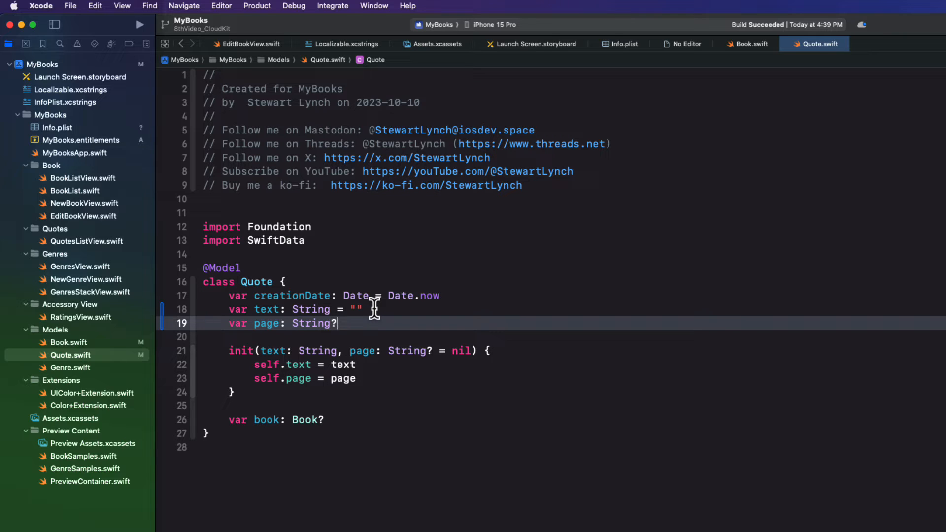
mouse_move(103, 358)
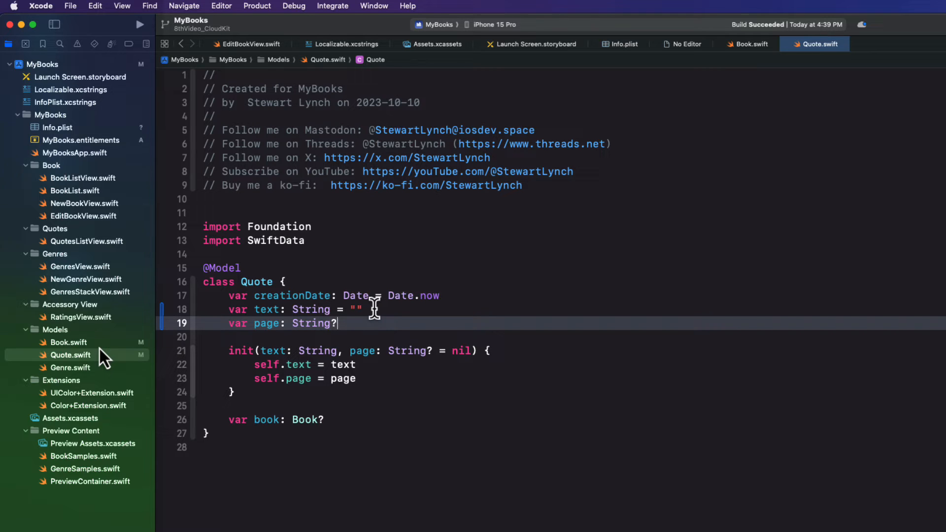
left_click(71, 368)
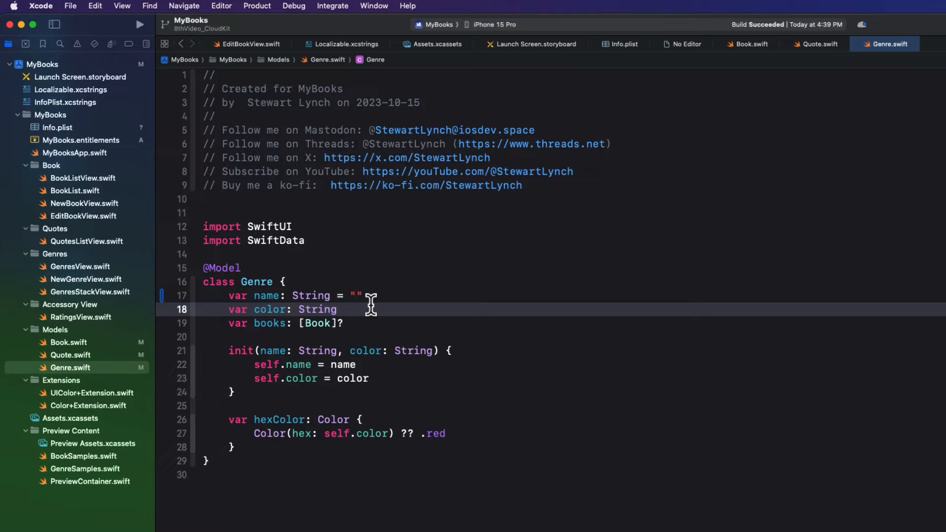
- Default Genre's color to "FF0000" in Genre.swift and build and run MyBooks
type("= \"F")
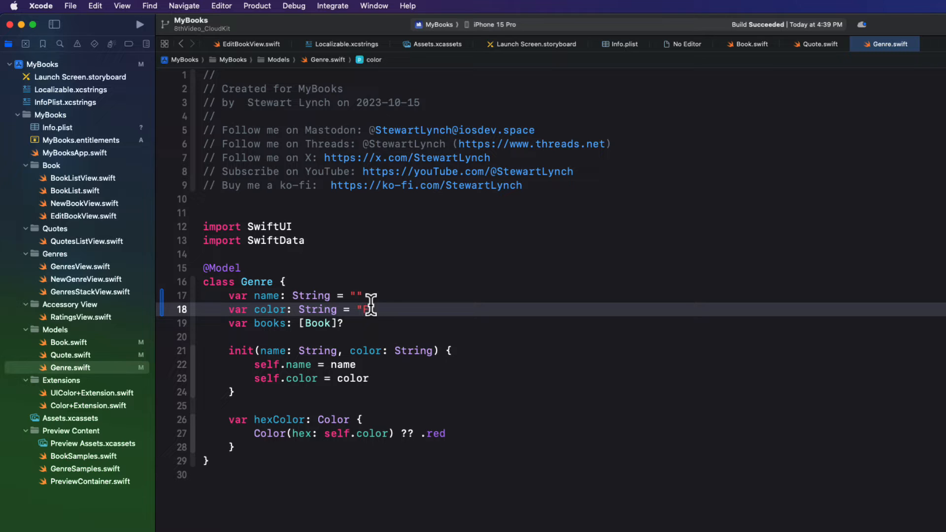
type("0000")
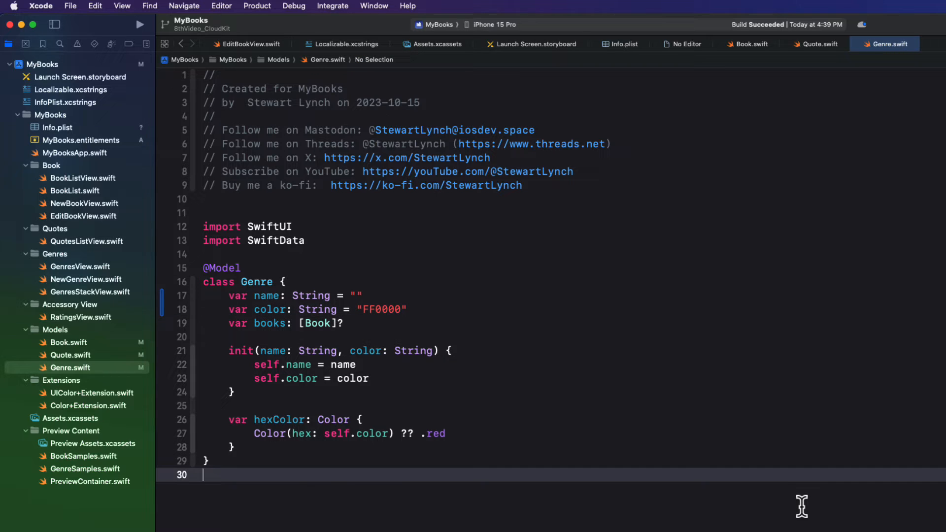
left_click(138, 24)
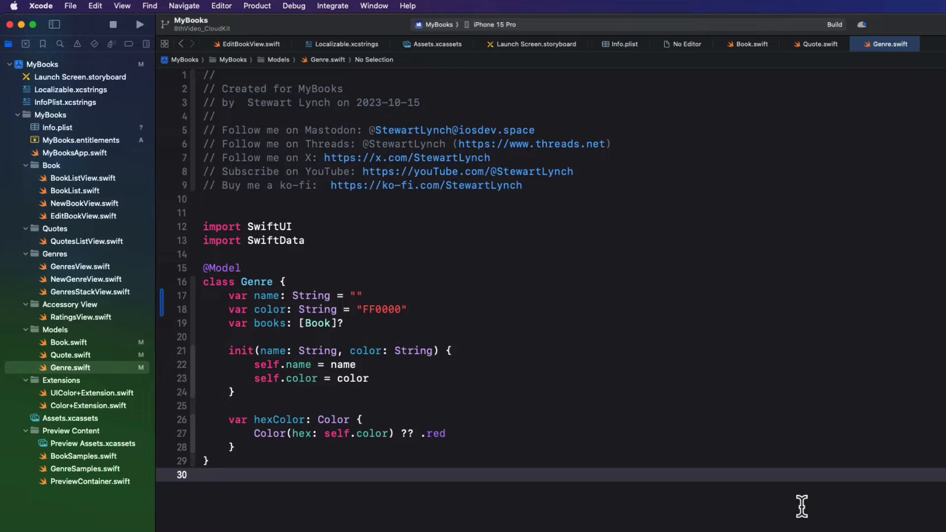
left_click(139, 24)
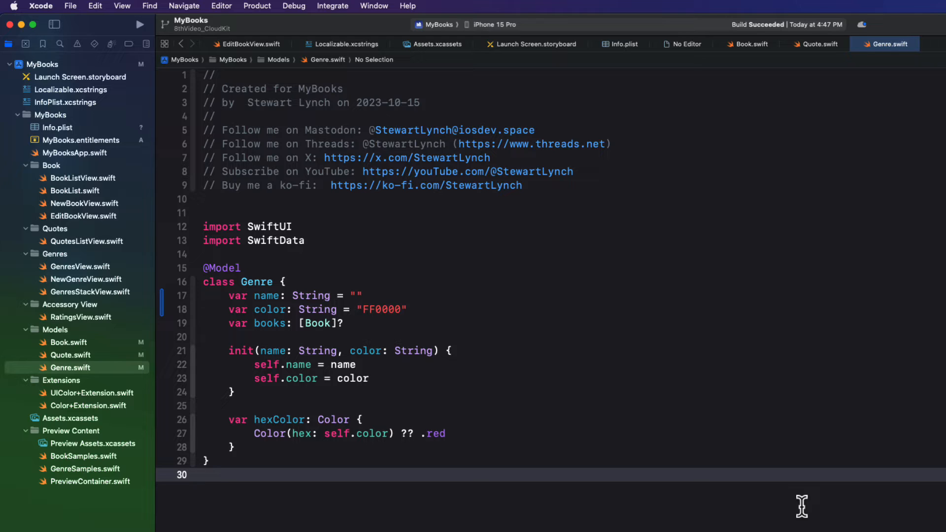
left_click(205, 475)
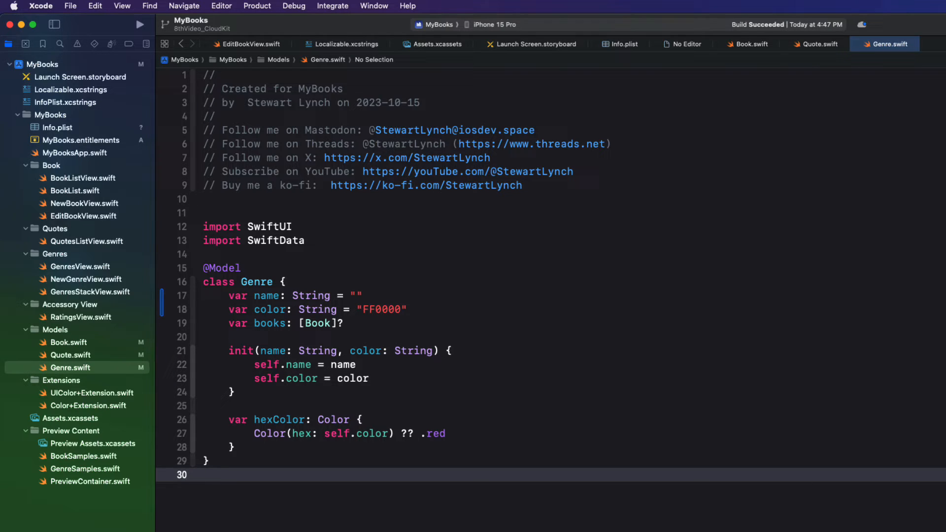
mouse_move(920, 269)
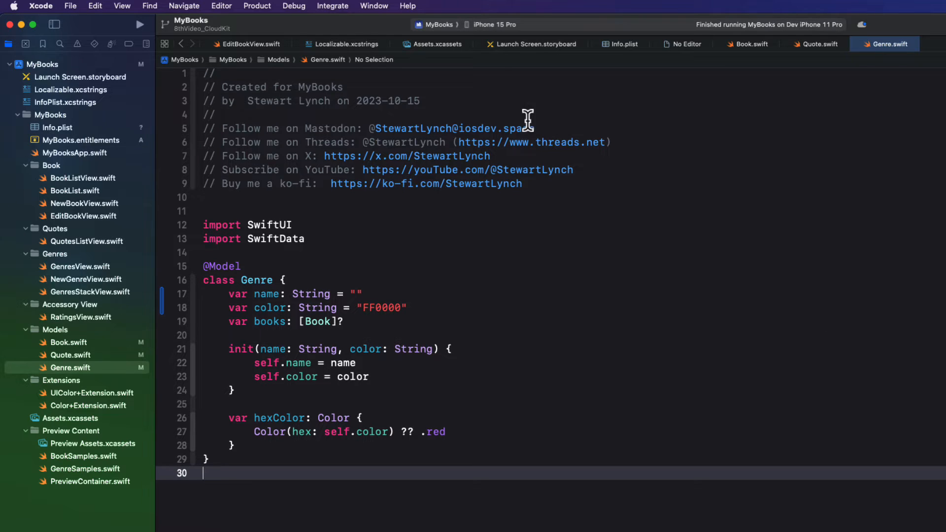
- Choose Dev iPhone 11 Pro as the run destination for MyBooks
left_click(492, 23)
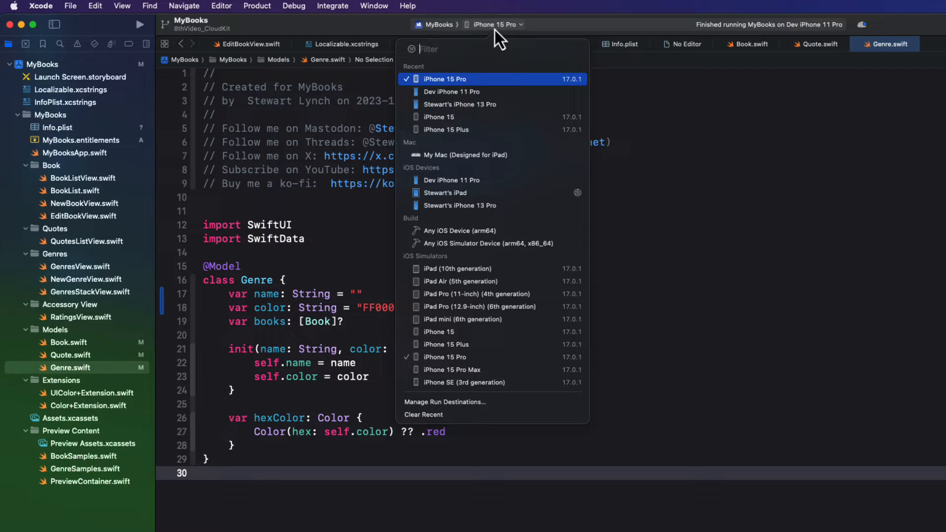
mouse_move(510, 180)
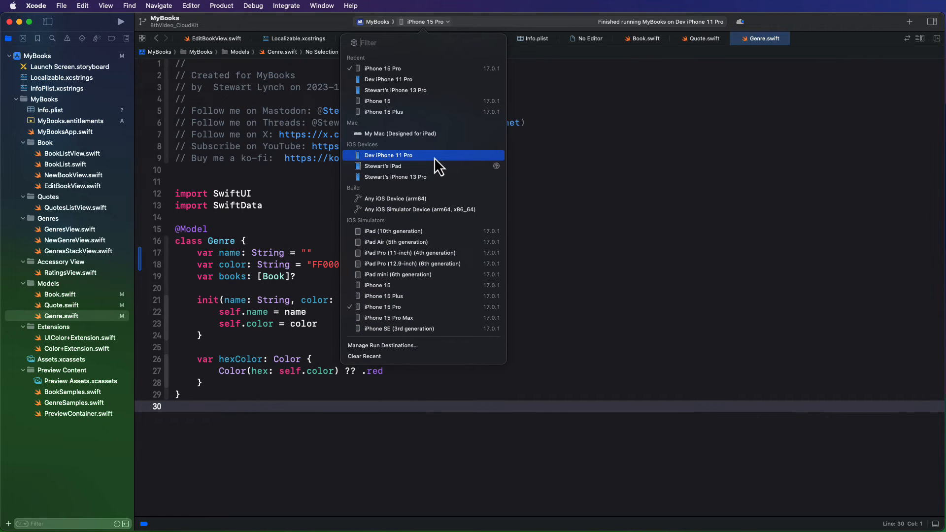
left_click(389, 155)
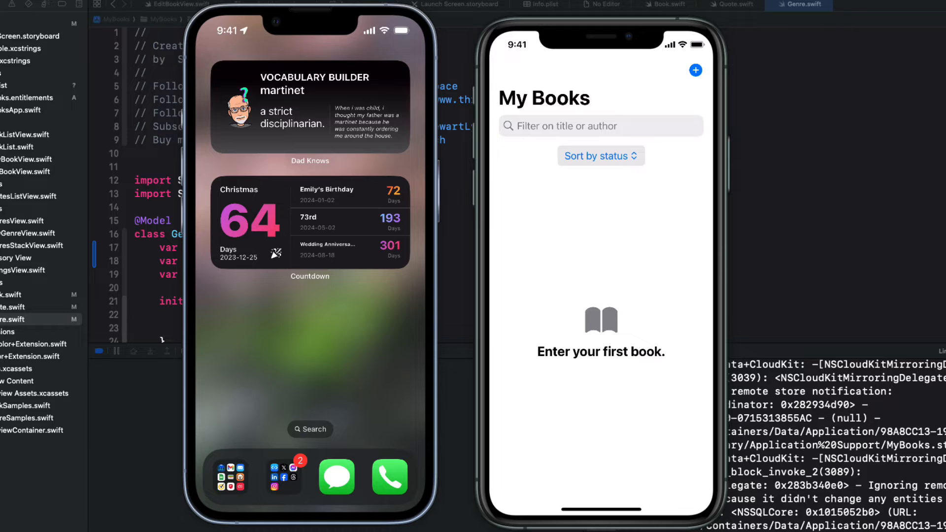
- Create a new book titled "My First Book" by Stewart Lynch
left_click(695, 70)
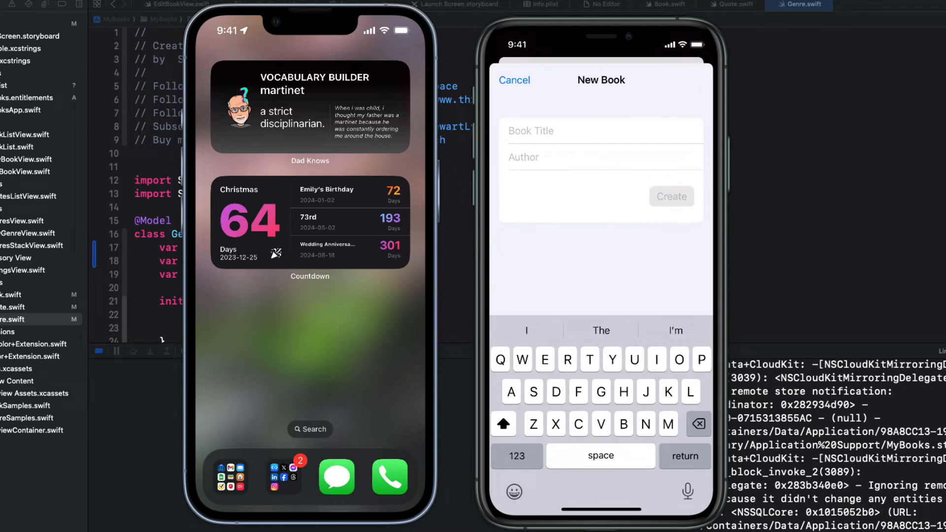
type("My First")
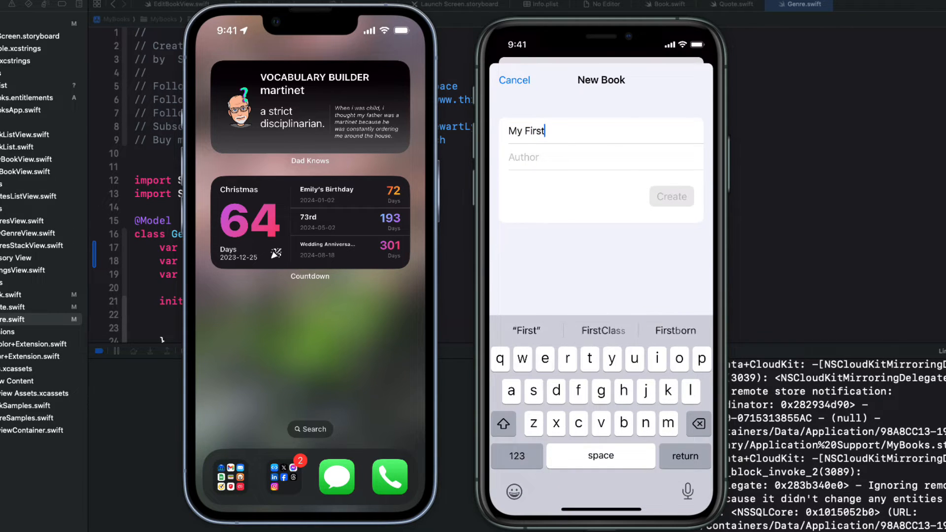
type("Book")
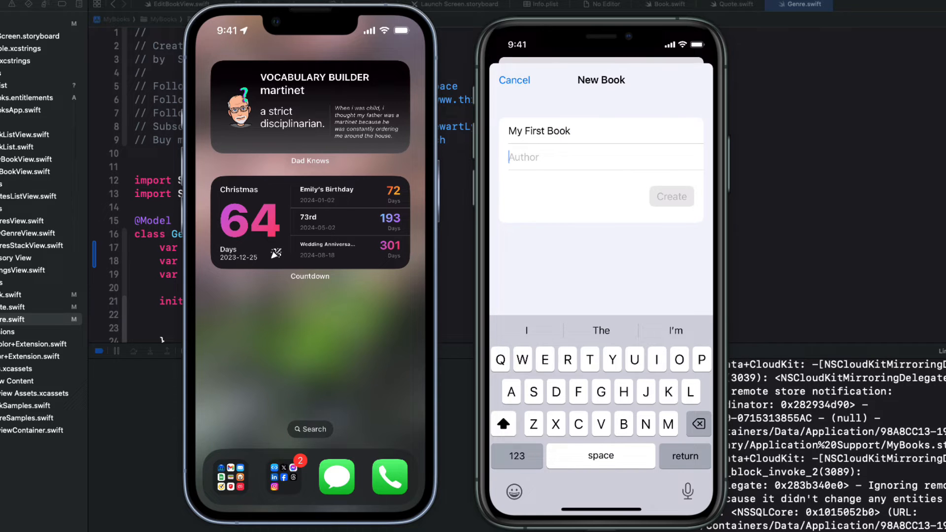
type("Stewart Ly")
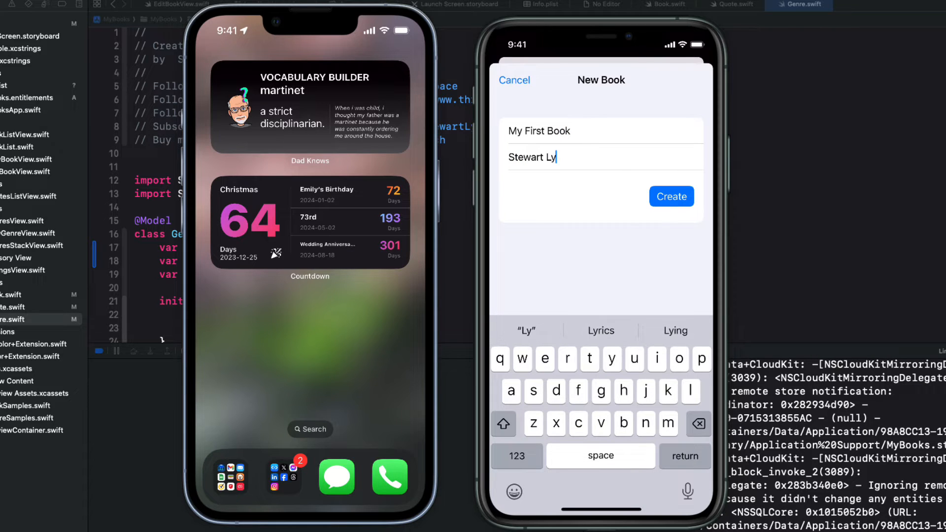
left_click(671, 196)
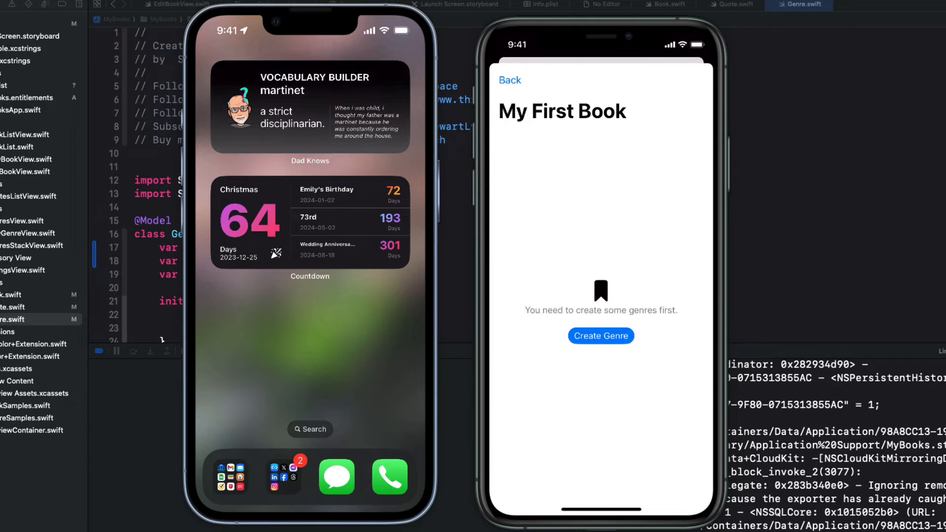
- Create a Fiction genre with its own colour
left_click(600, 335)
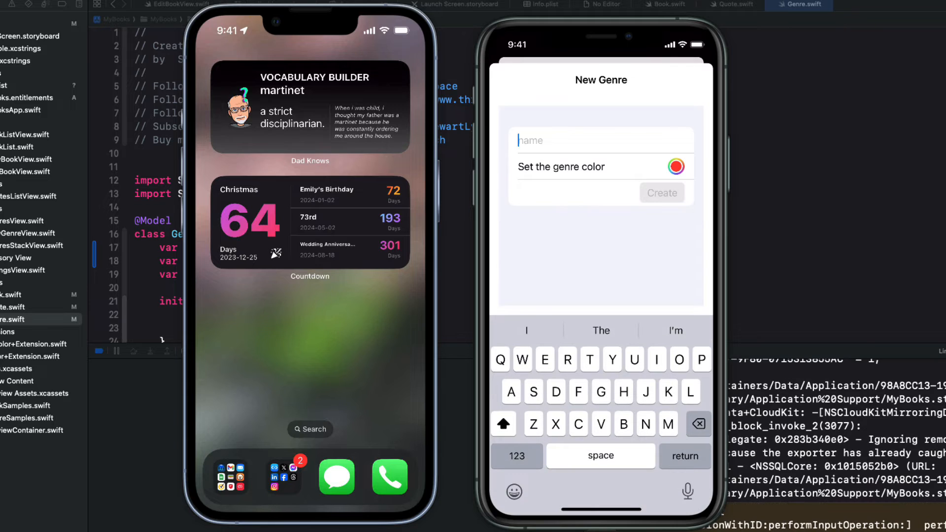
type("Ficti")
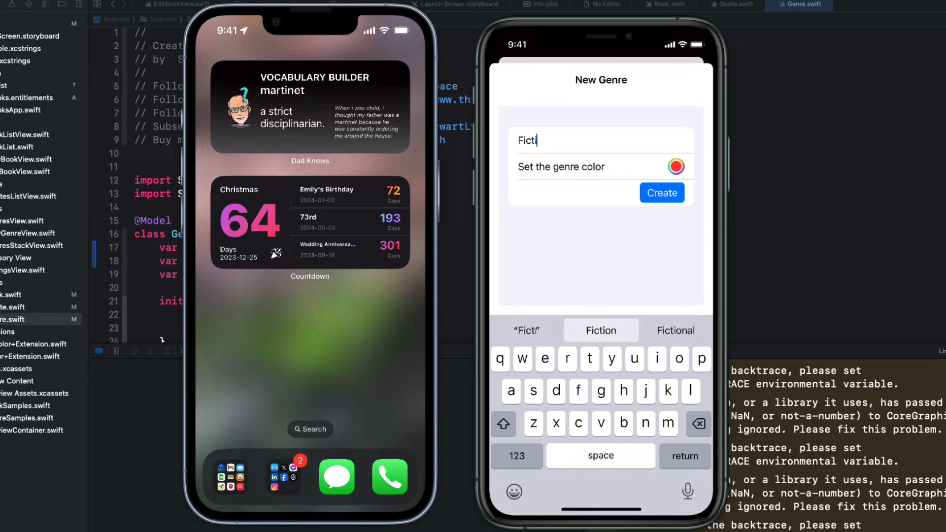
left_click(676, 168)
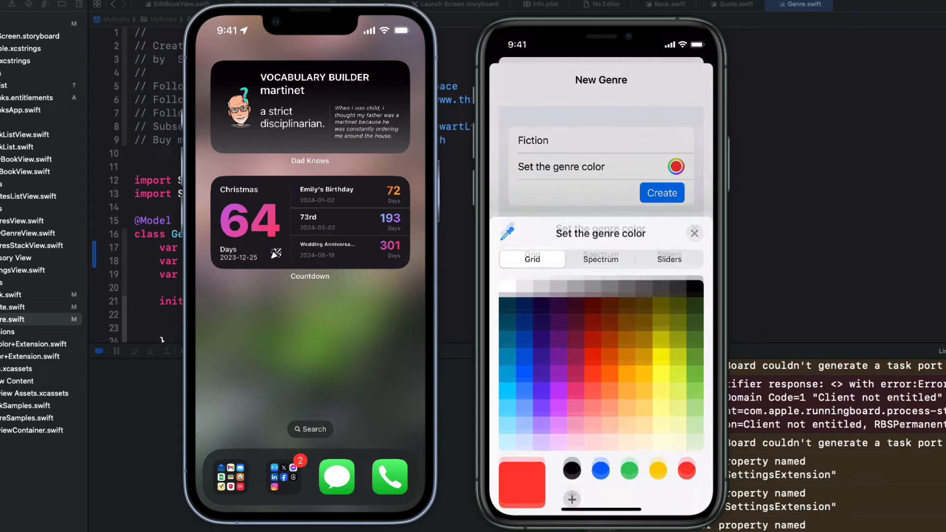
left_click(695, 232)
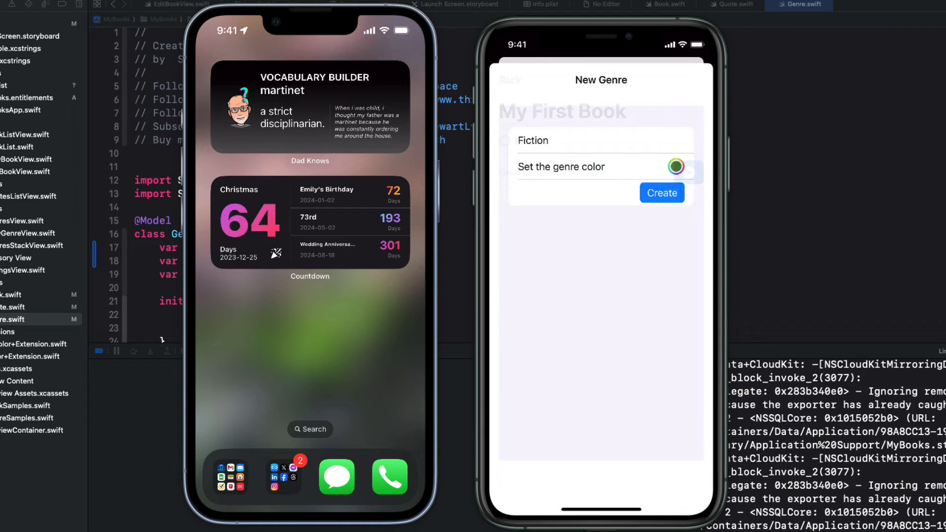
- Create a Mystery genre and return to My First Book with both genres attached
type("Mys")
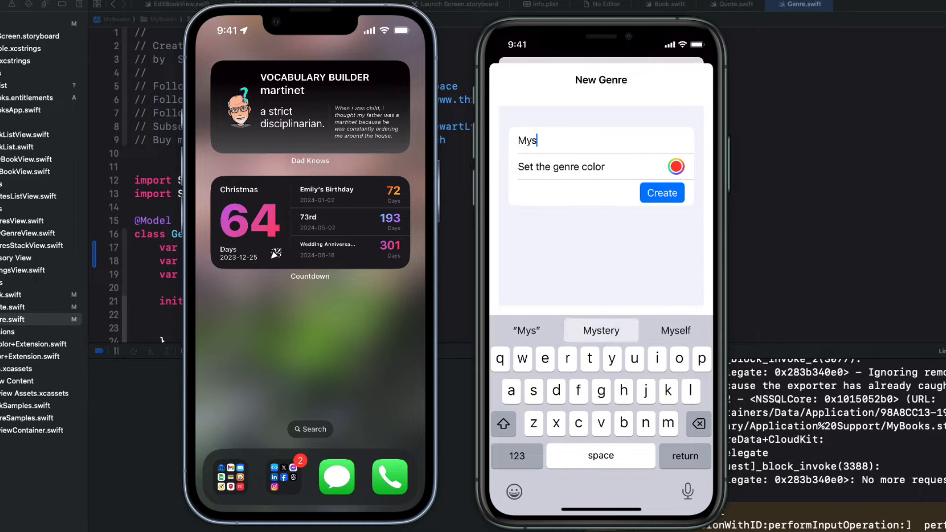
left_click(661, 192)
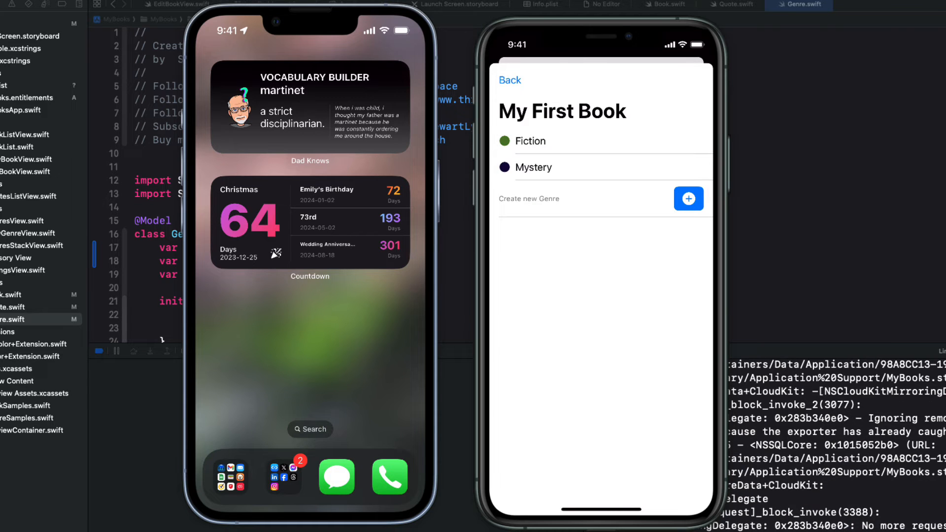
left_click(509, 80)
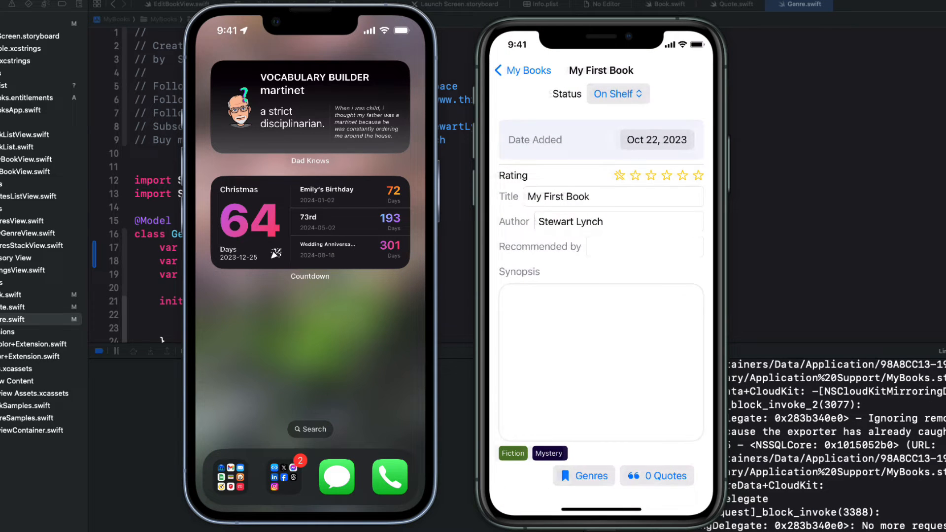
- Add a quote from page 22 to My First Book
left_click(656, 475)
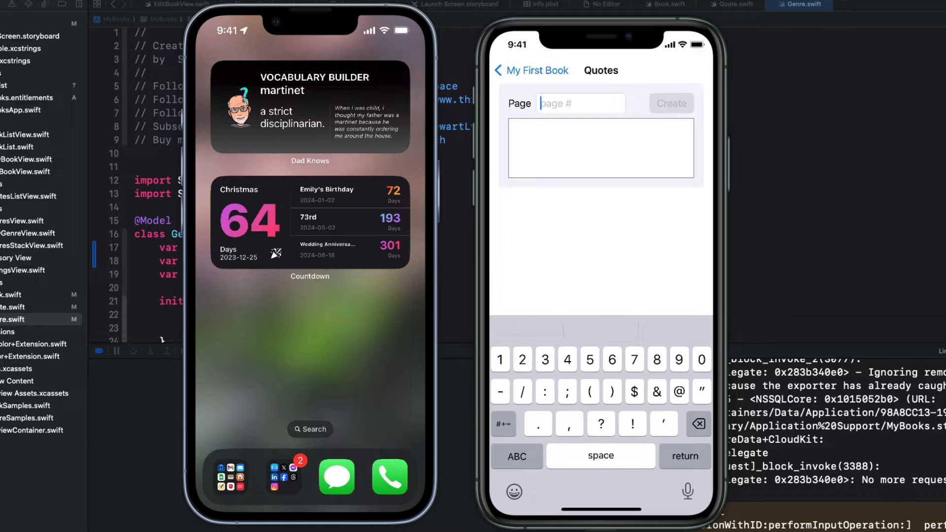
type("A q")
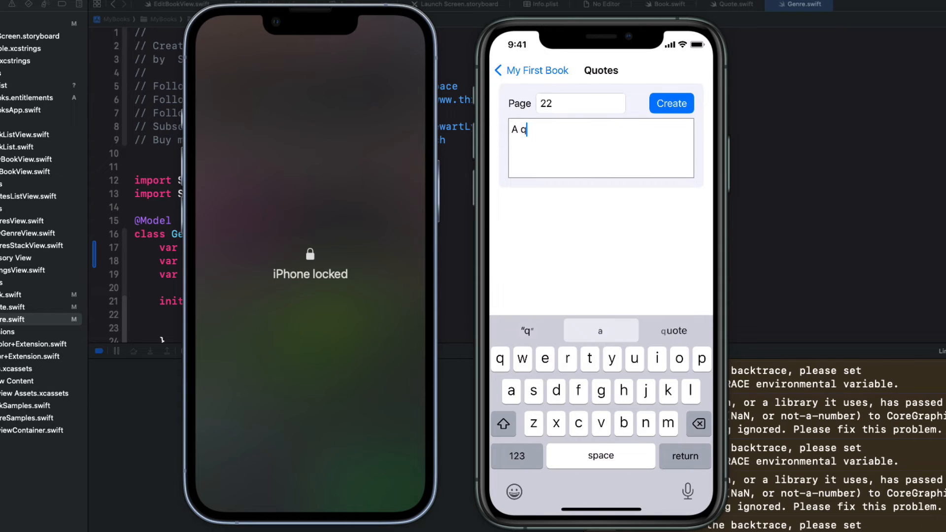
left_click(671, 104)
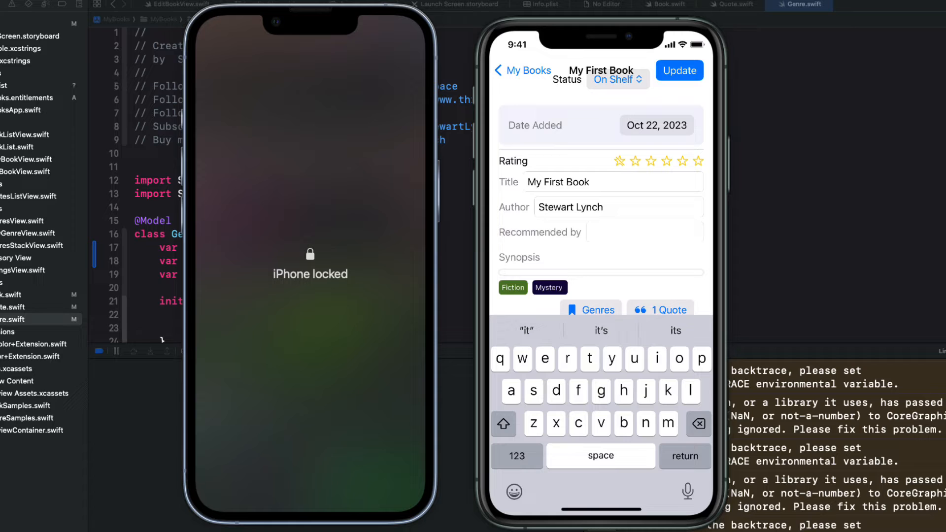
- Enter Jimmy as the book's recommender
left_click(524, 70)
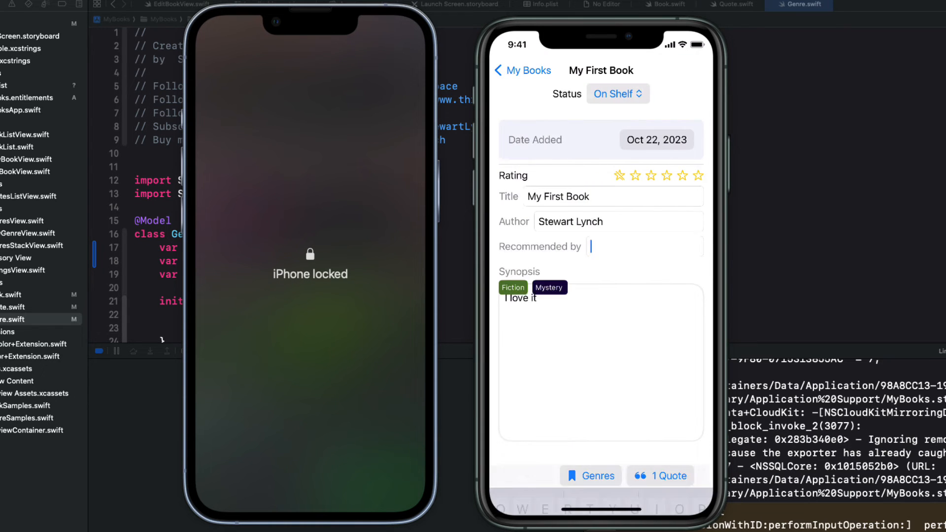
type("Jimmy")
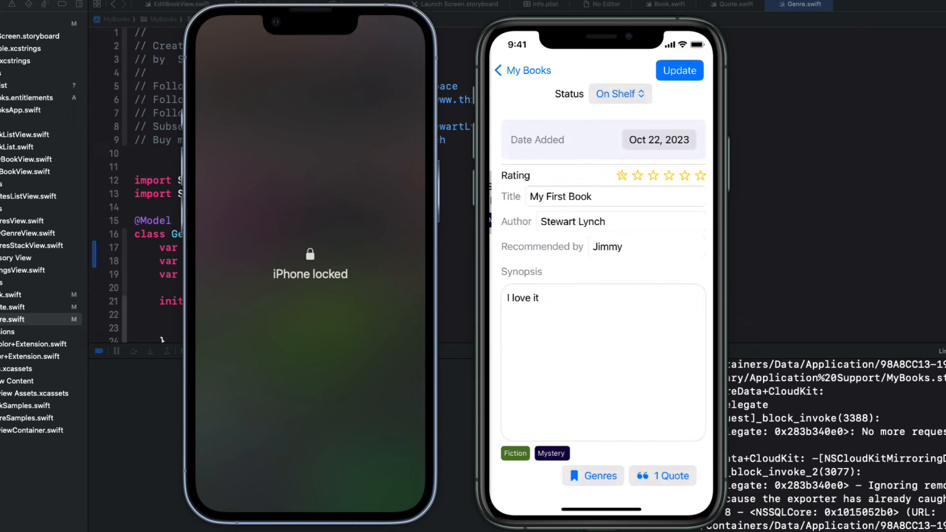
- Set the added date to Oct 8, 2023 and mark the book In Progress
left_click(658, 139)
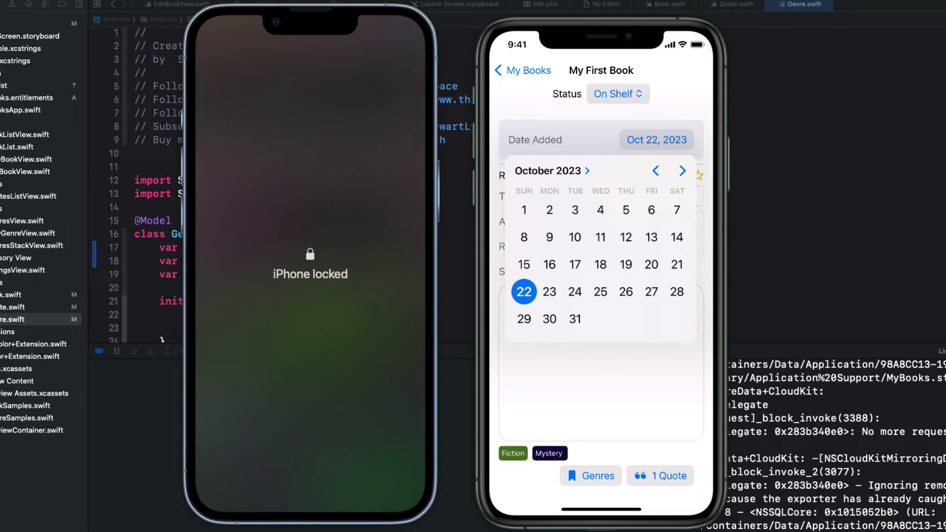
left_click(526, 70)
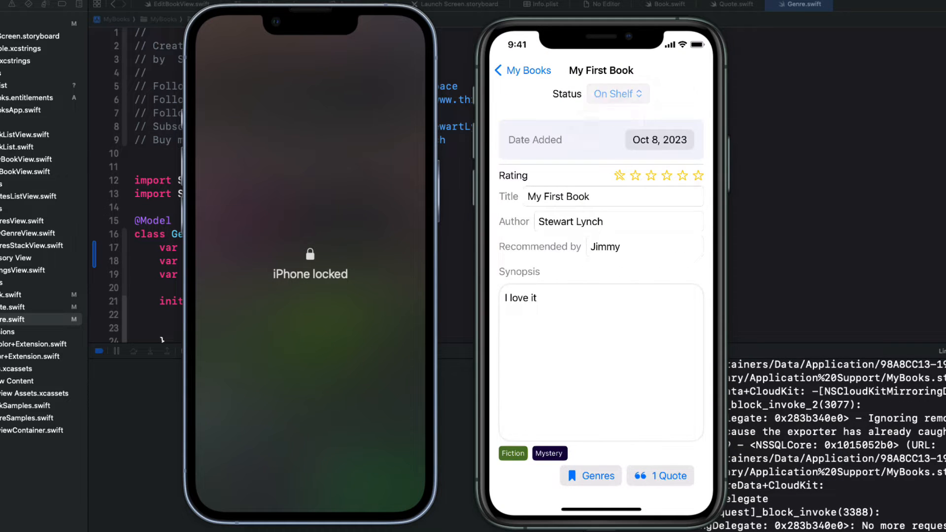
left_click(617, 93)
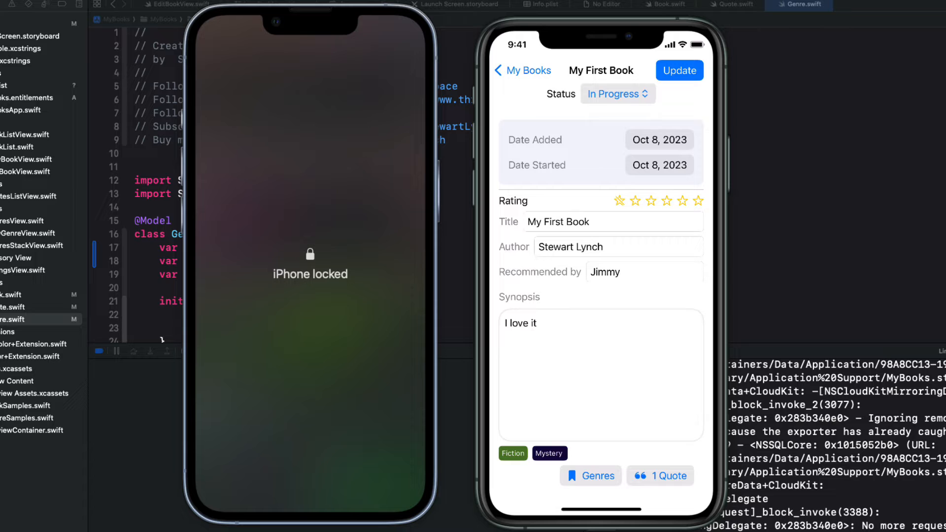
- Set the start date to Oct 18, 2023
left_click(659, 165)
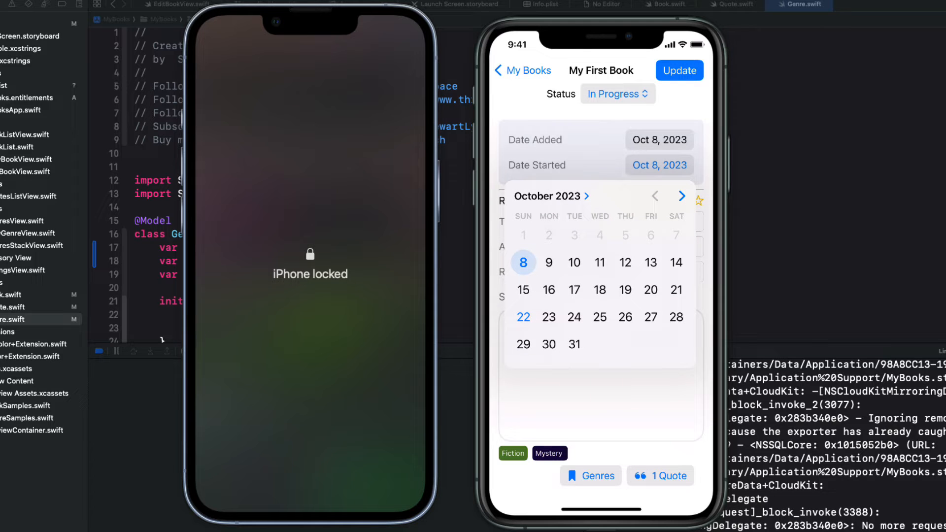
left_click(600, 289)
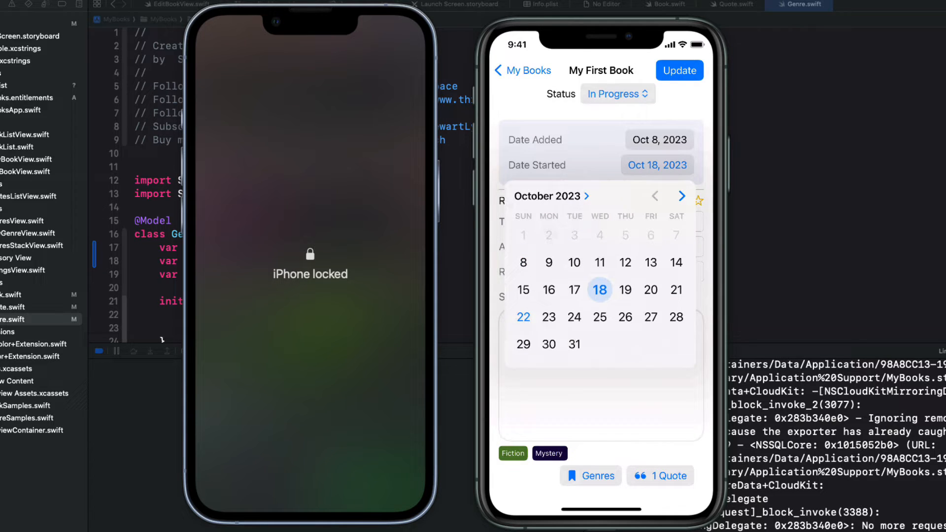
left_click(523, 70)
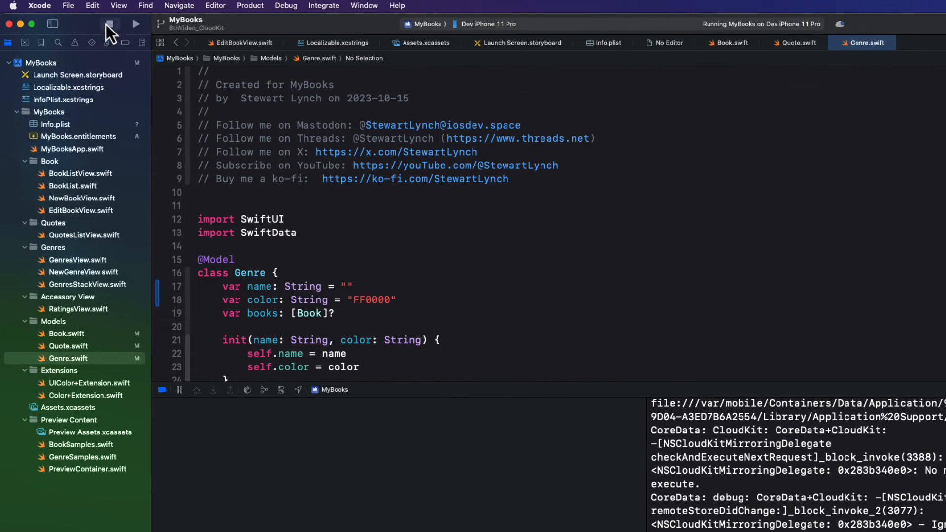
left_click(108, 24)
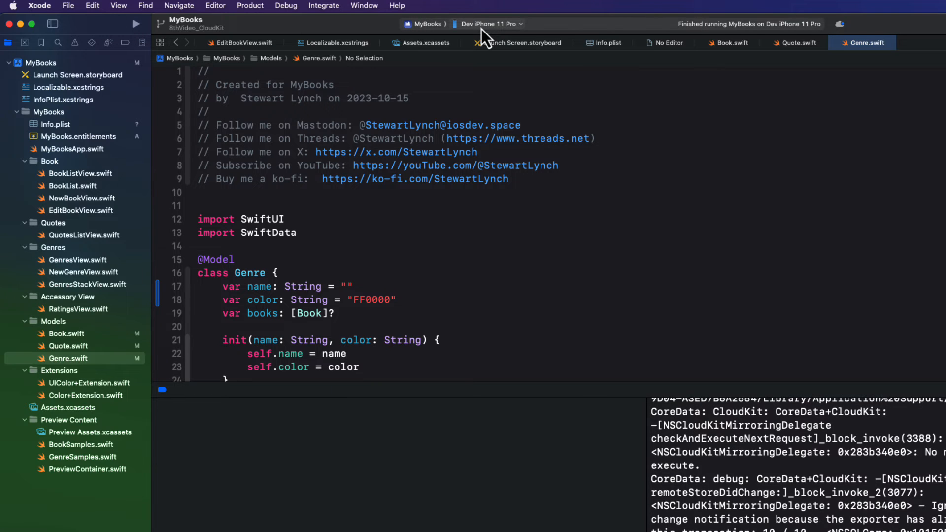
left_click(488, 24)
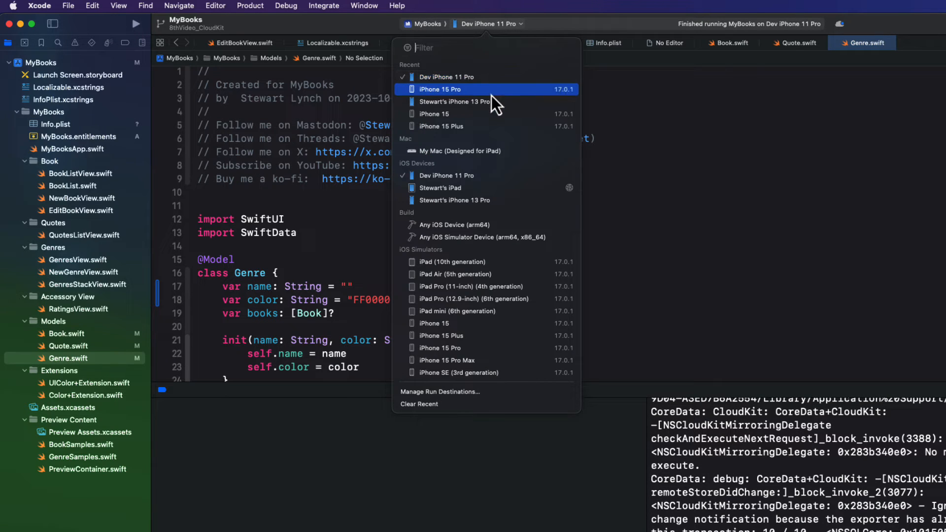
left_click(453, 102)
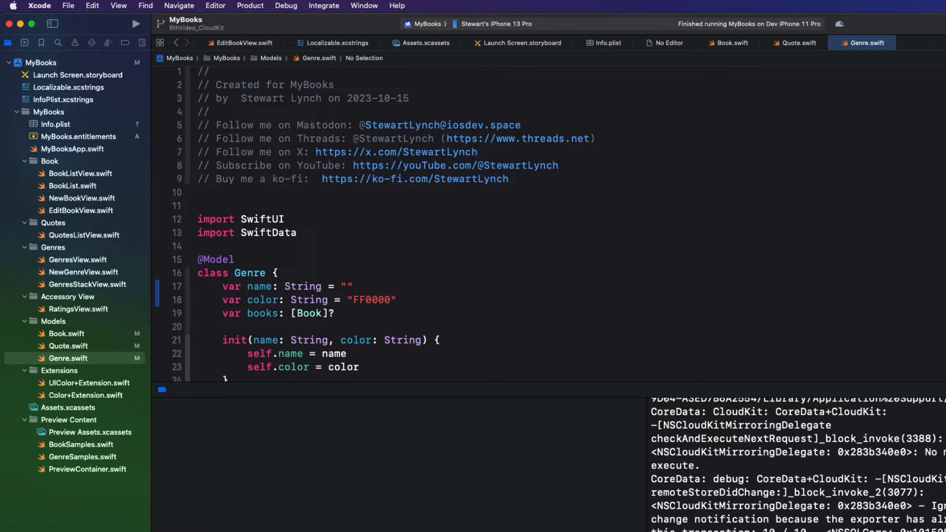
left_click(136, 24)
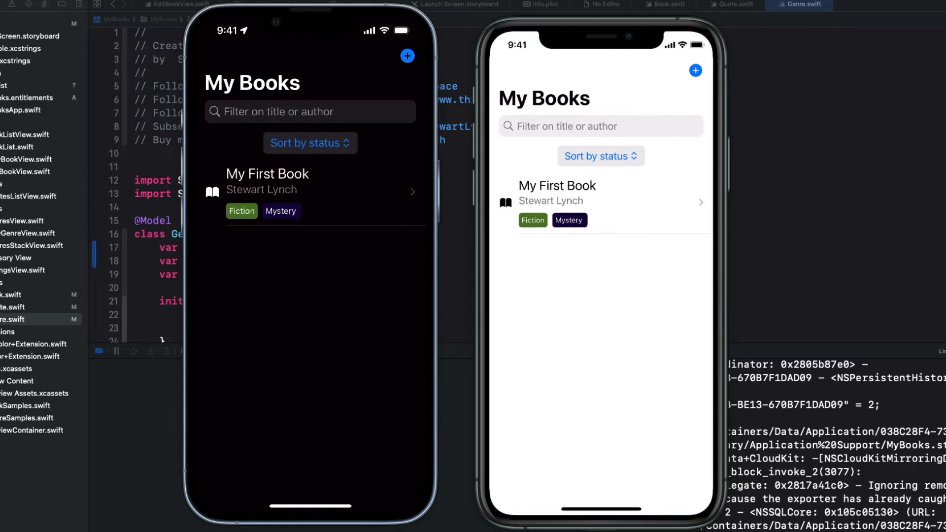
- Add "My second book" by Emily Grace on the second phone and view its details
left_click(407, 55)
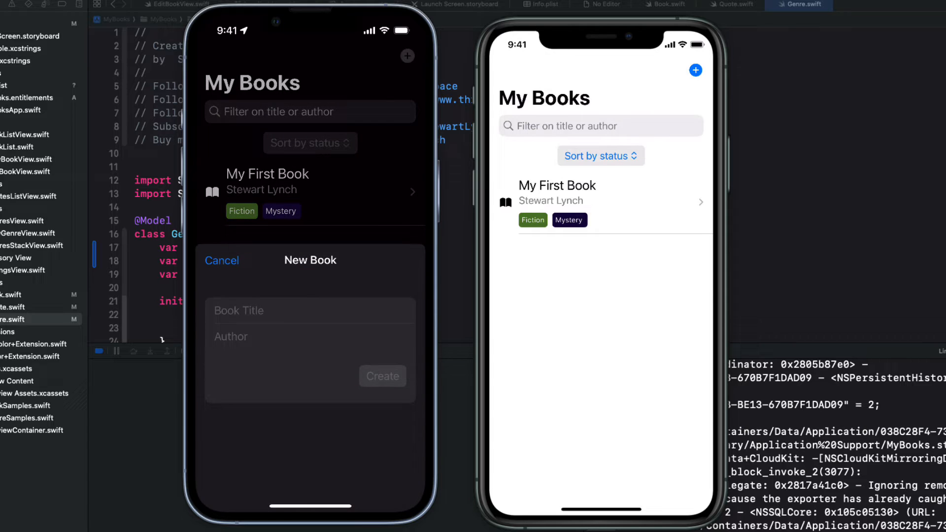
type("My second book")
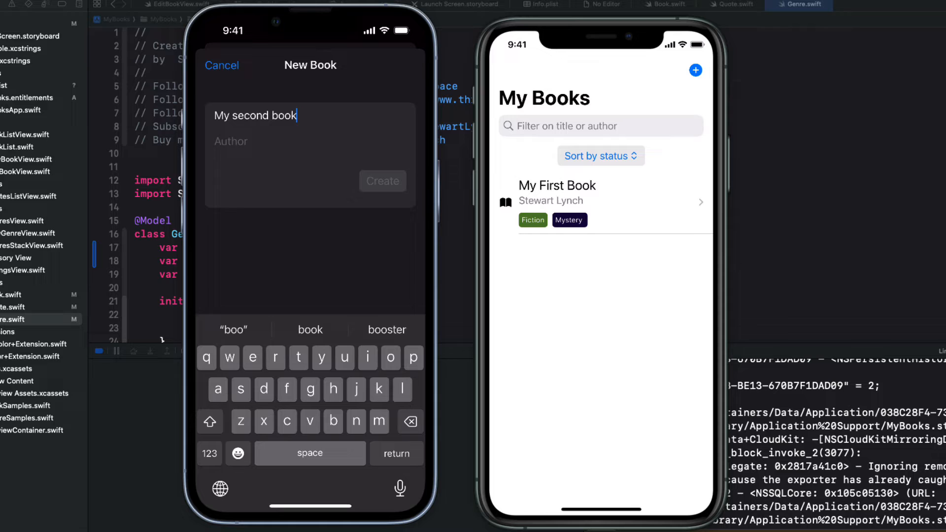
type("Emily")
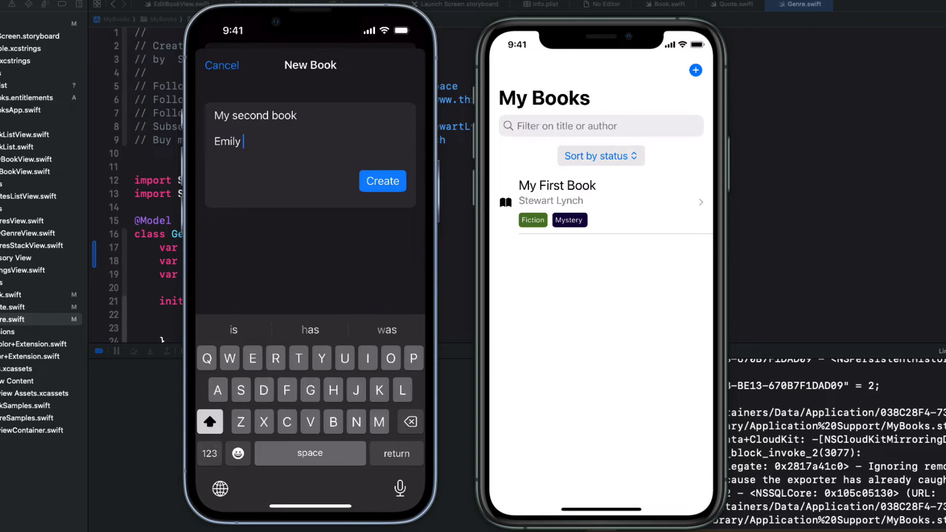
left_click(383, 181)
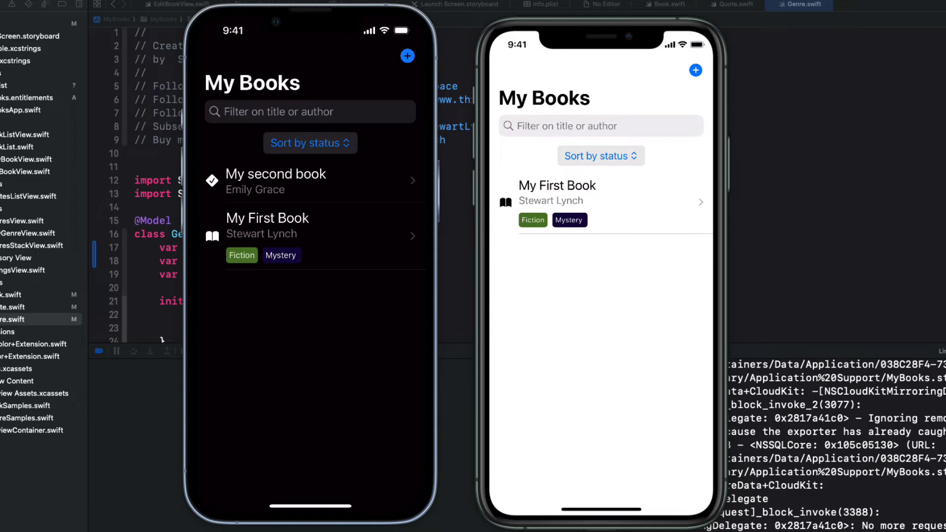
left_click(276, 180)
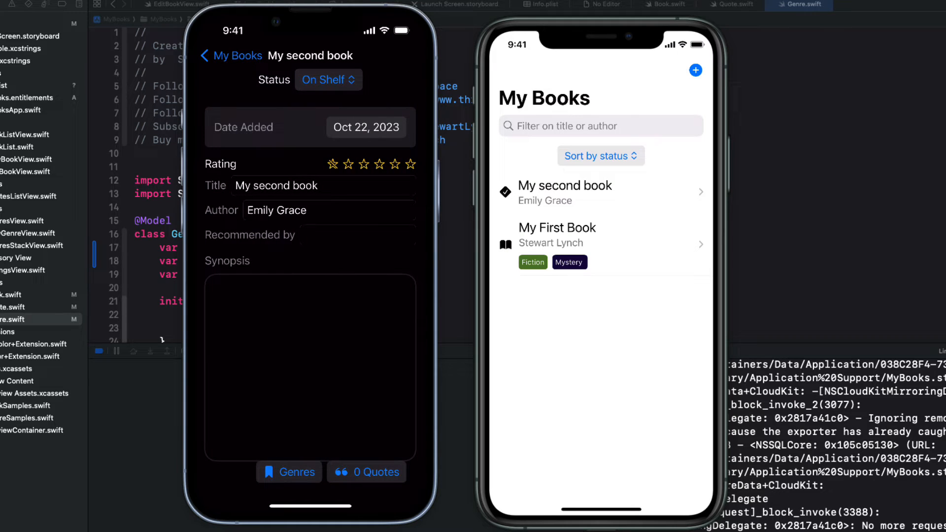
- Create a new Romance genre from My second book's genres list
left_click(295, 472)
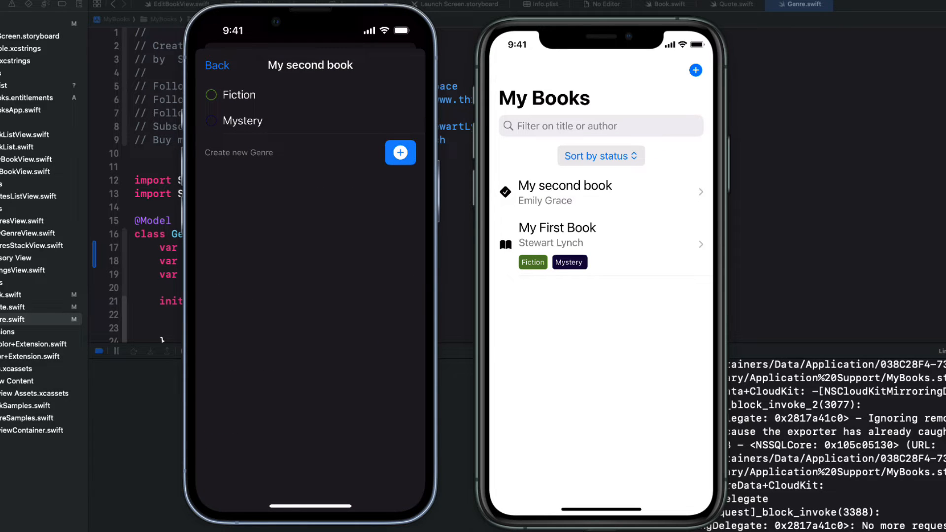
left_click(400, 152)
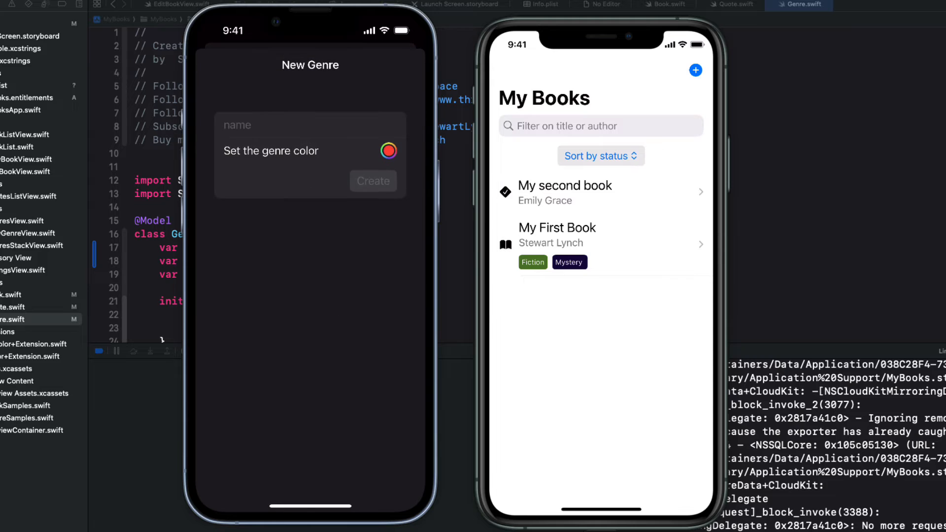
type("Roma")
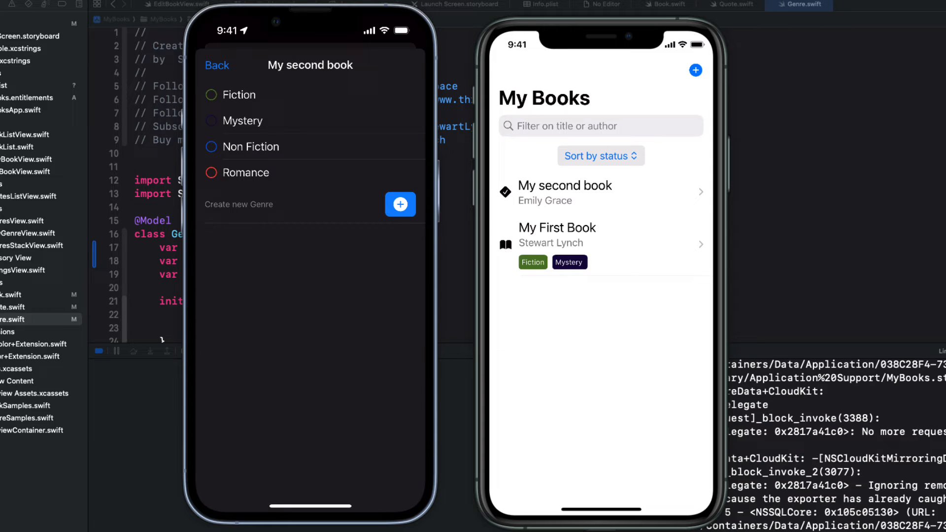
- Assign Fiction and Romance to My second book and view it on the other device
left_click(211, 94)
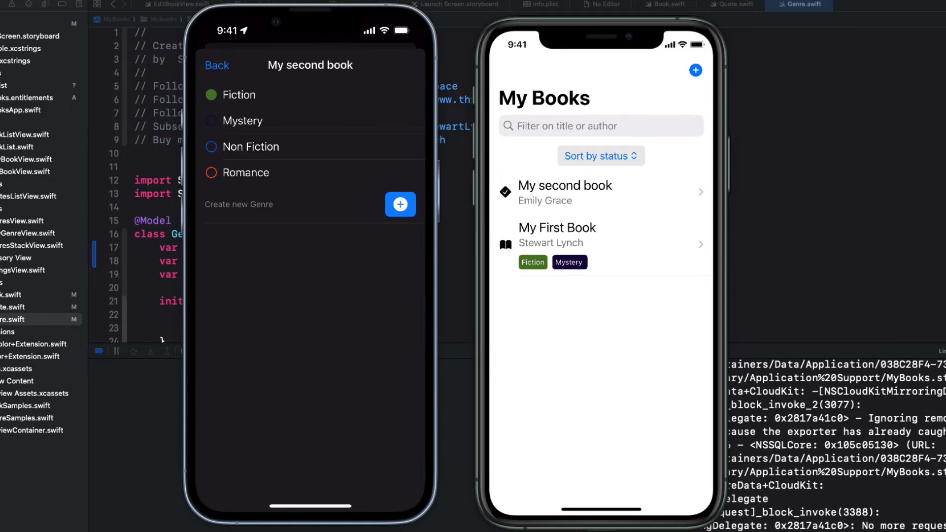
left_click(211, 173)
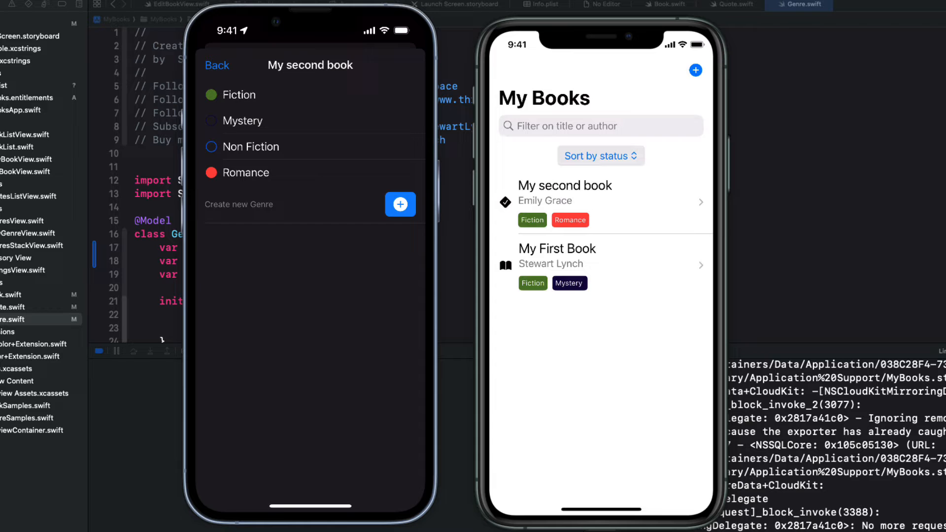
left_click(216, 65)
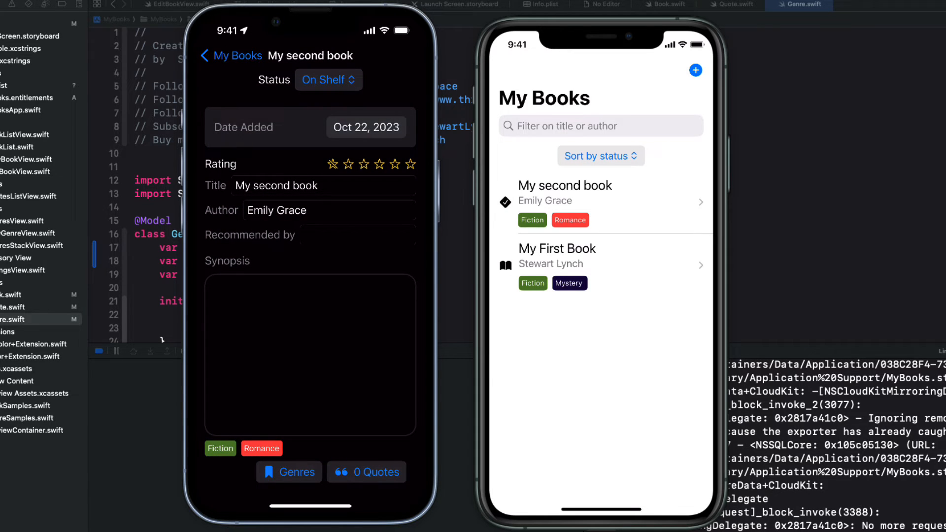
left_click(231, 55)
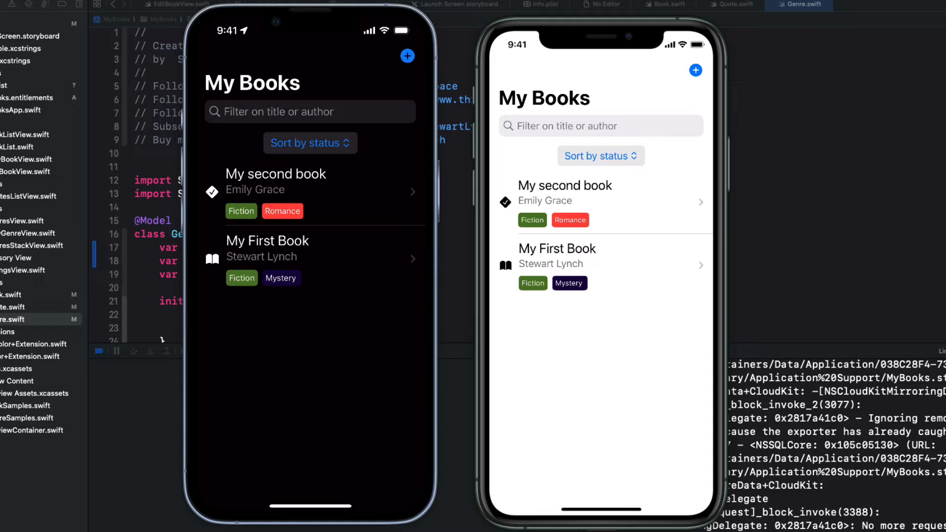
left_click(564, 186)
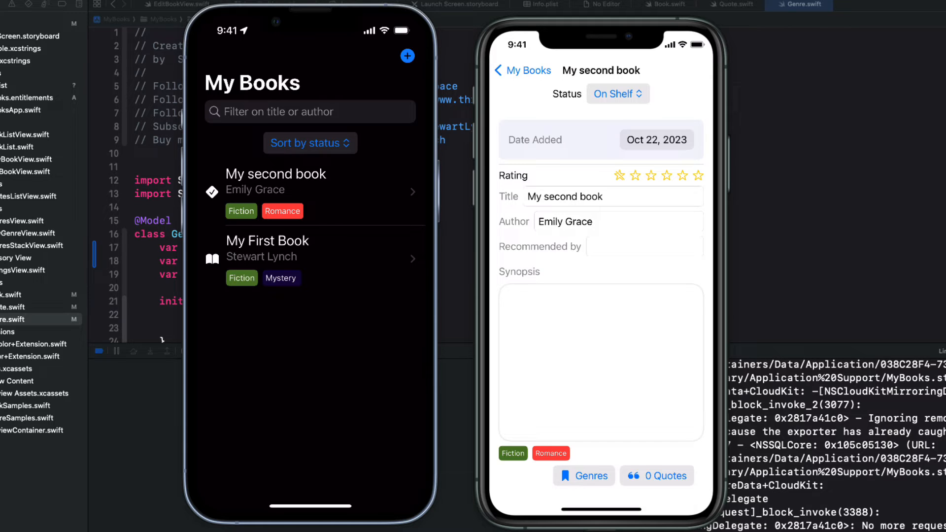
- Check My second book's genres, then go to its quotes
left_click(583, 475)
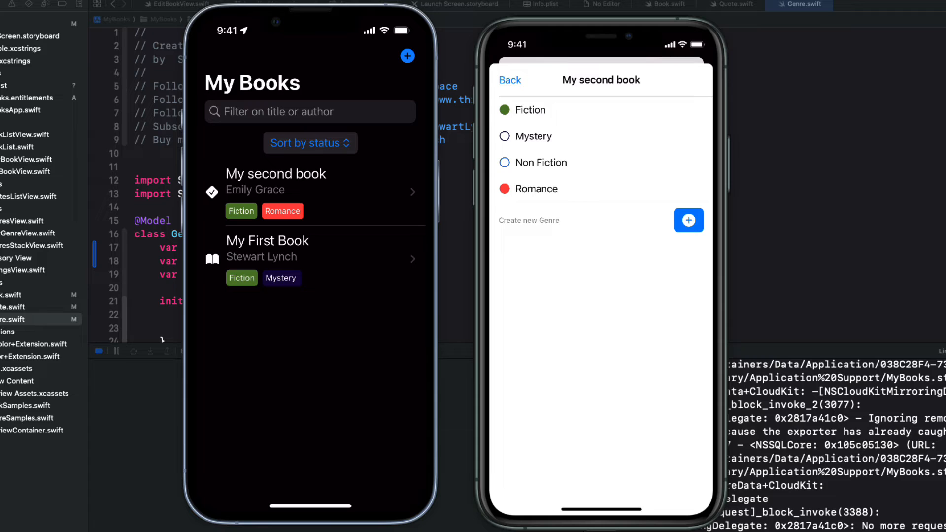
left_click(510, 80)
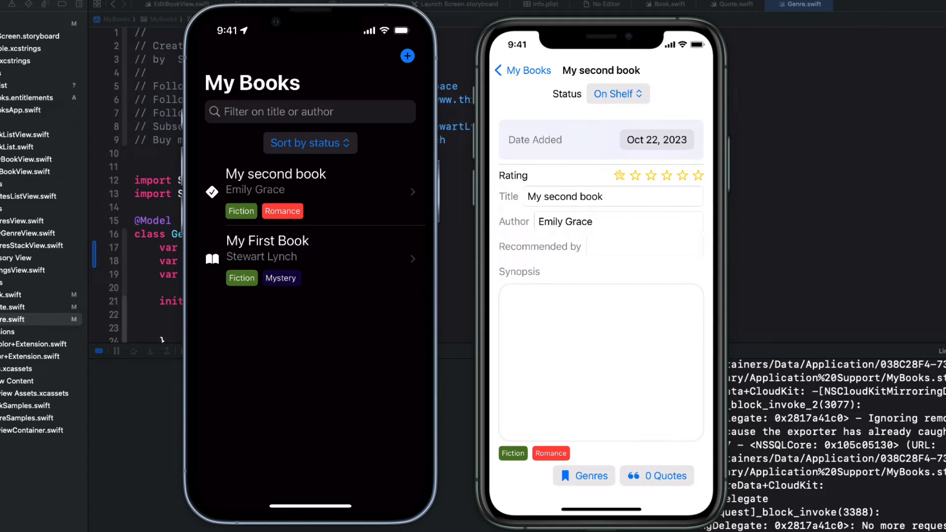
left_click(656, 475)
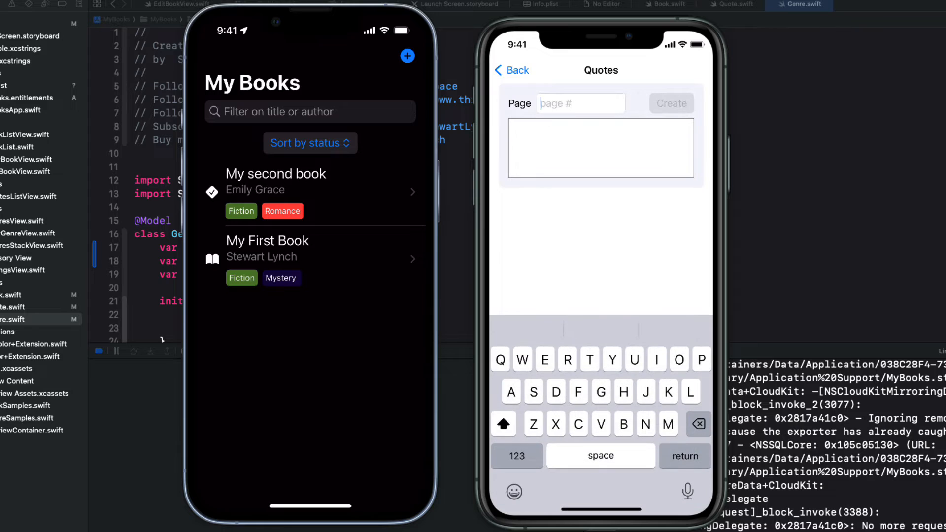
- Add the quote "A new quote" from page 54 and return to the book list
type("54")
left_click(600, 147)
type("A new")
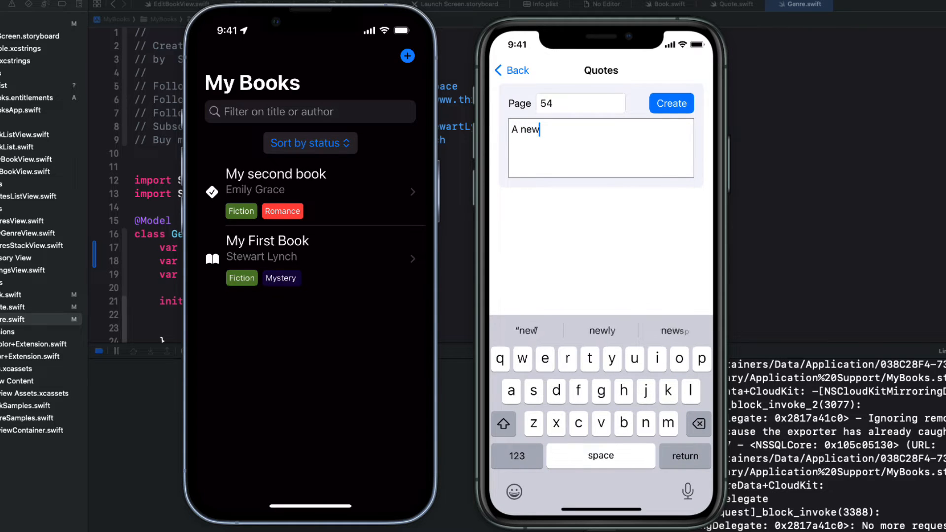
type("quote")
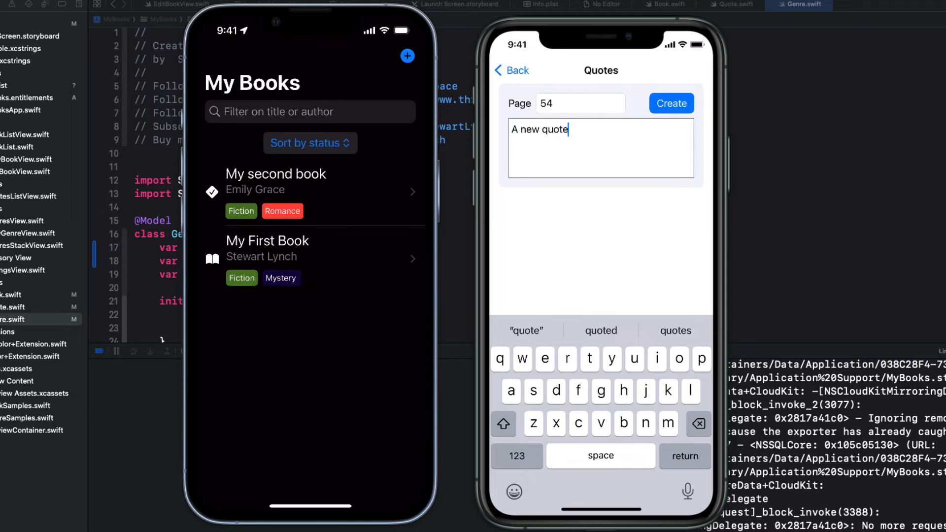
left_click(671, 103)
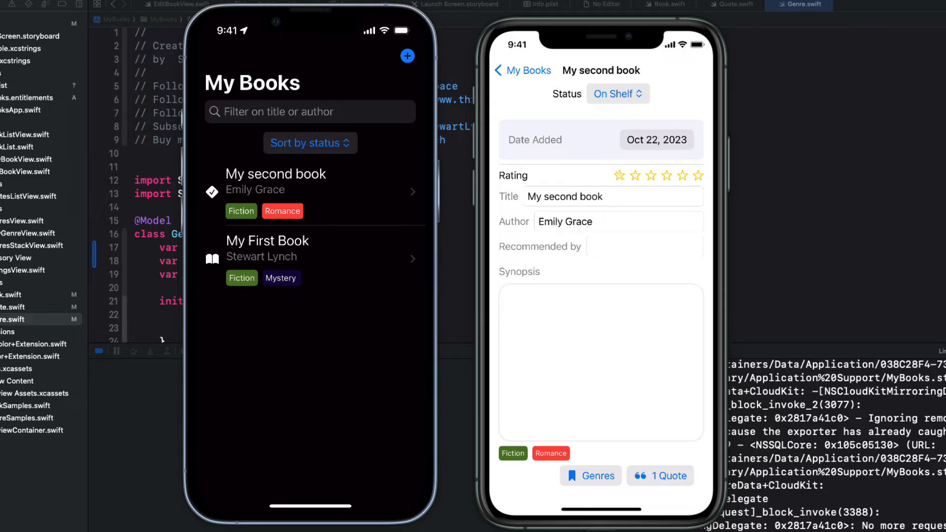
left_click(520, 70)
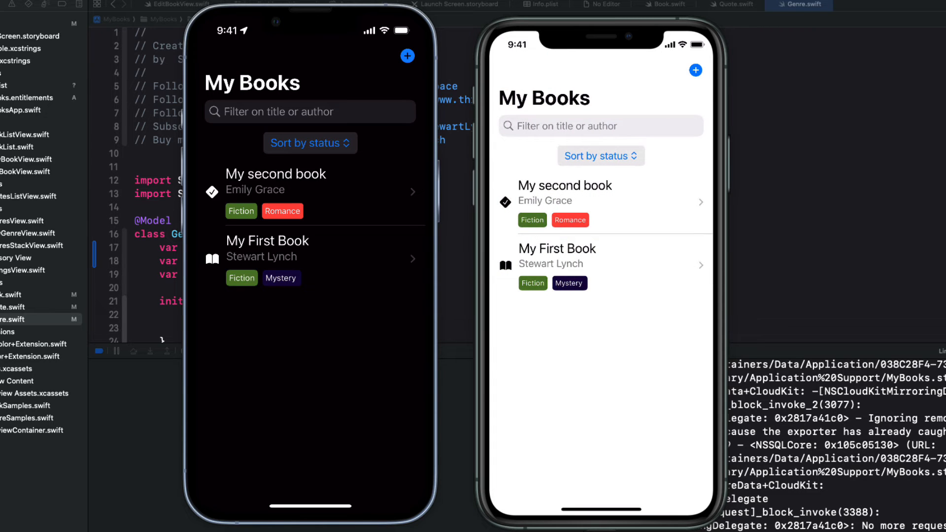
- View My second book's quotes list on the first device, then go back to My First Book
left_click(275, 181)
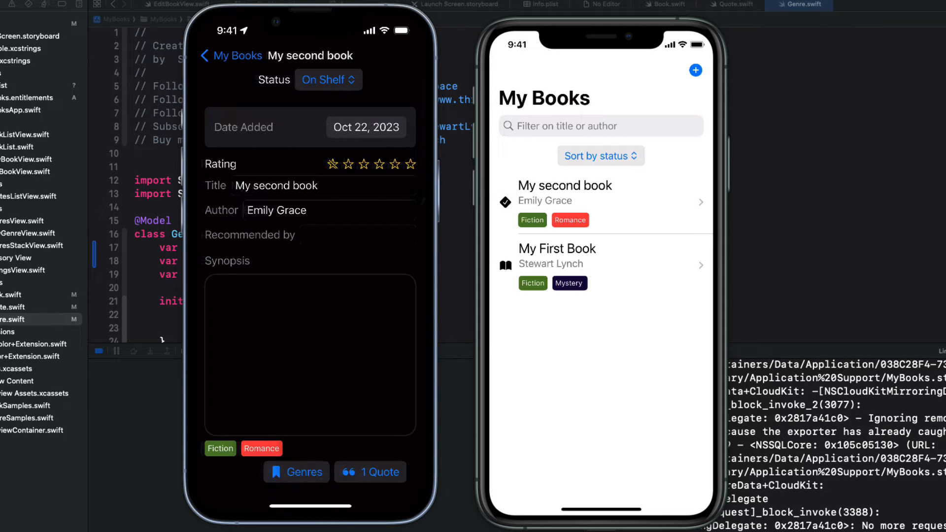
left_click(369, 472)
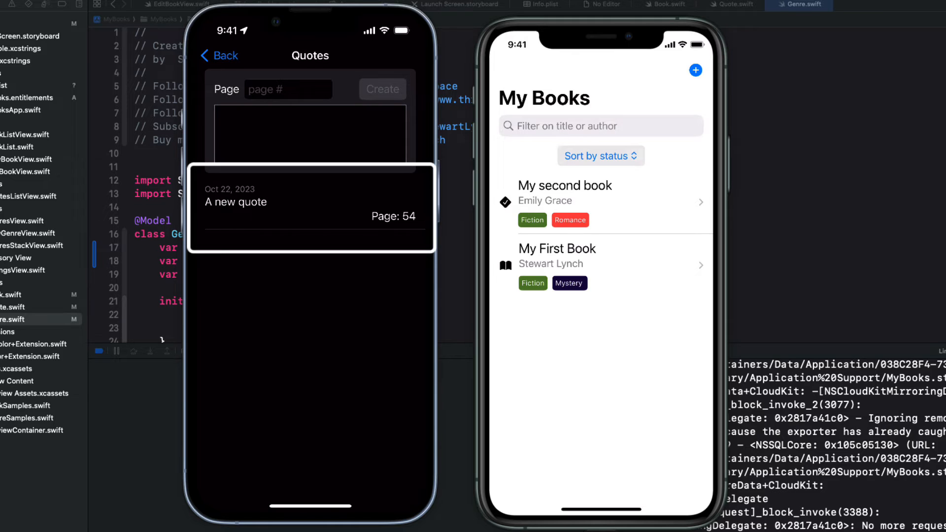
left_click(219, 55)
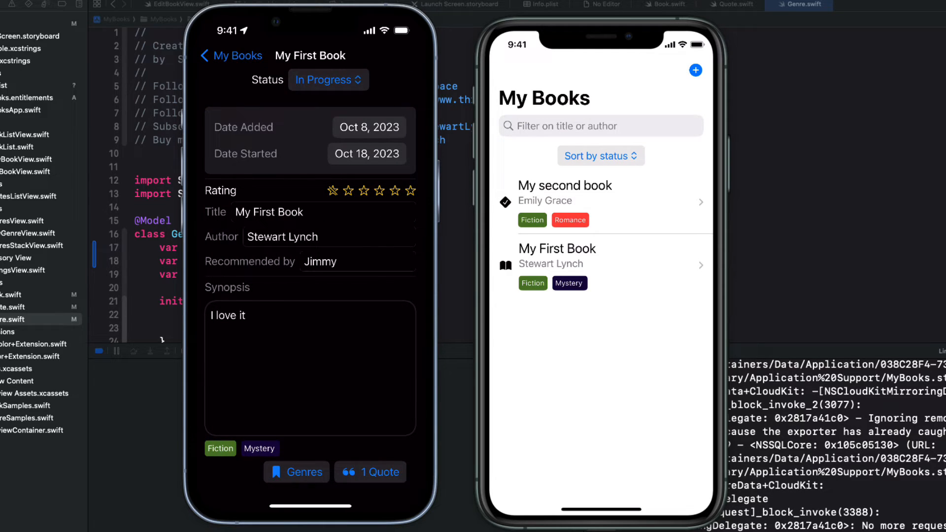
left_click(230, 55)
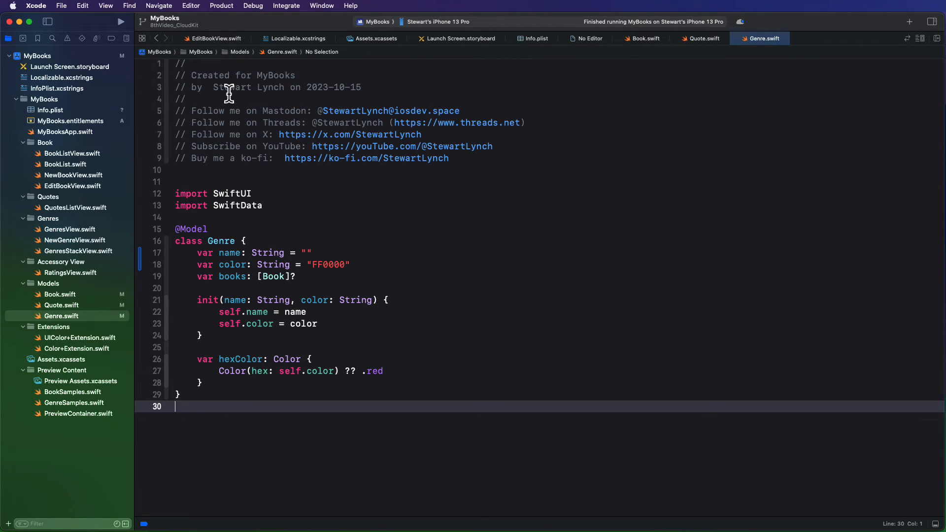
mouse_move(77, 87)
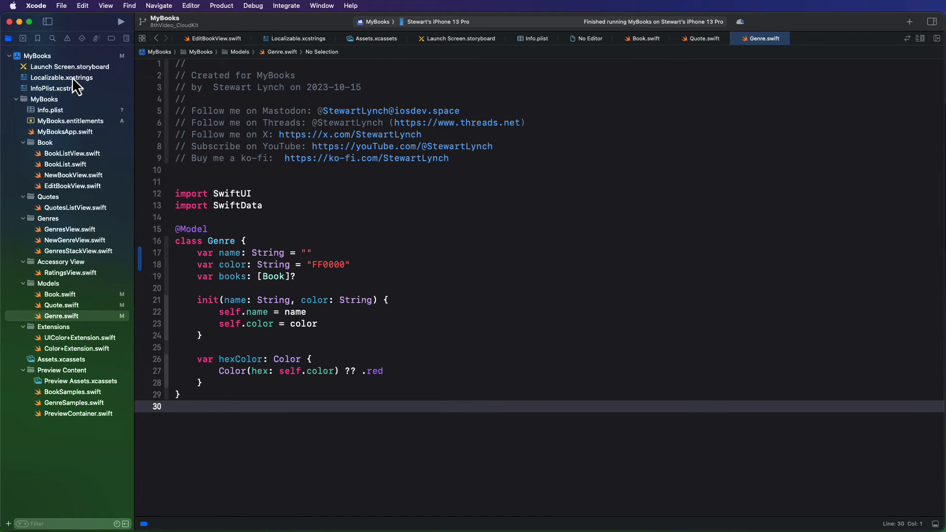
- From the MyBooks target's iCloud capability, launch the CloudKit Console in Safari
left_click(38, 55)
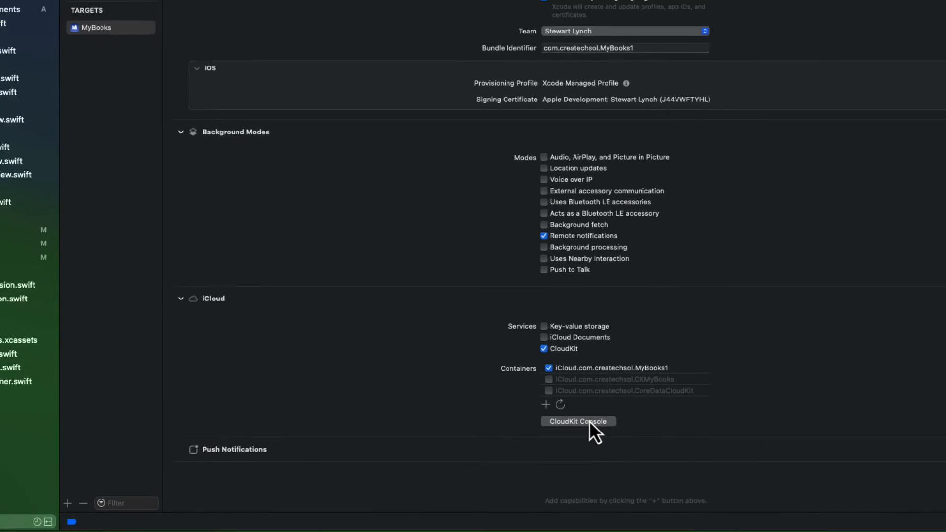
left_click(577, 421)
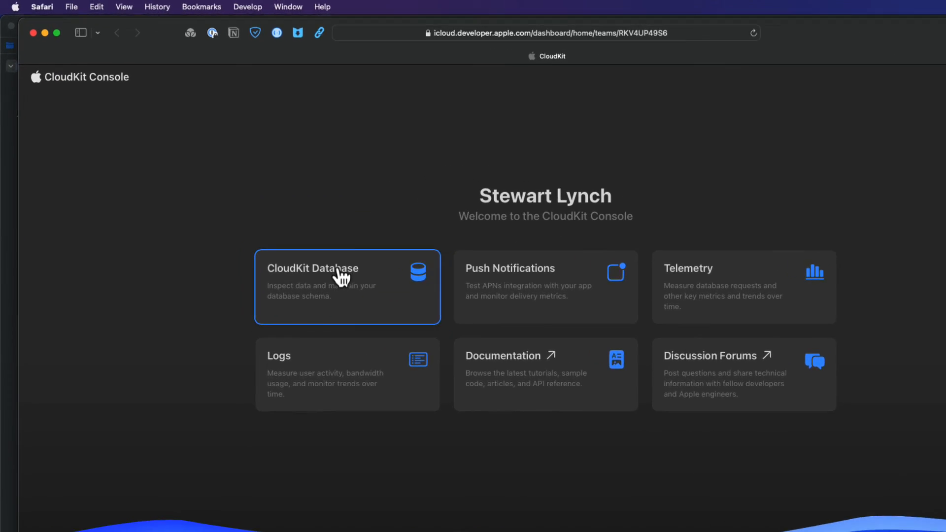
- Load the iCloud.com.createchsol.MyBooks1 container in CloudKit Database, switching containers until it loads
left_click(347, 287)
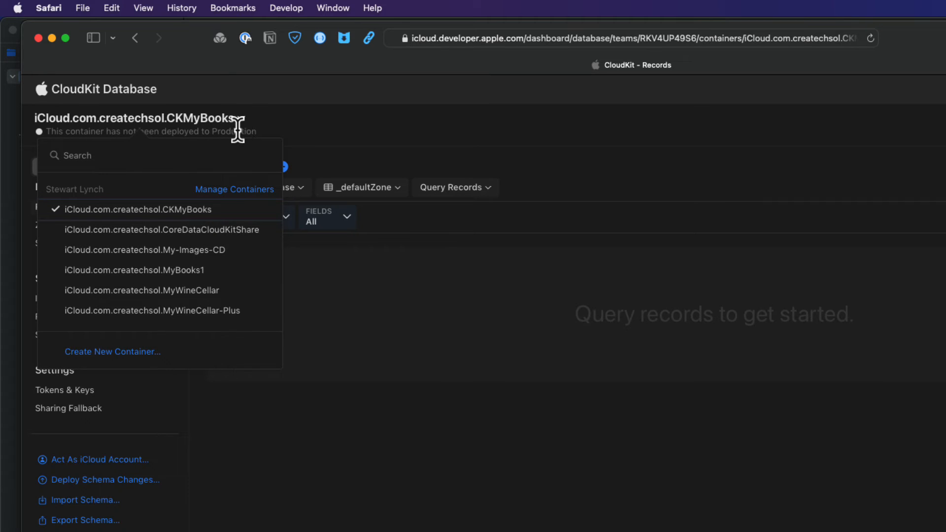
left_click(133, 270)
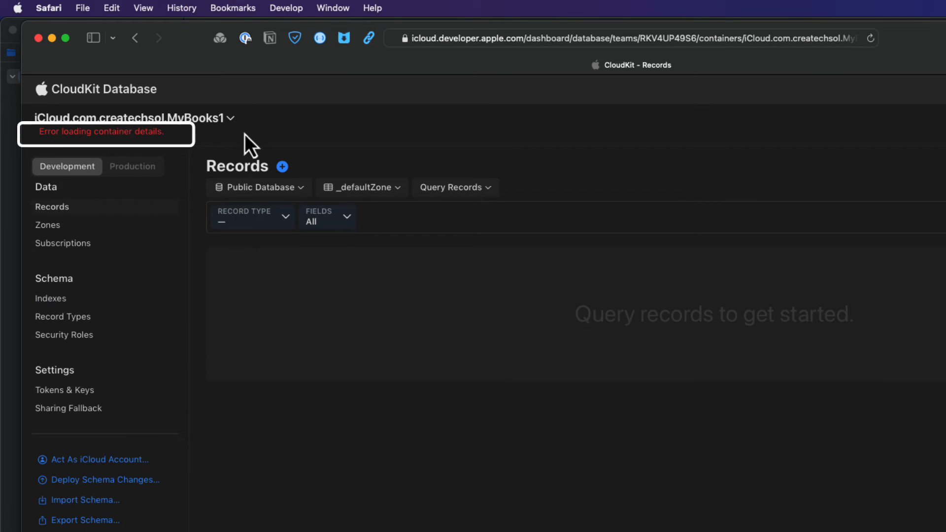
left_click(132, 117)
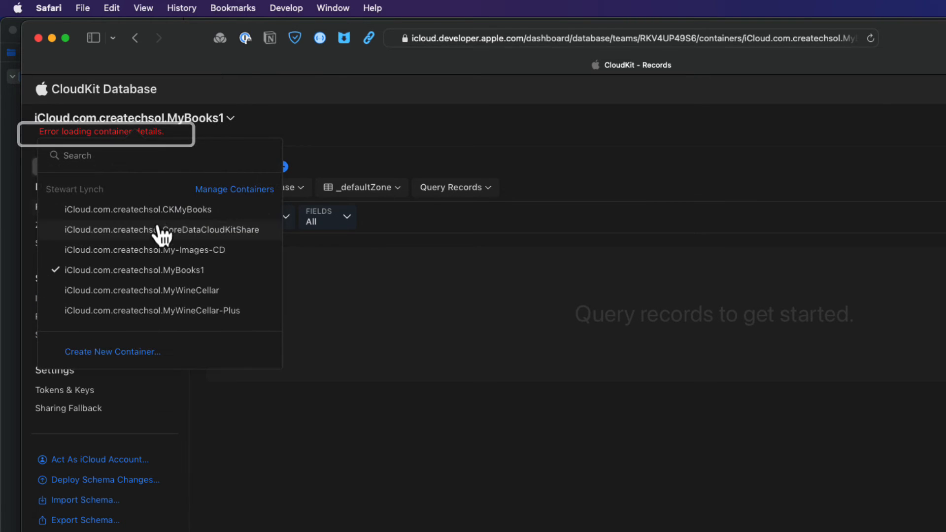
left_click(144, 249)
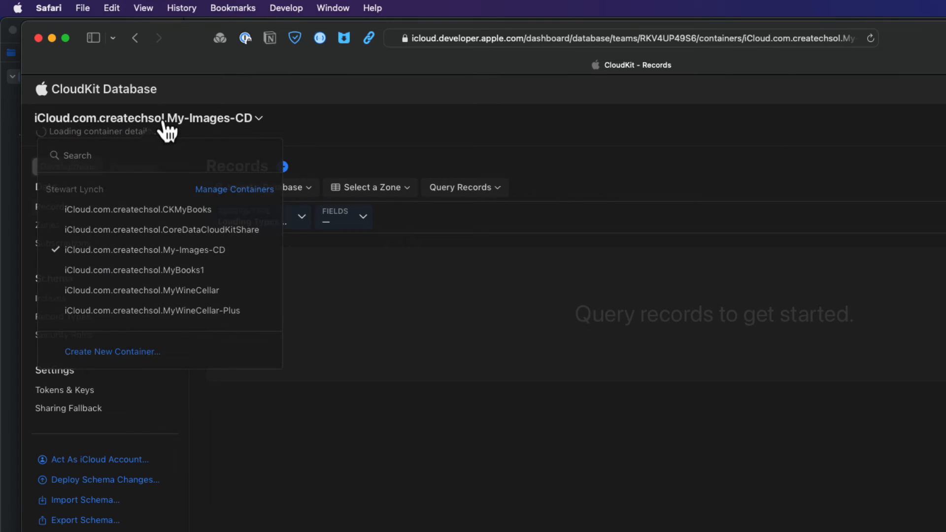
left_click(134, 270)
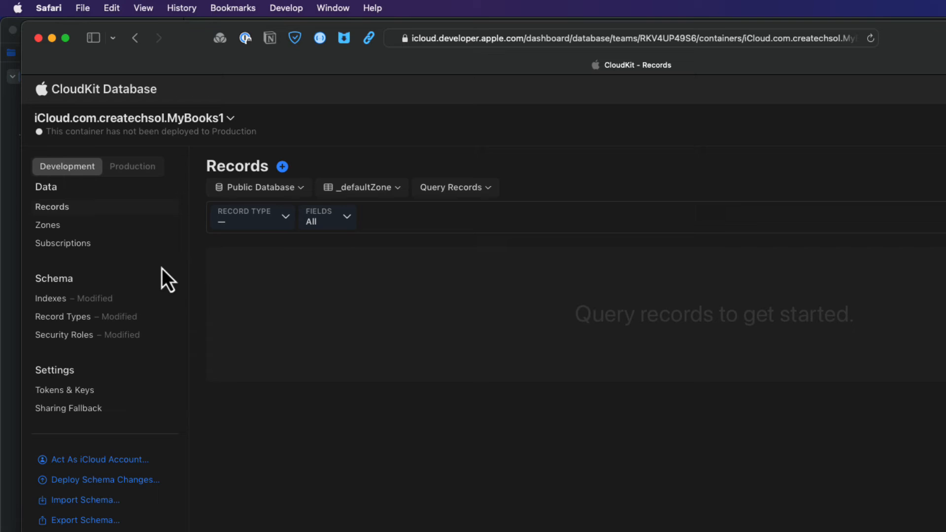
left_click(259, 188)
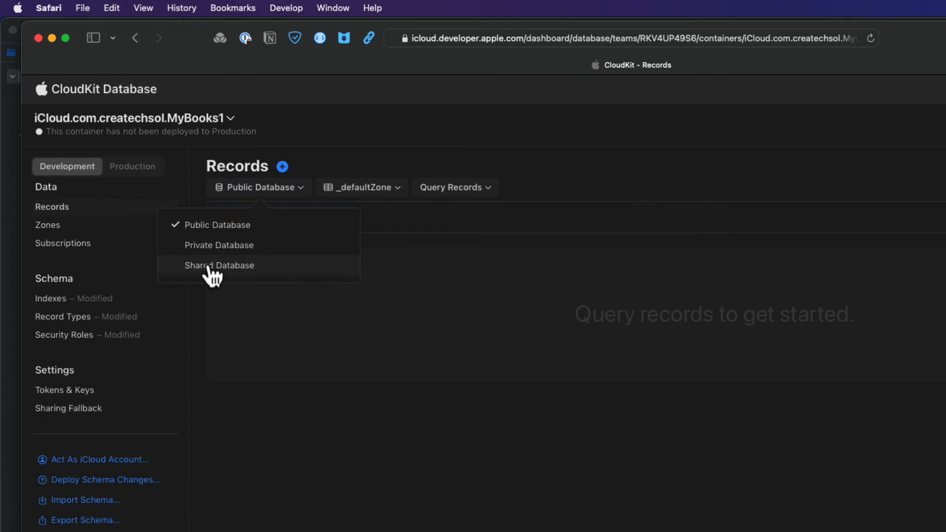
mouse_move(222, 246)
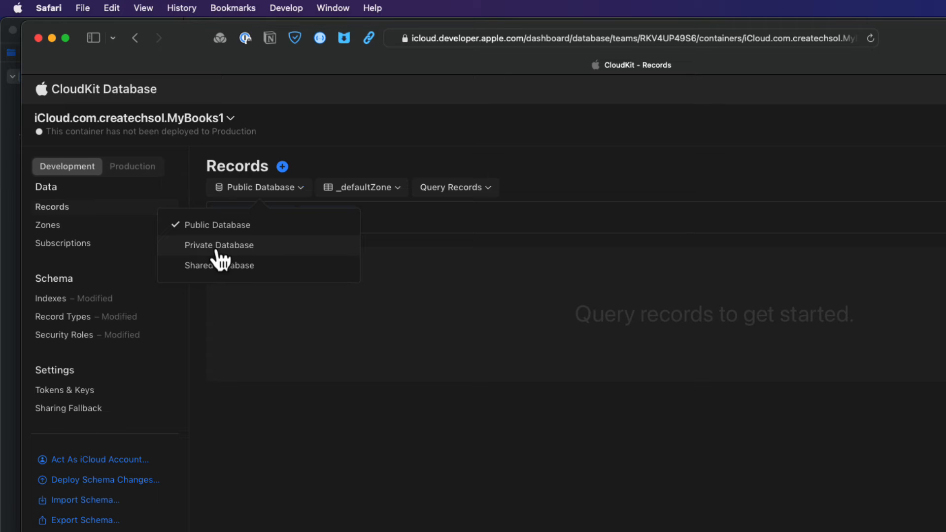
- Target the Private Database and the com.apple.coredata.cloudkit.zone for the query
left_click(219, 246)
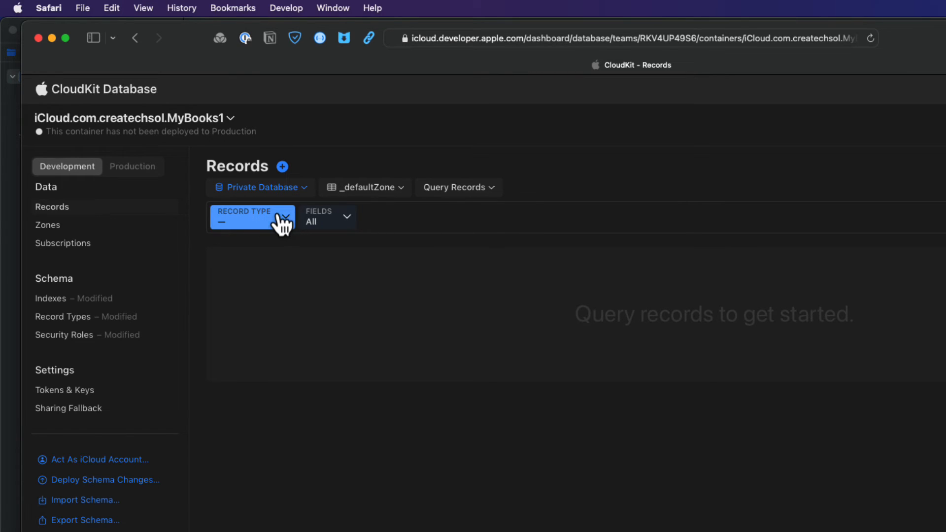
left_click(252, 216)
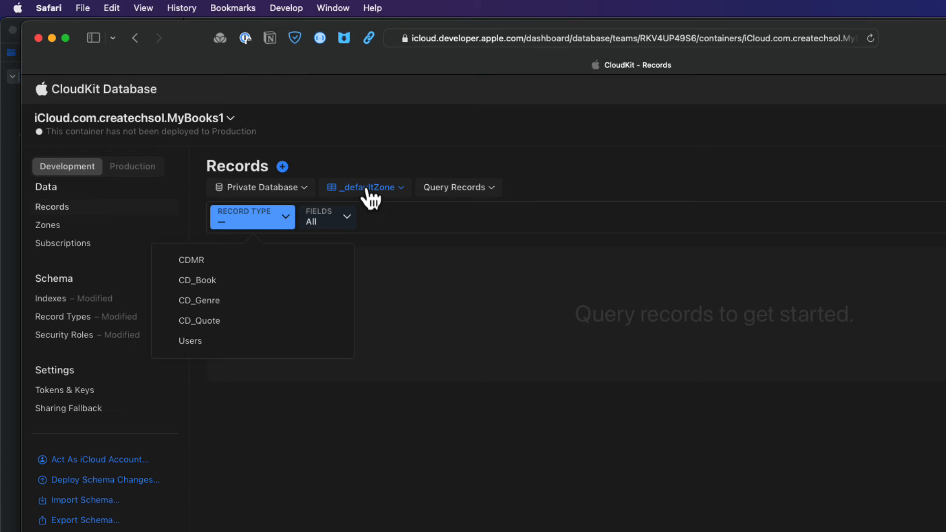
left_click(364, 187)
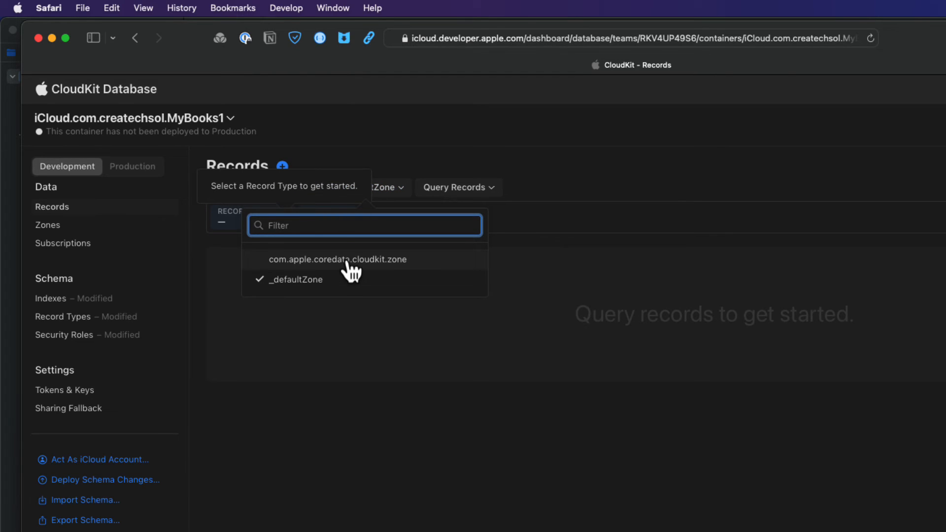
left_click(337, 259)
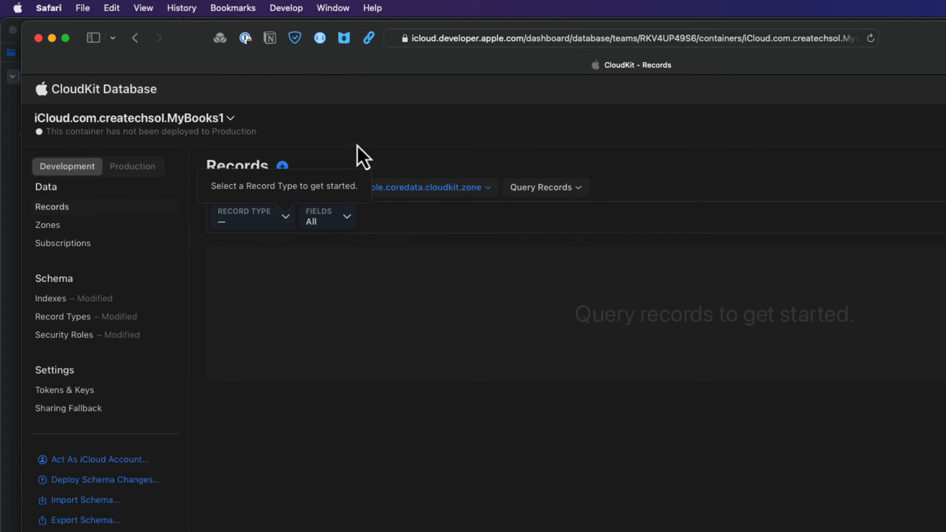
mouse_move(413, 186)
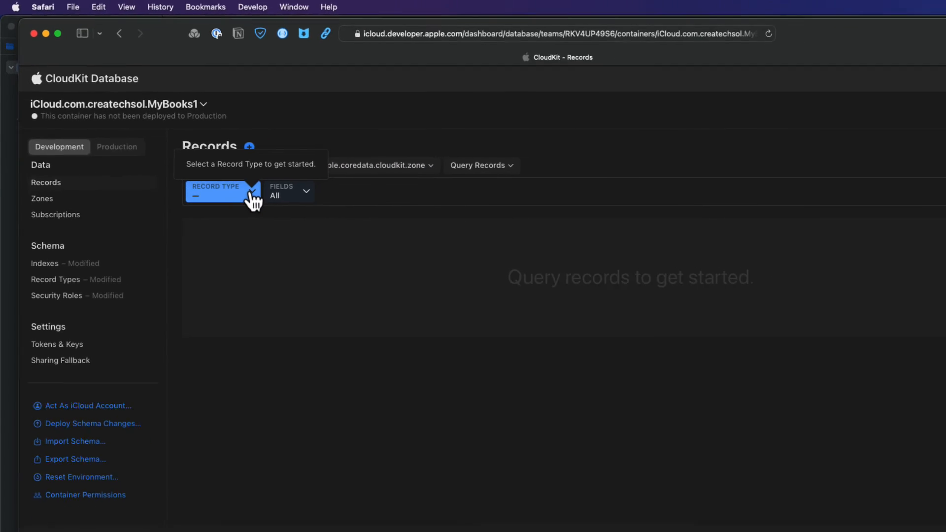
- Query CD_Book records, which fails because recordName is not queryable
left_click(224, 191)
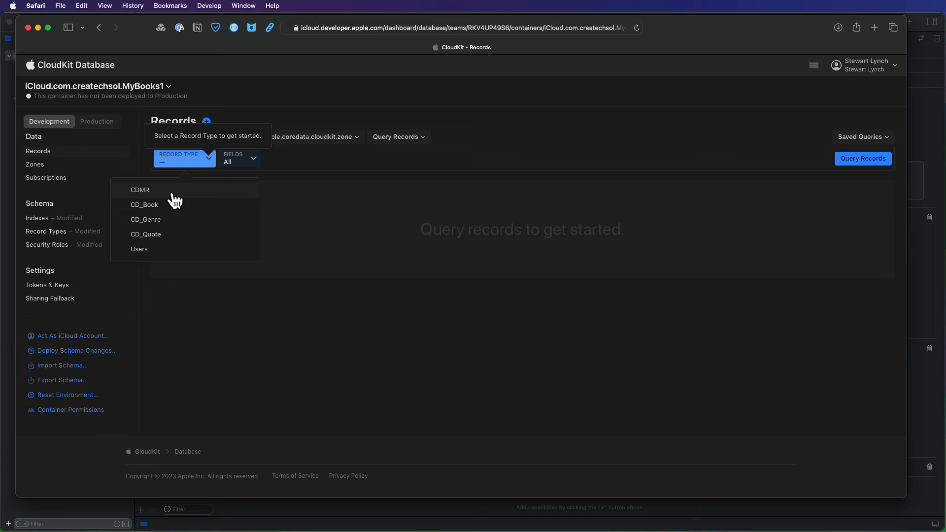
left_click(144, 205)
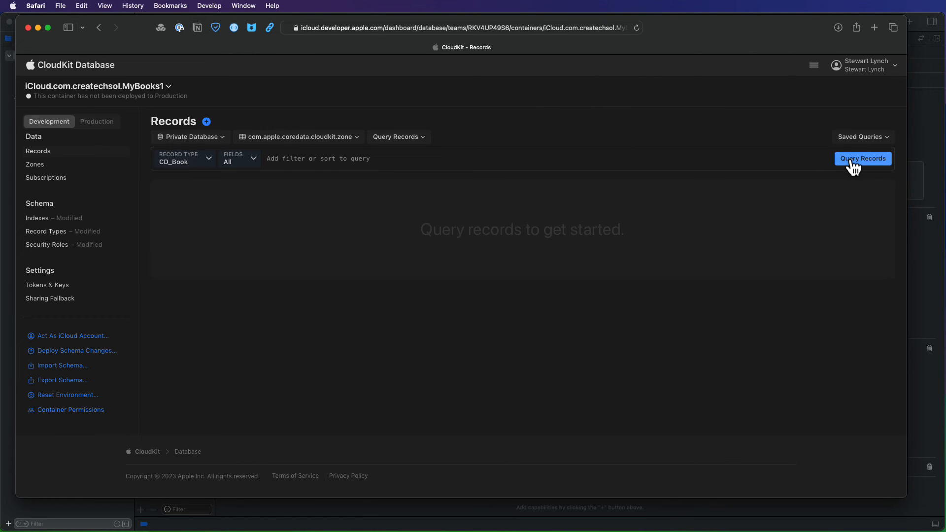
left_click(863, 158)
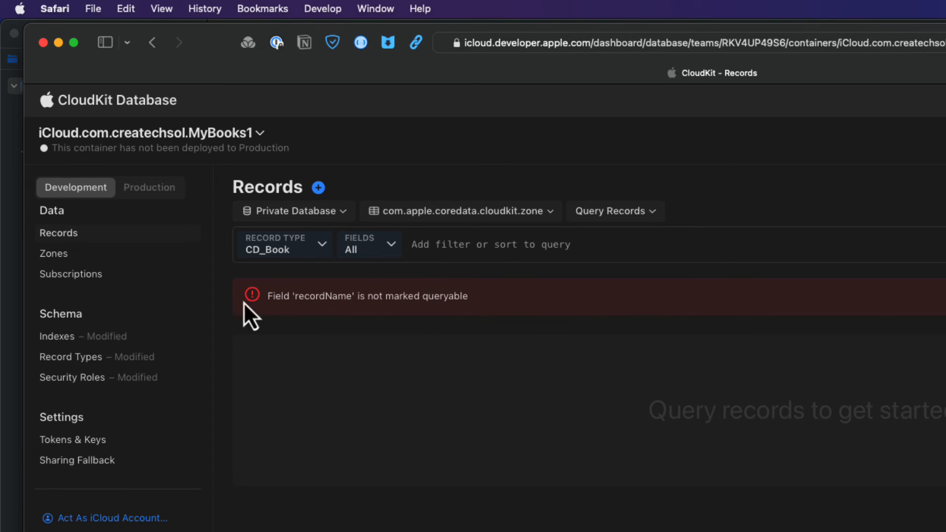
mouse_move(90, 213)
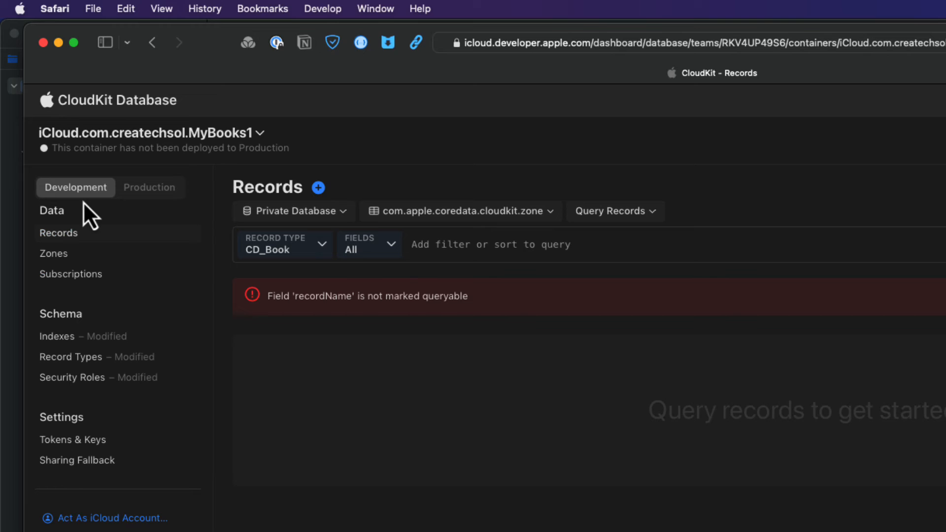
mouse_move(332, 293)
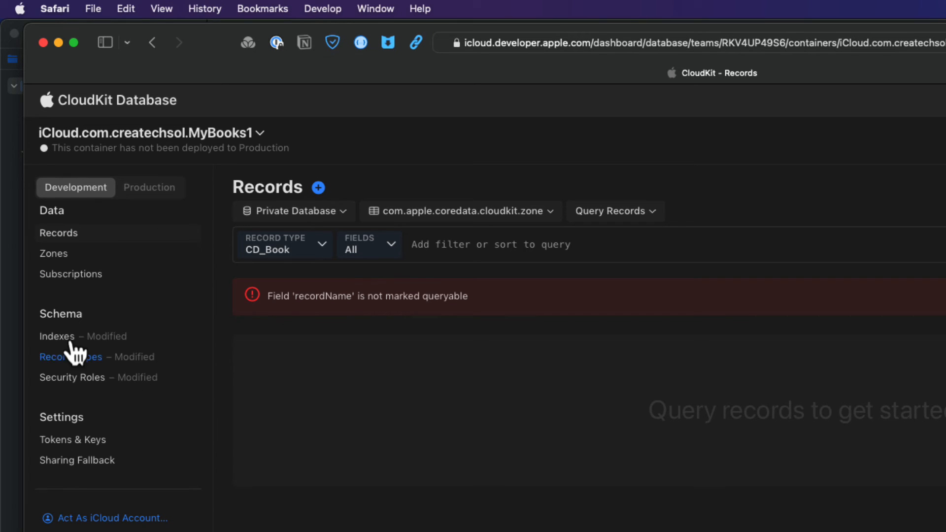
- Add a basic queryable index on recordName to CD_Book in Indexes and save changes
left_click(57, 336)
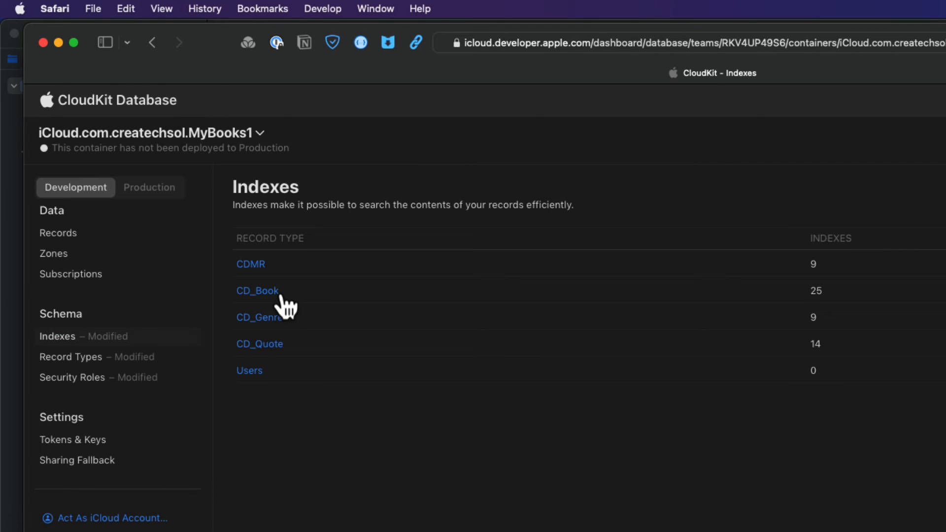
left_click(257, 289)
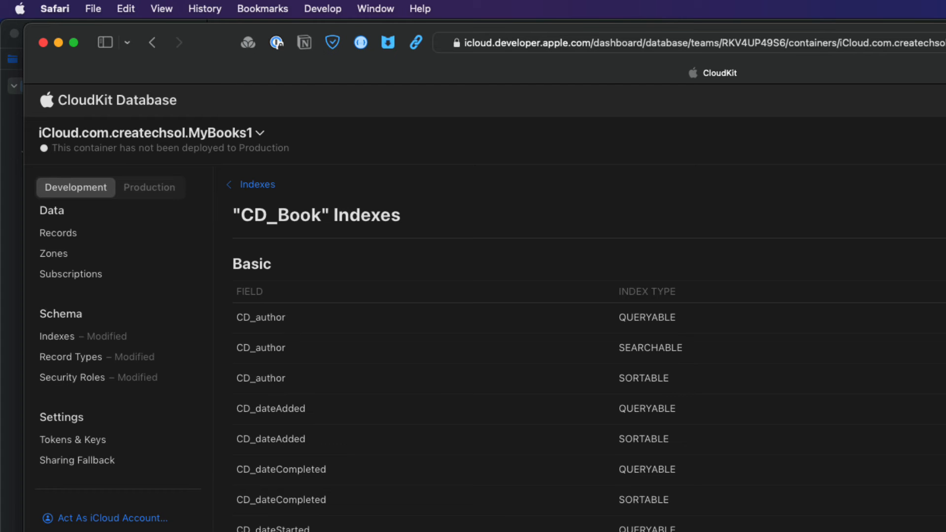
scroll("down", 3)
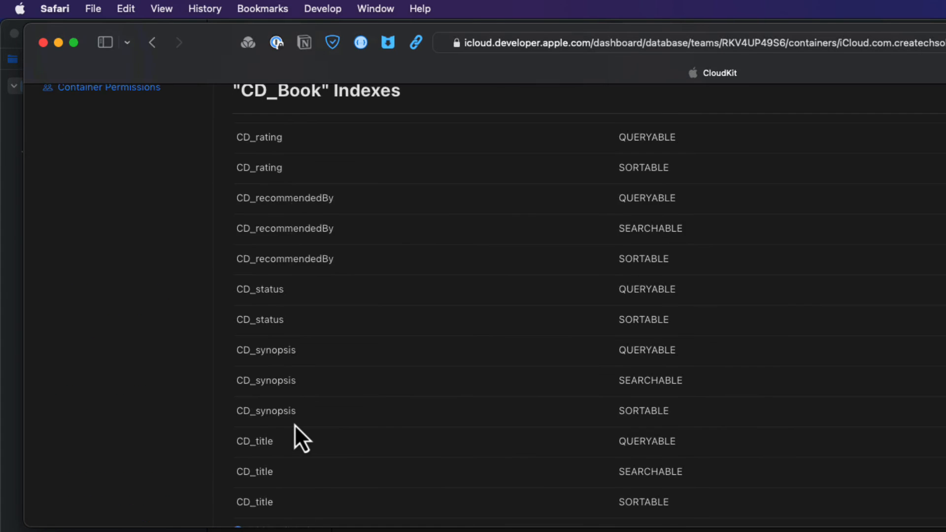
scroll("down", 3)
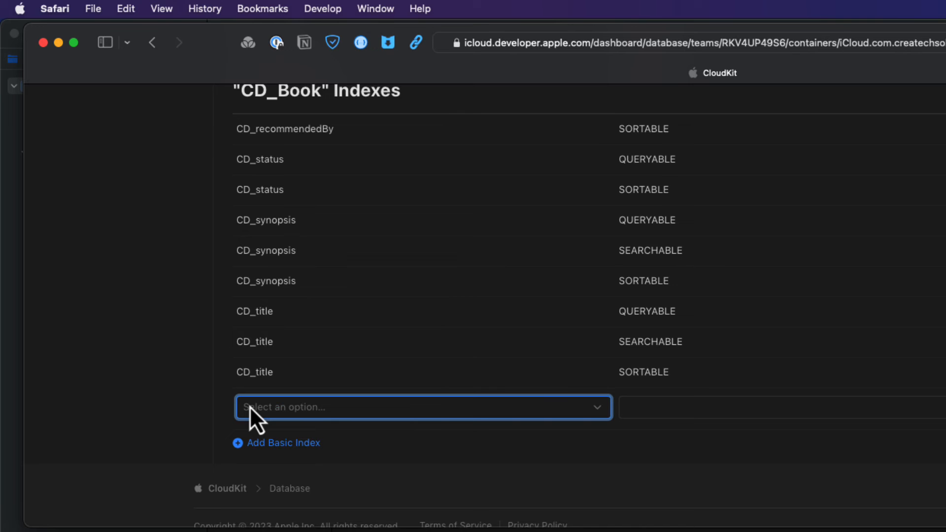
left_click(423, 407)
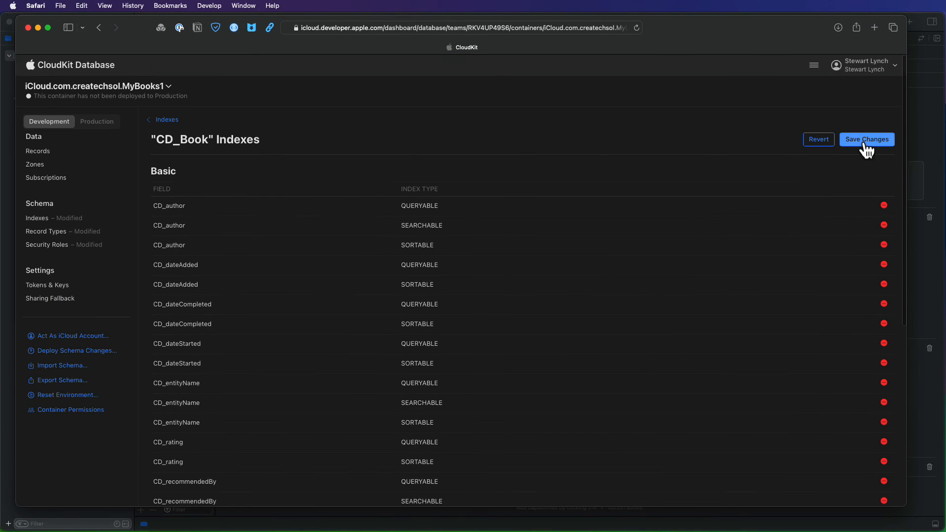
left_click(867, 139)
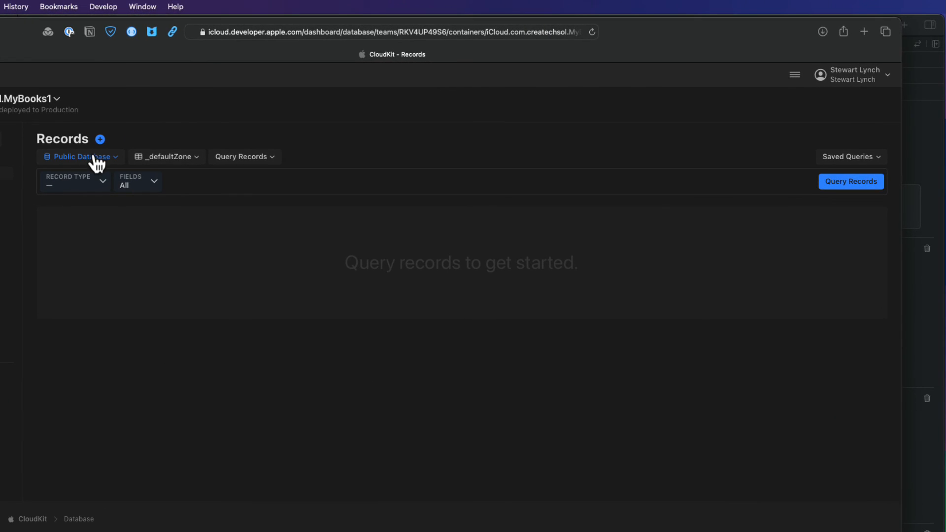
- Query CD_Book in the private Core Data zone, returning two records, and view the first record's details
left_click(80, 157)
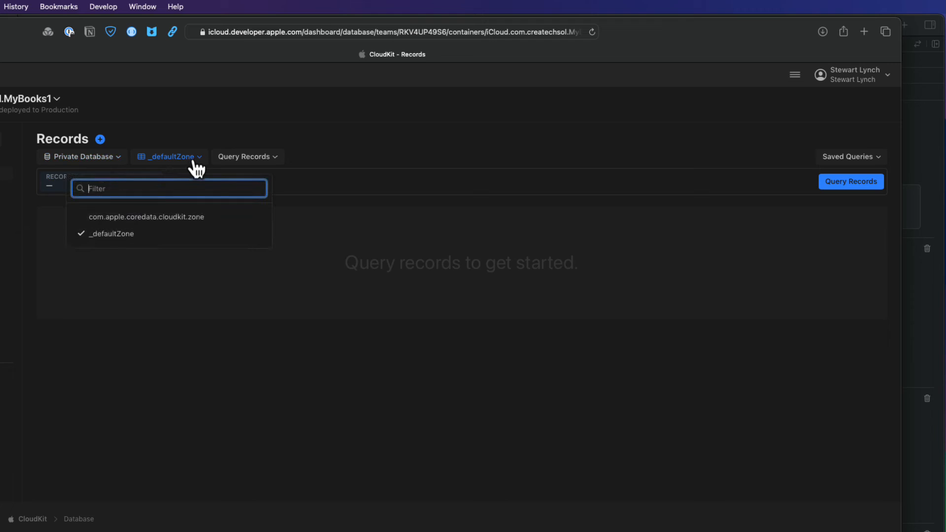
left_click(147, 217)
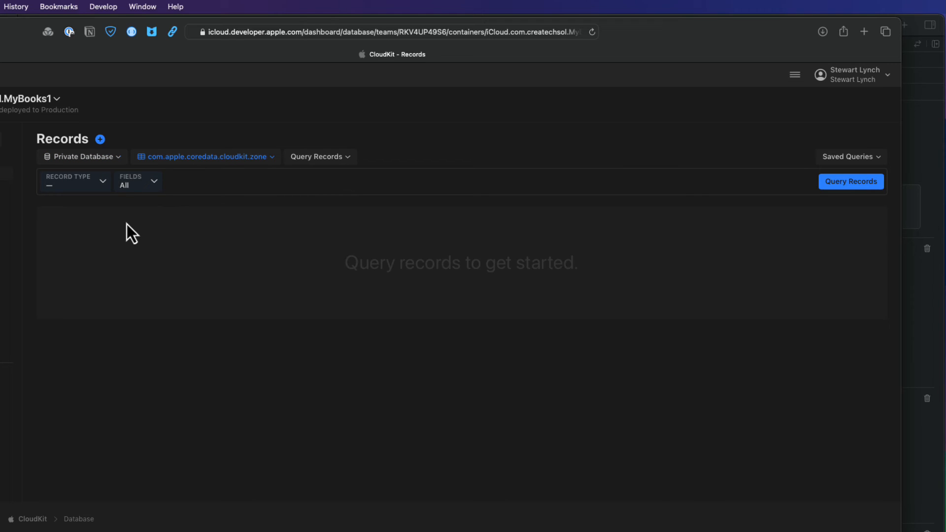
left_click(72, 181)
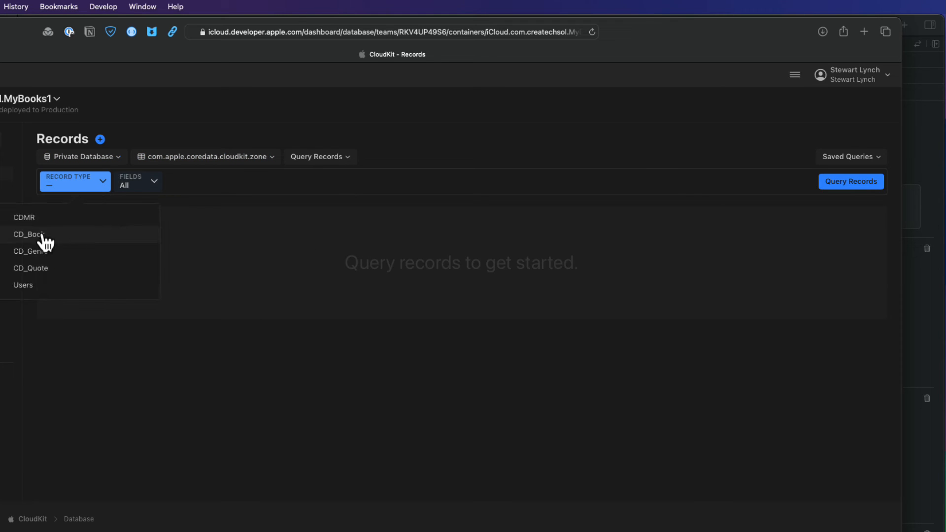
left_click(851, 181)
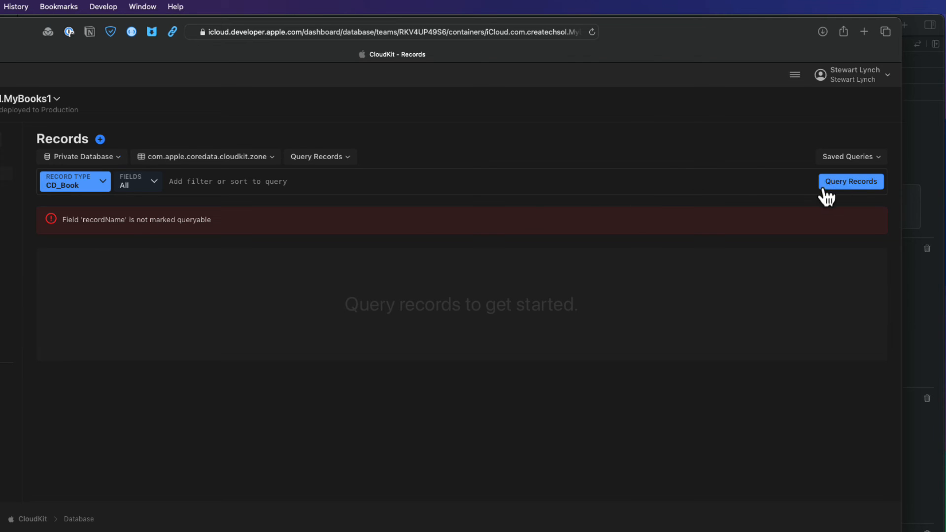
left_click(850, 181)
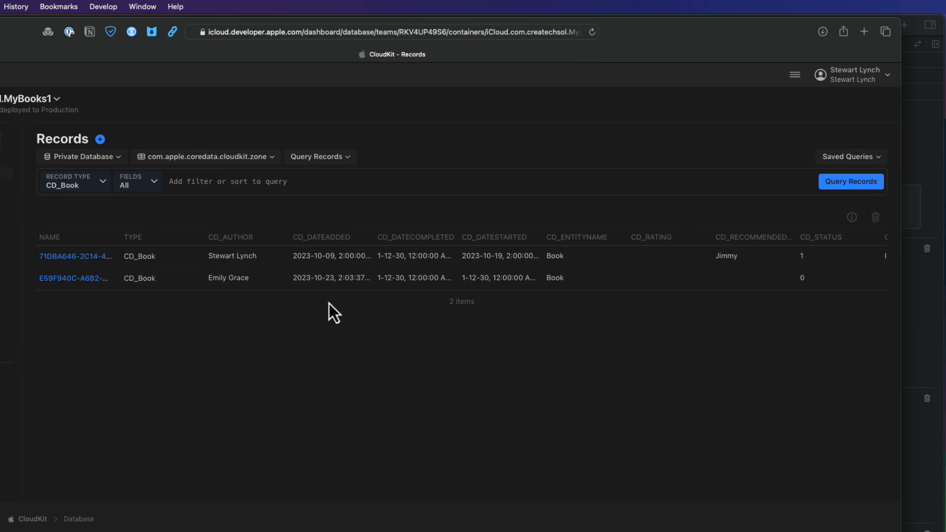
left_click(75, 256)
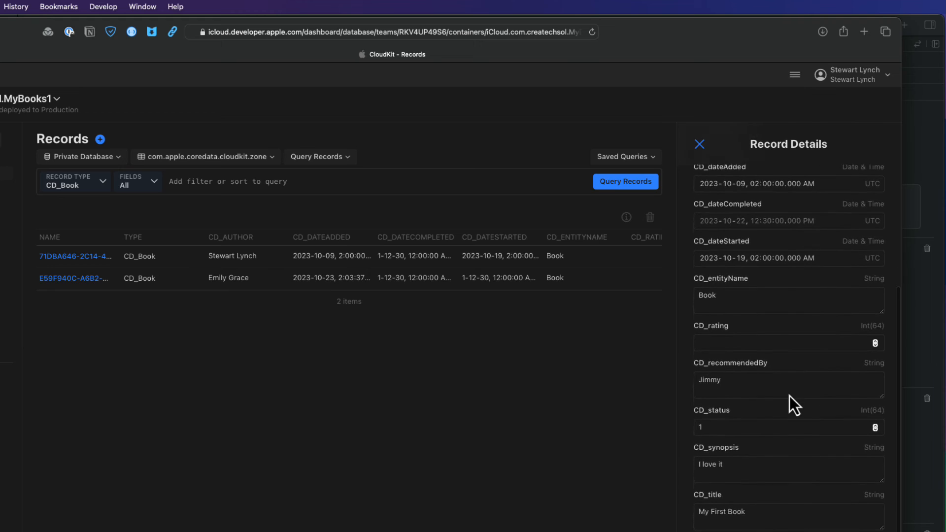
- Set the record's CD_rating to 3 and save it
scroll("down", 3)
type("3")
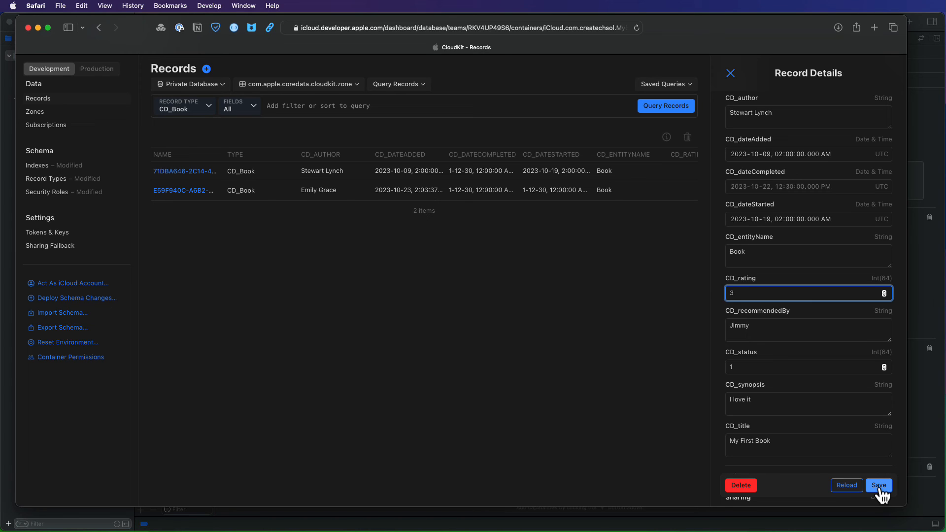
left_click(878, 485)
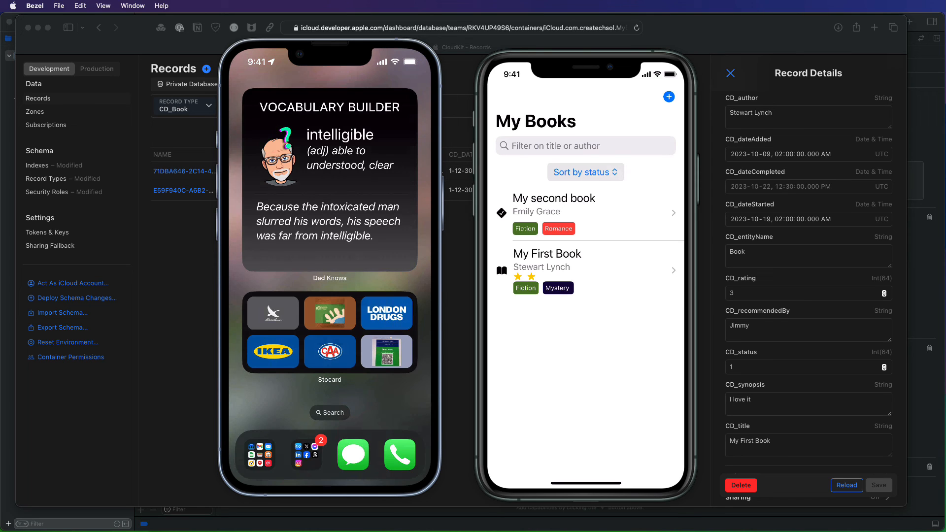
mouse_move(779, 84)
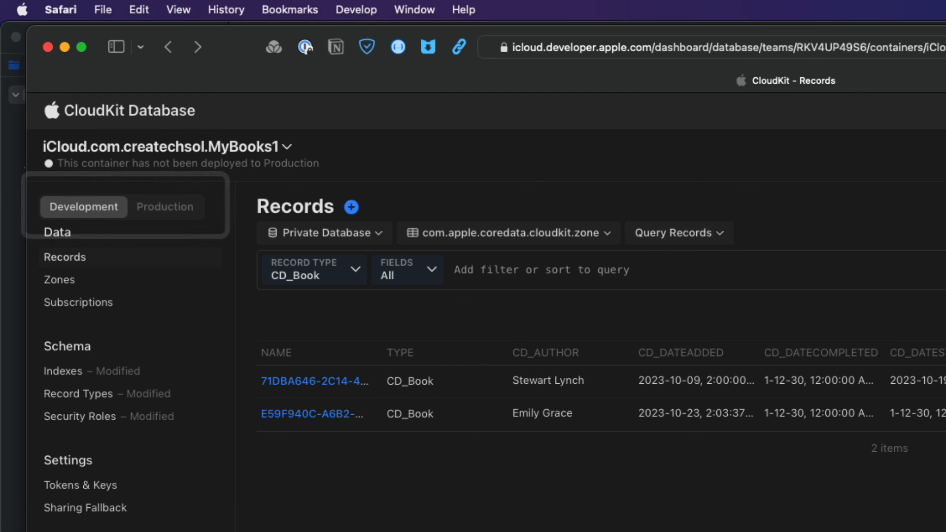
scroll("down", 3)
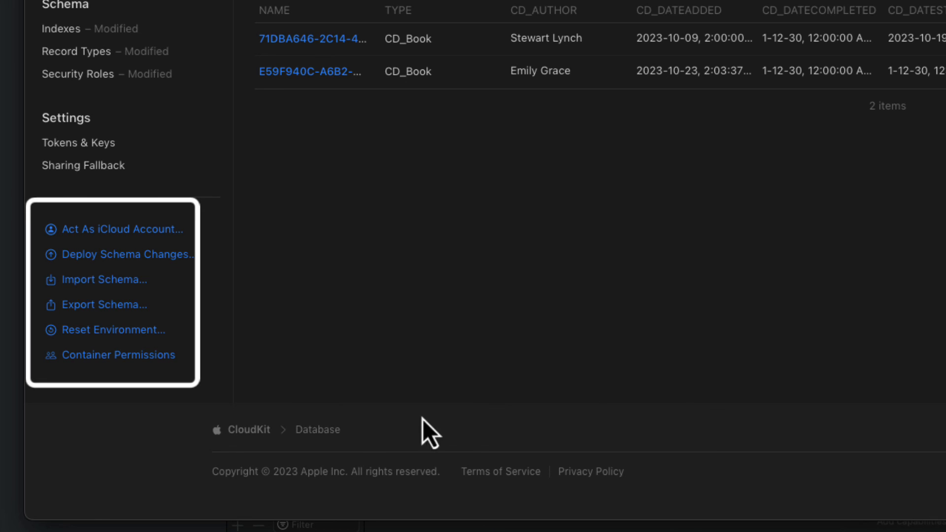
mouse_move(365, 434)
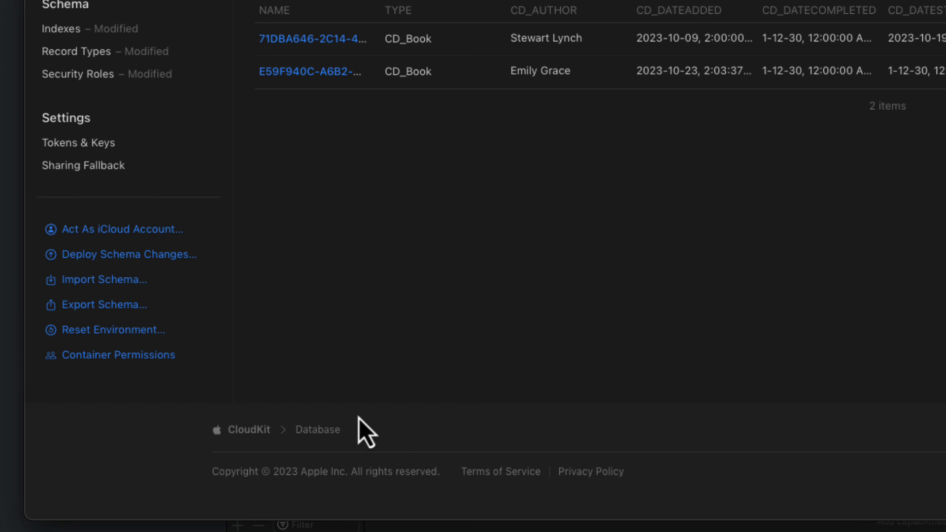
mouse_move(121, 272)
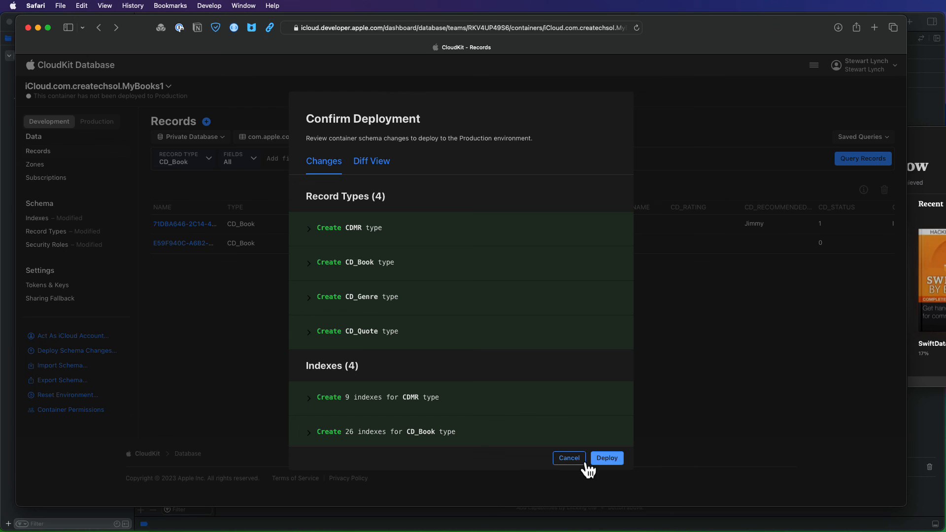
left_click(568, 457)
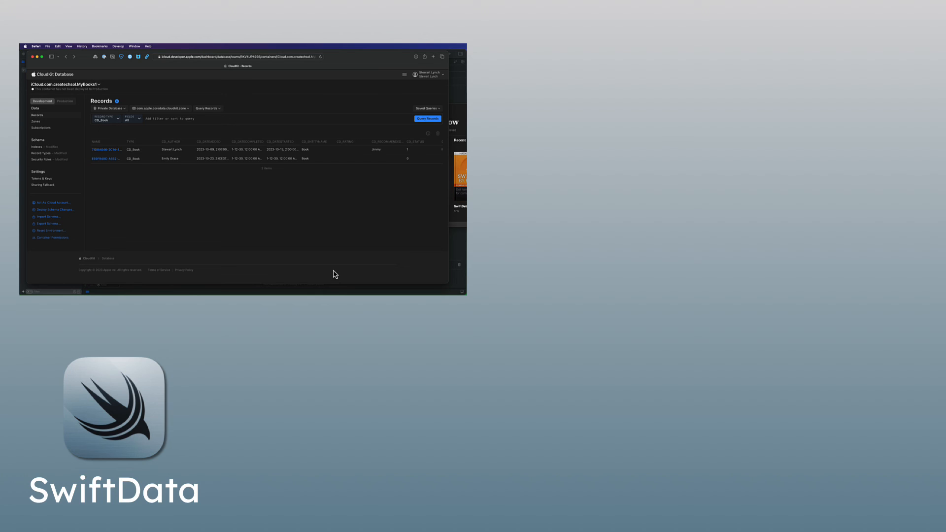